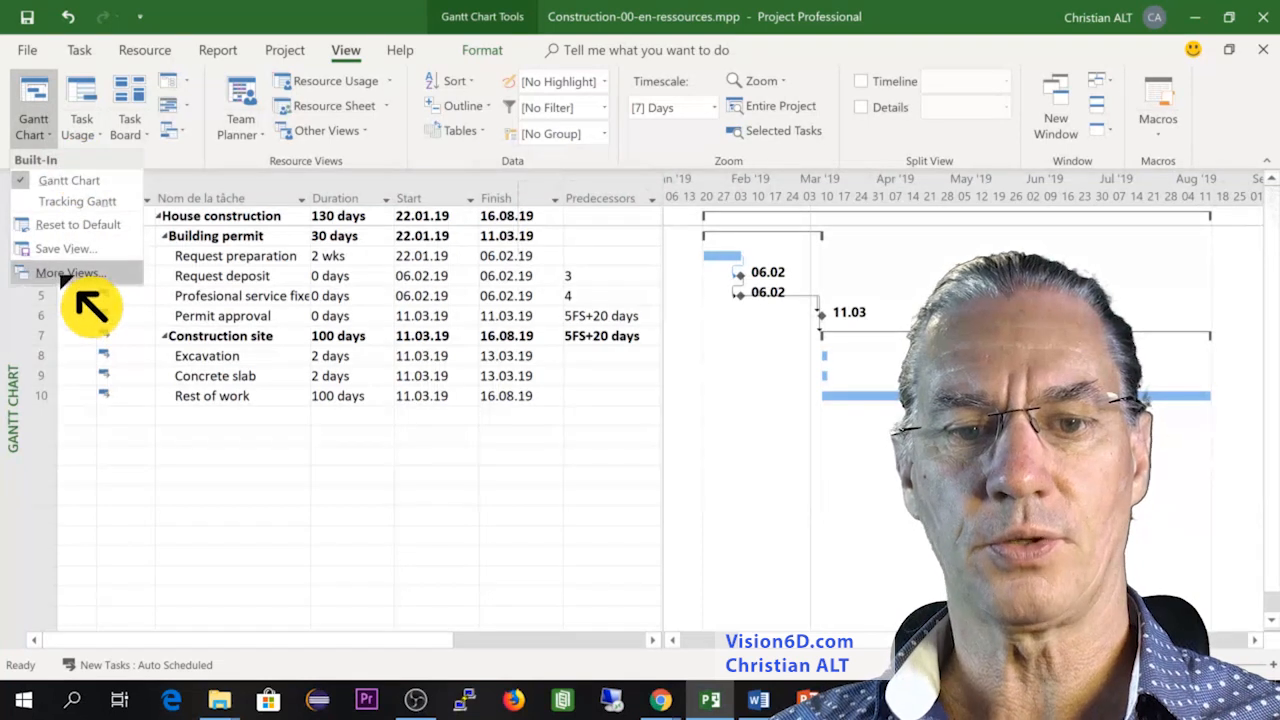
Switch the view to the Resource Sheet through More Views.
click(70, 272)
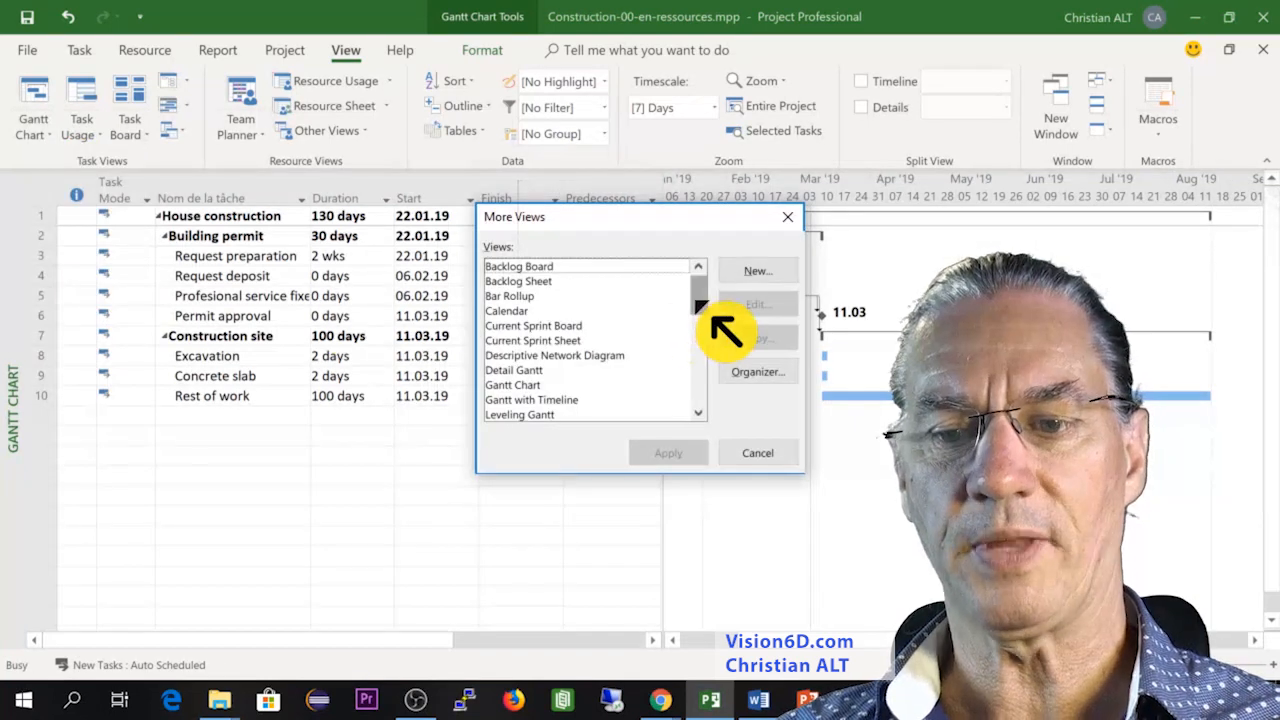
scroll(down, 3)
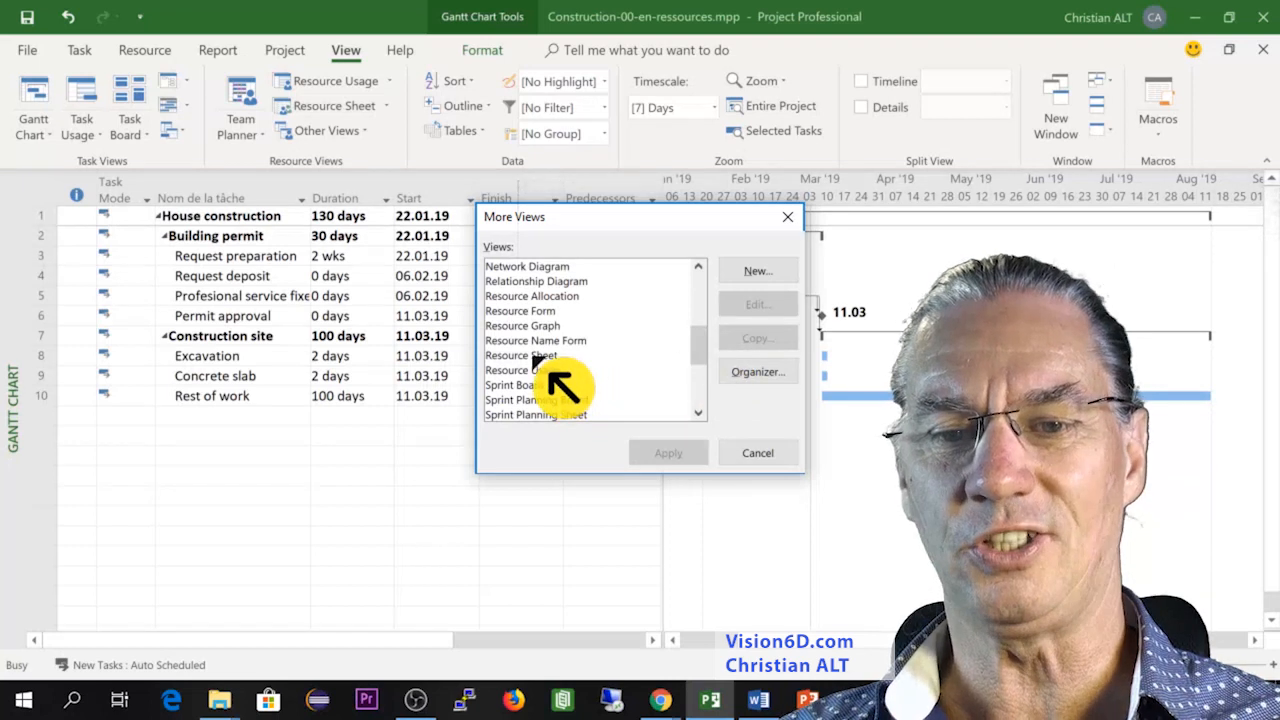
click(521, 355)
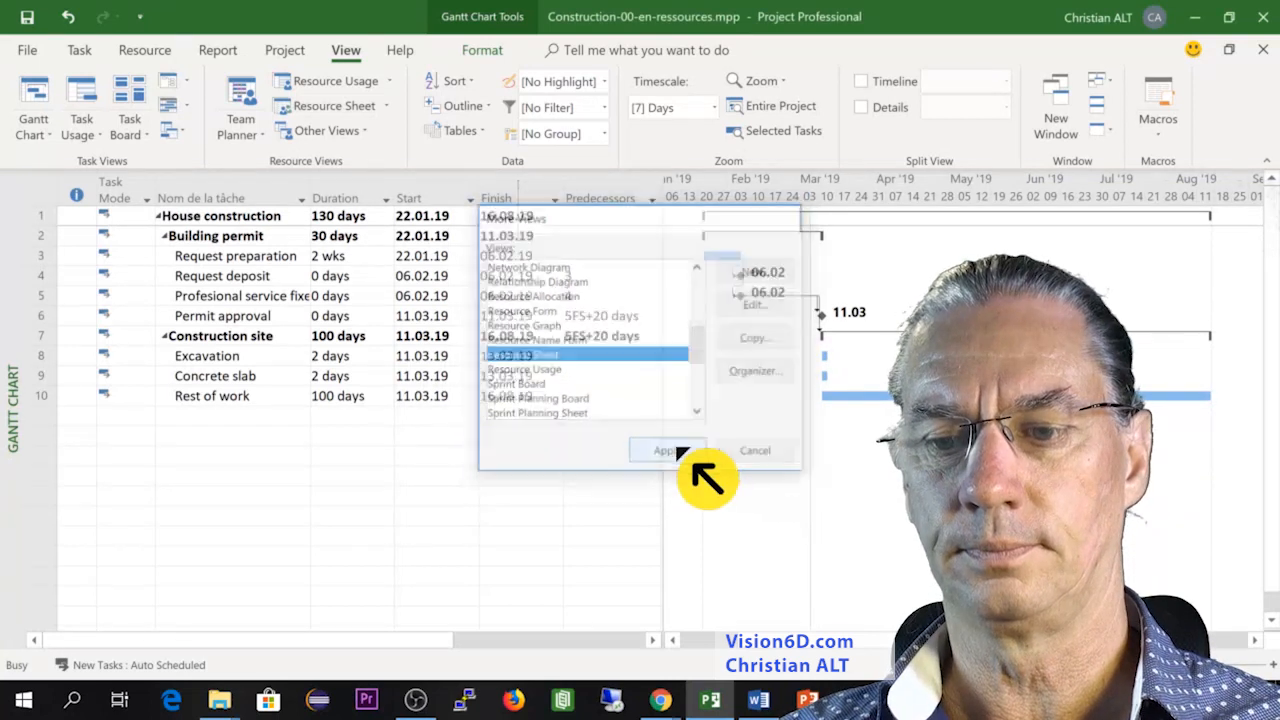
click(665, 450)
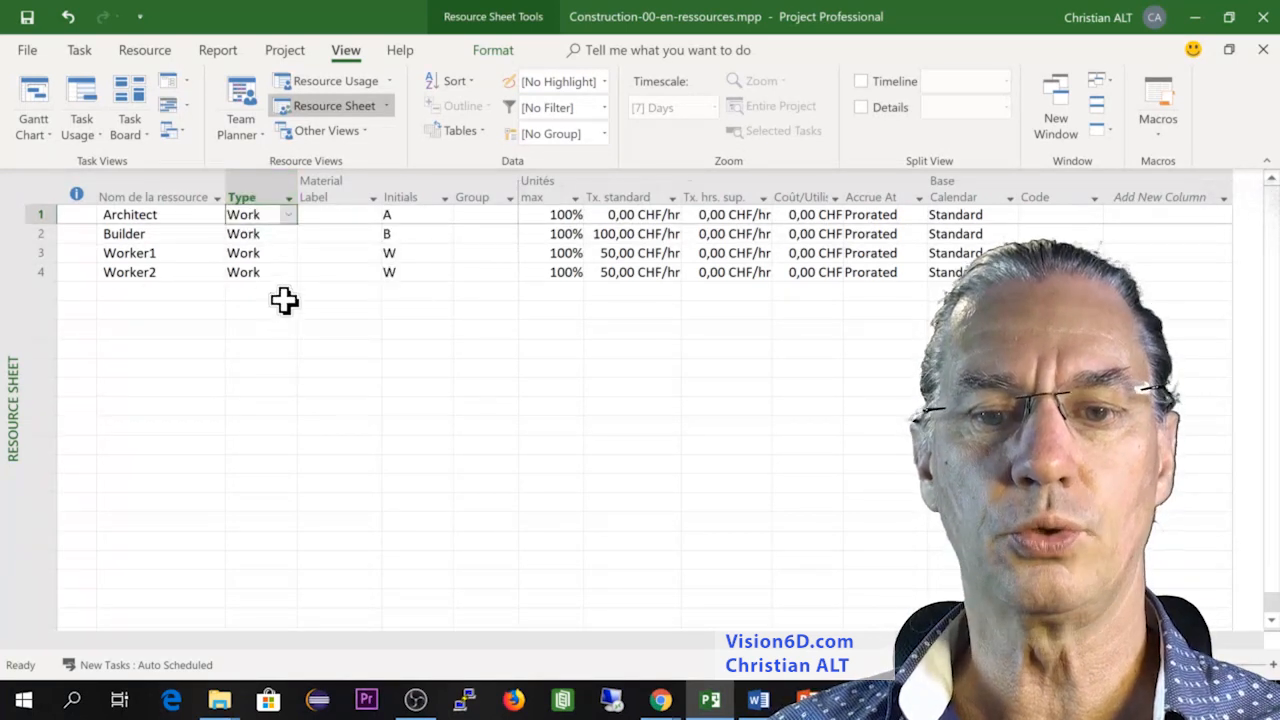
Review the Architect's resource type options and keep it as a Work resource.
click(287, 214)
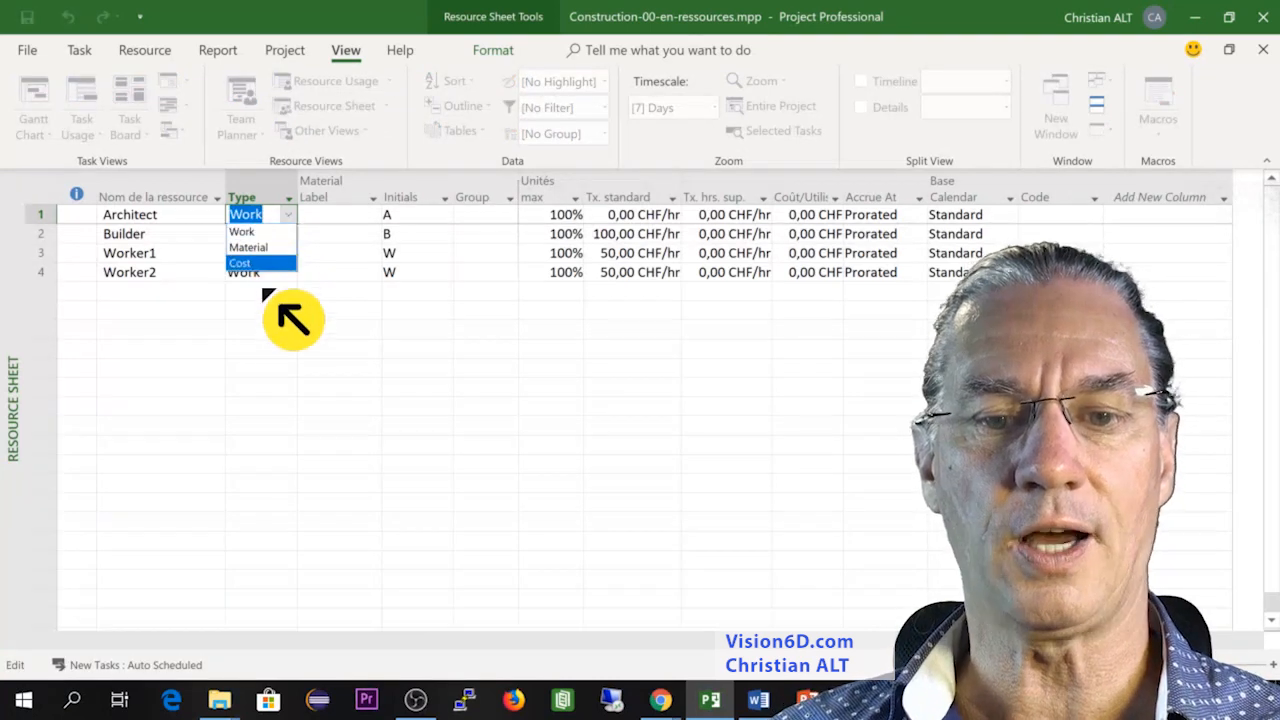
click(245, 214)
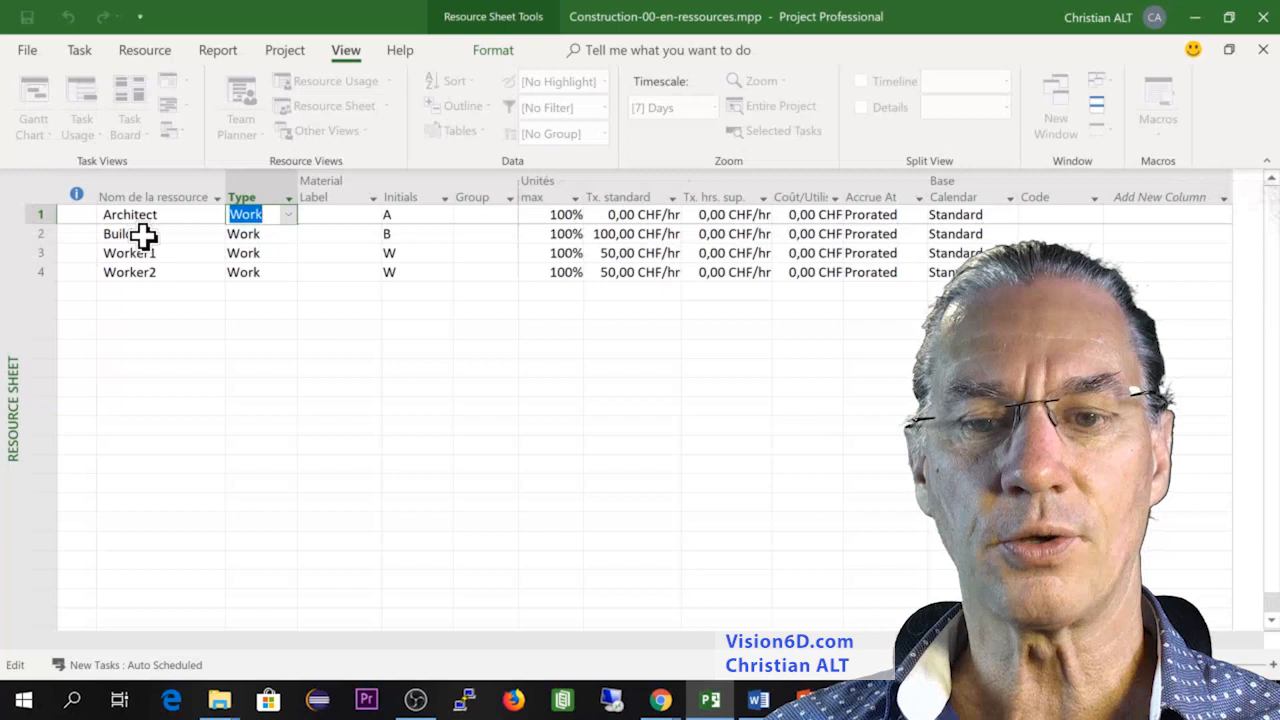
mouse_move(283, 231)
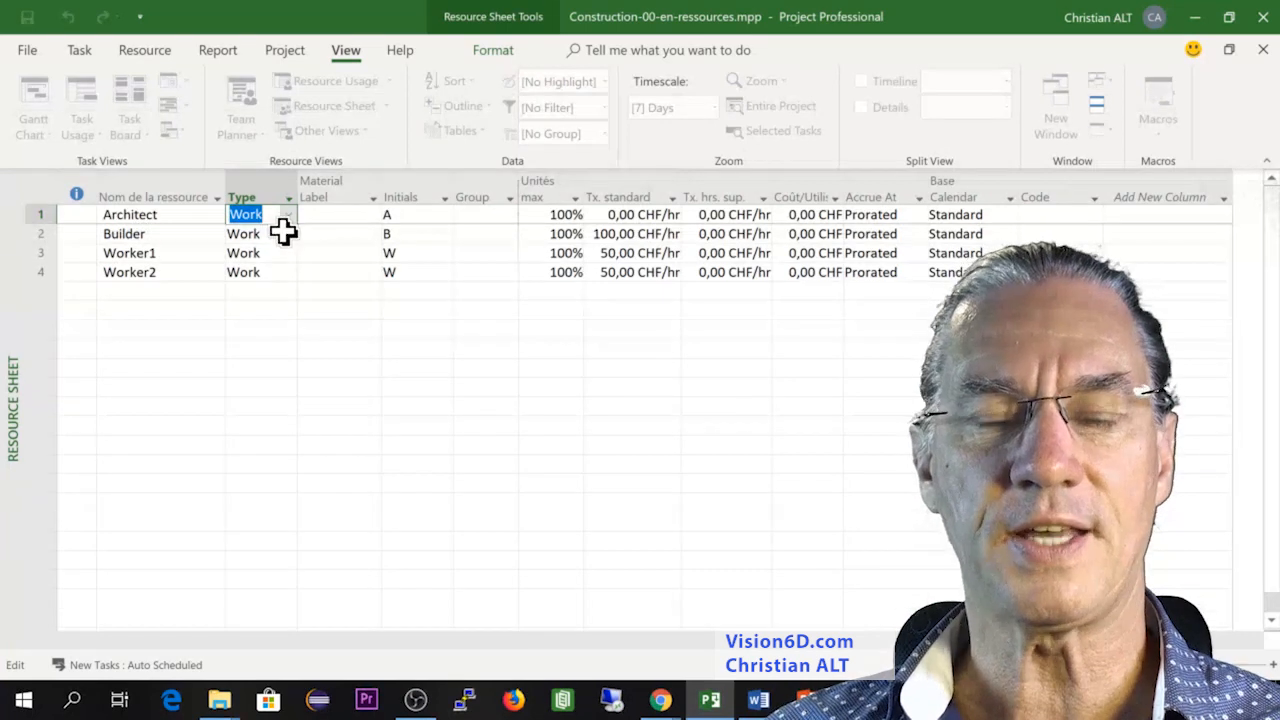
mouse_move(290, 293)
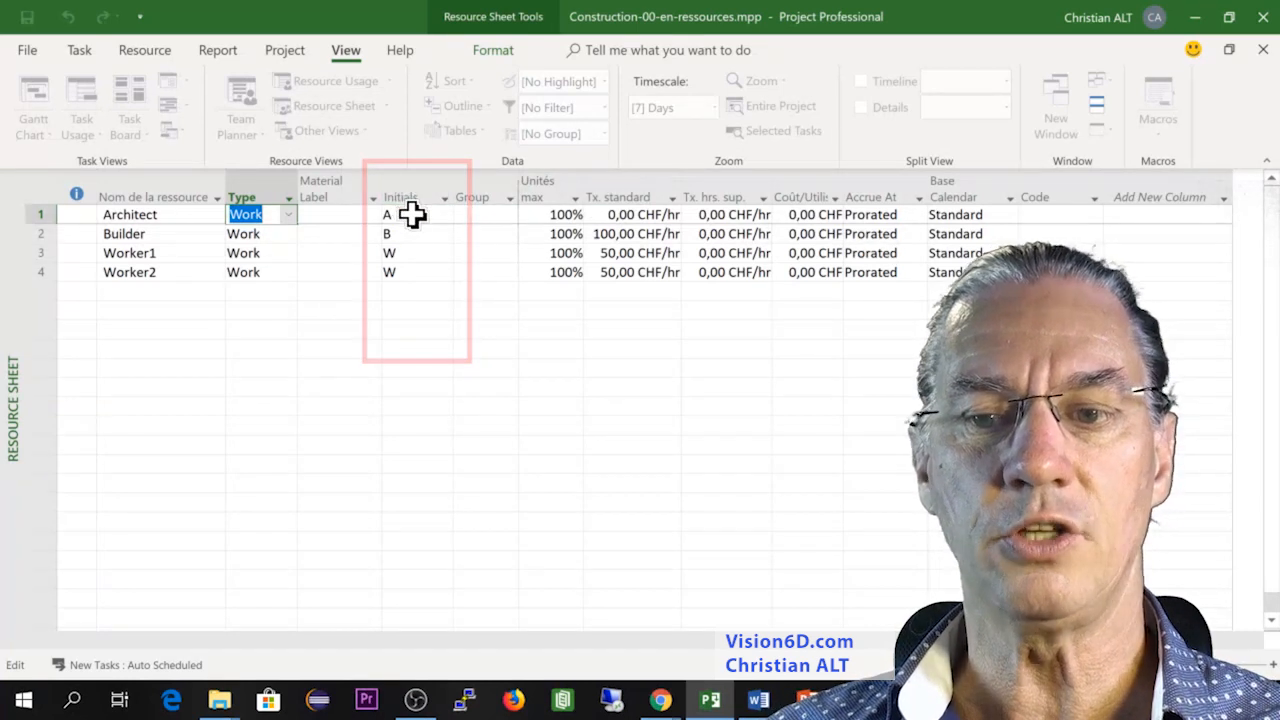
click(555, 190)
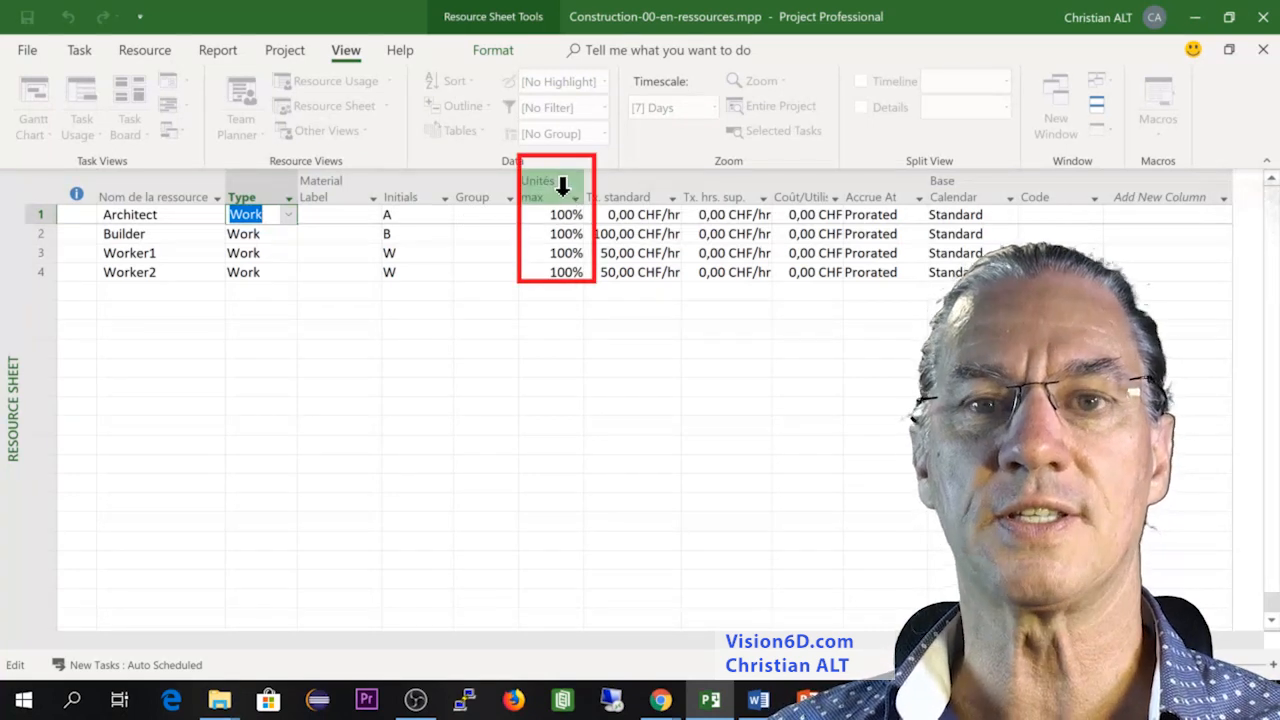
mouse_move(538, 188)
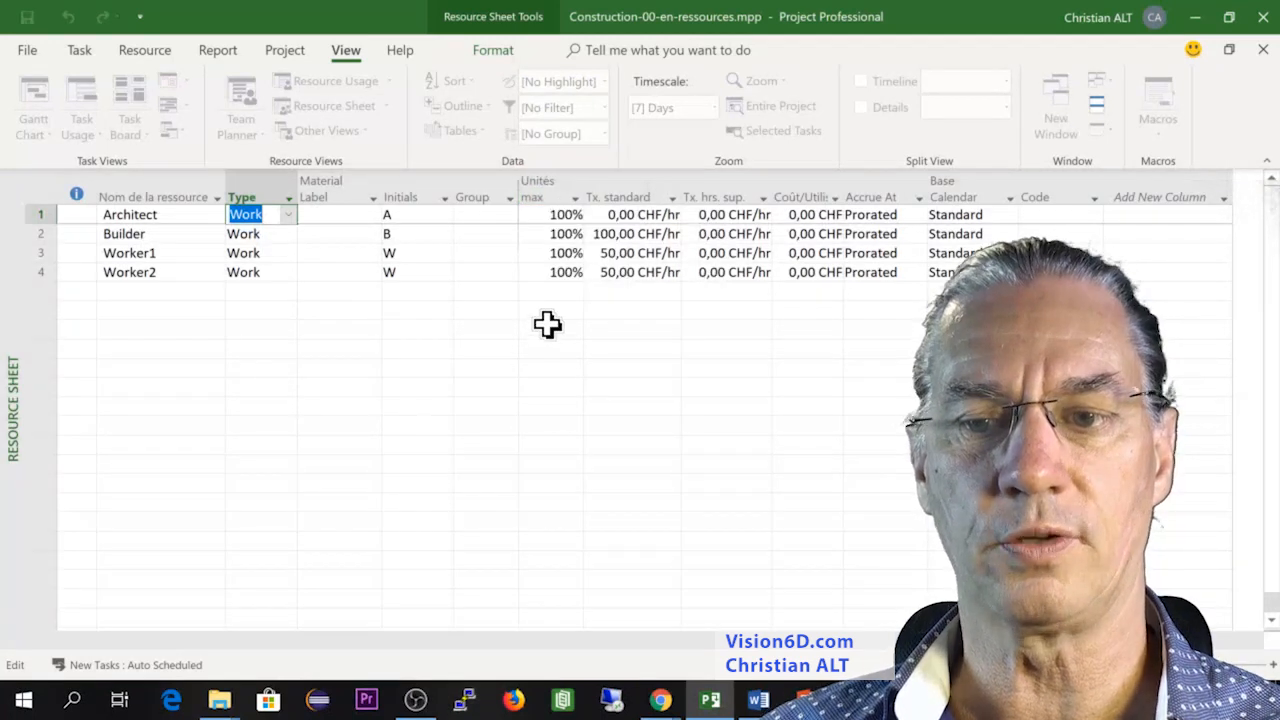
mouse_move(553, 297)
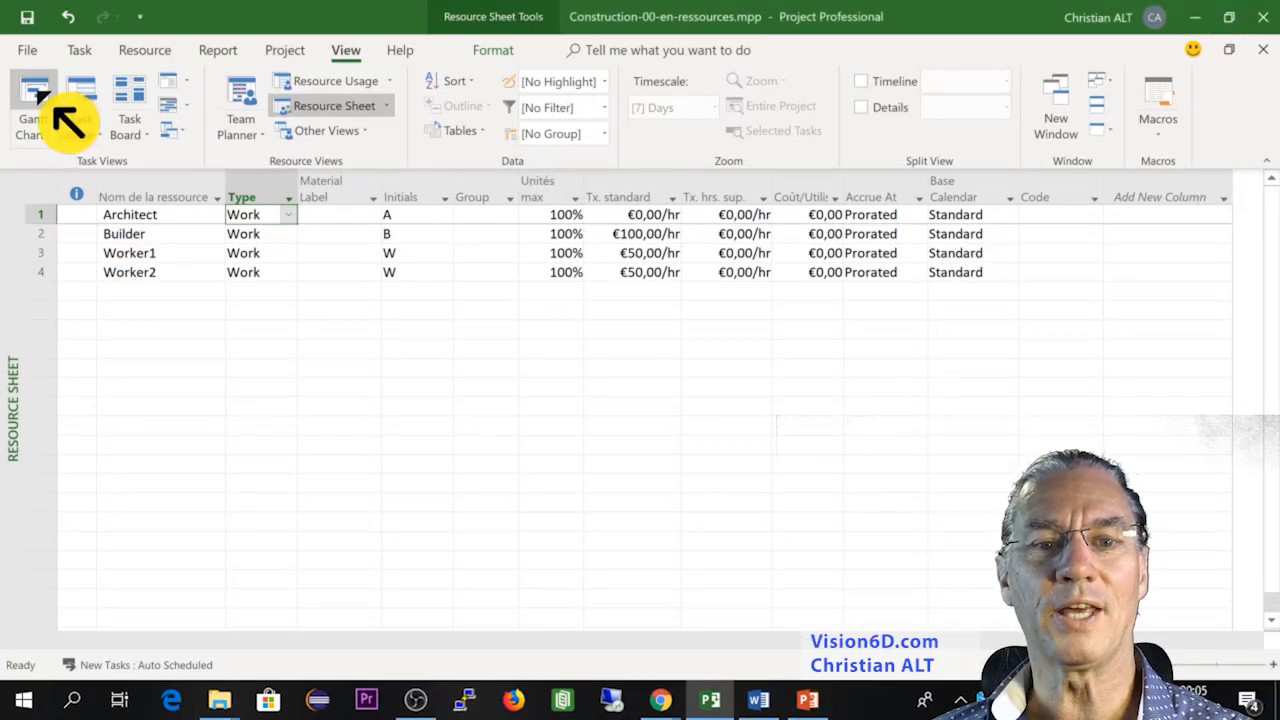
Switch back to the Gantt Chart view.
click(30, 105)
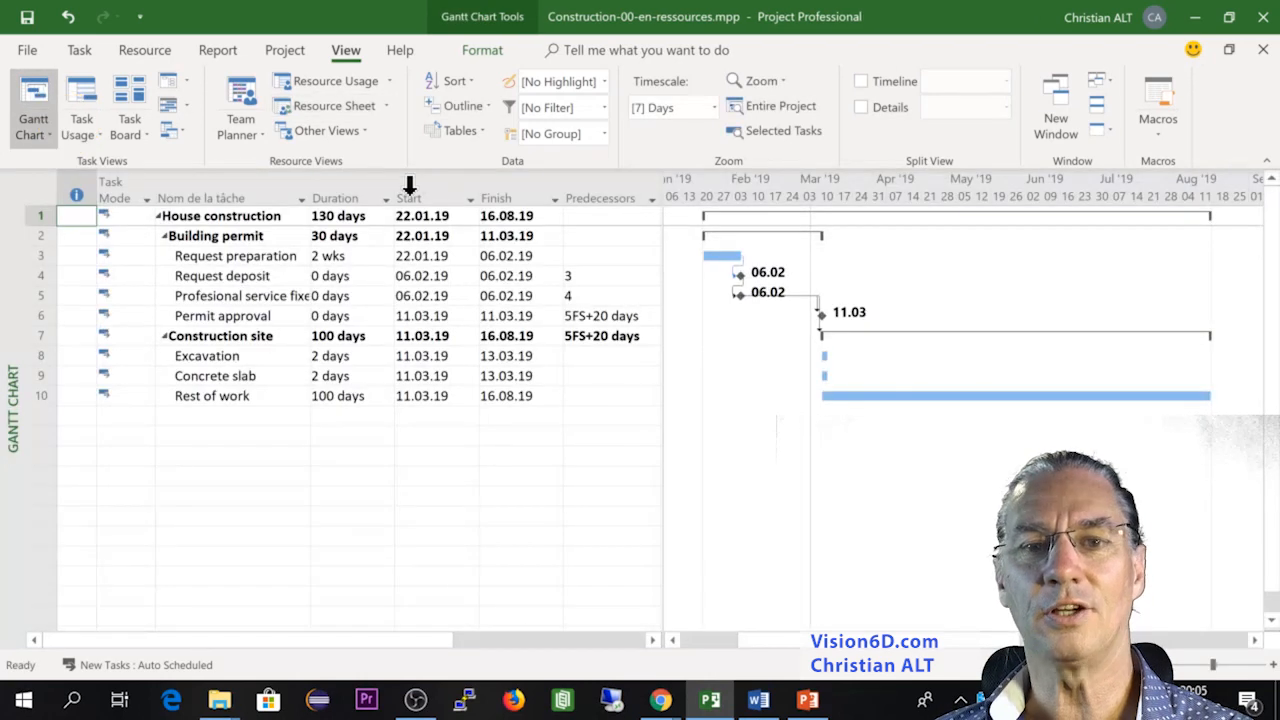
mouse_move(480, 285)
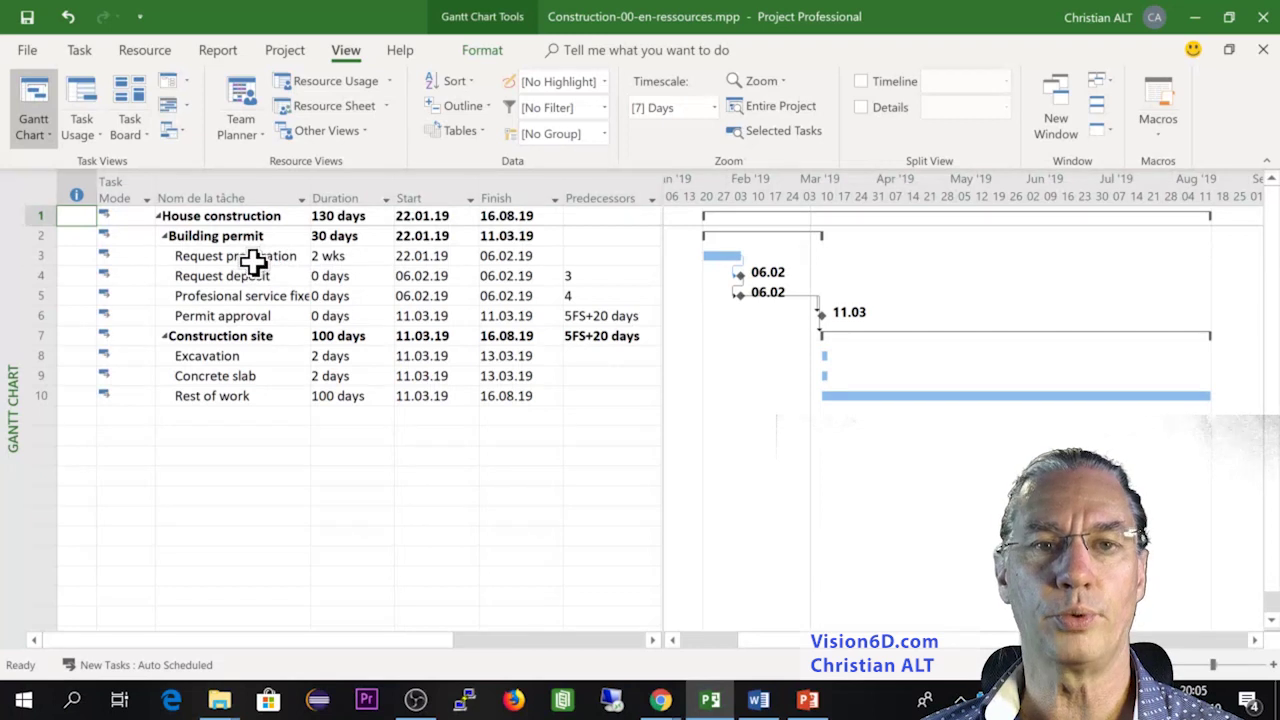
mouse_move(285, 263)
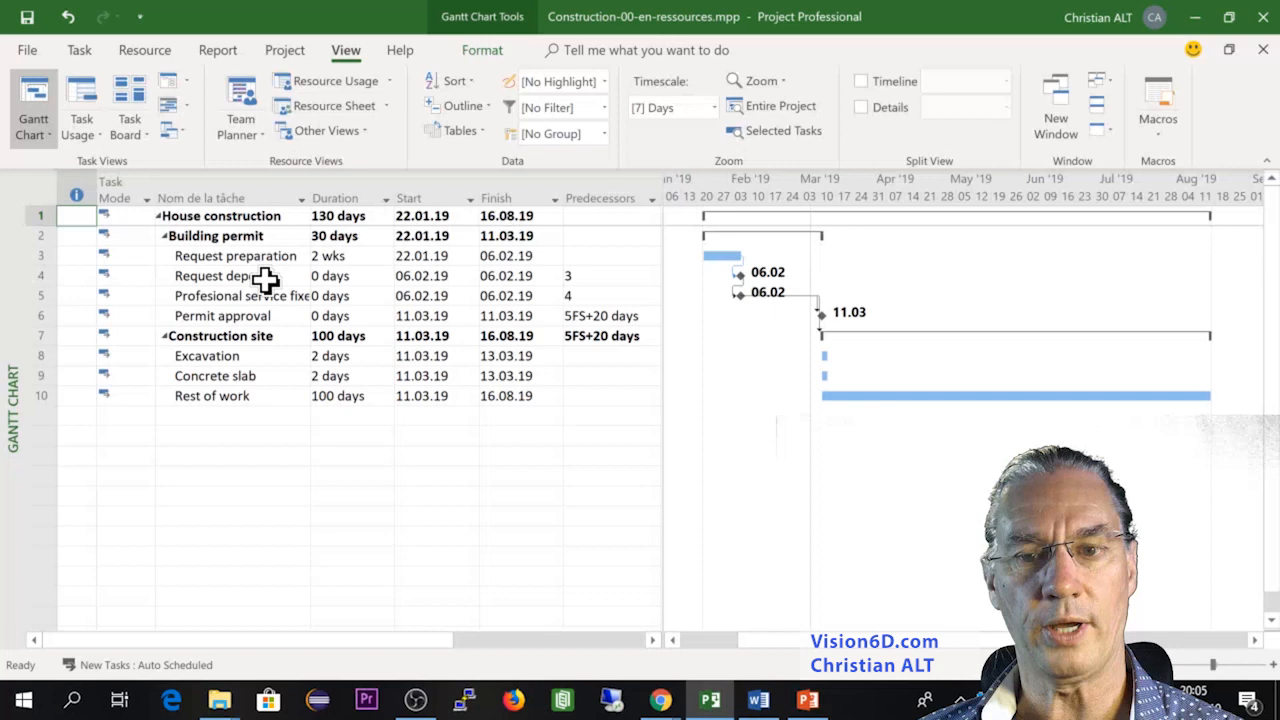
mouse_move(230, 295)
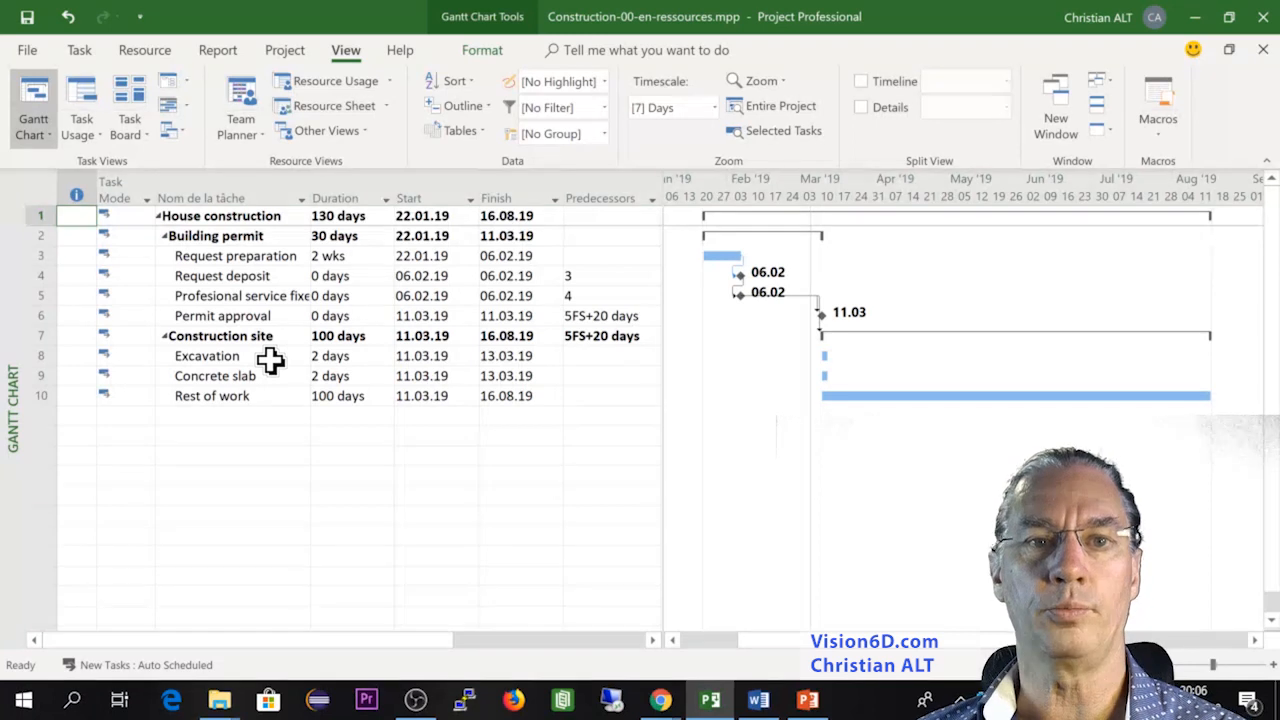
mouse_move(330, 360)
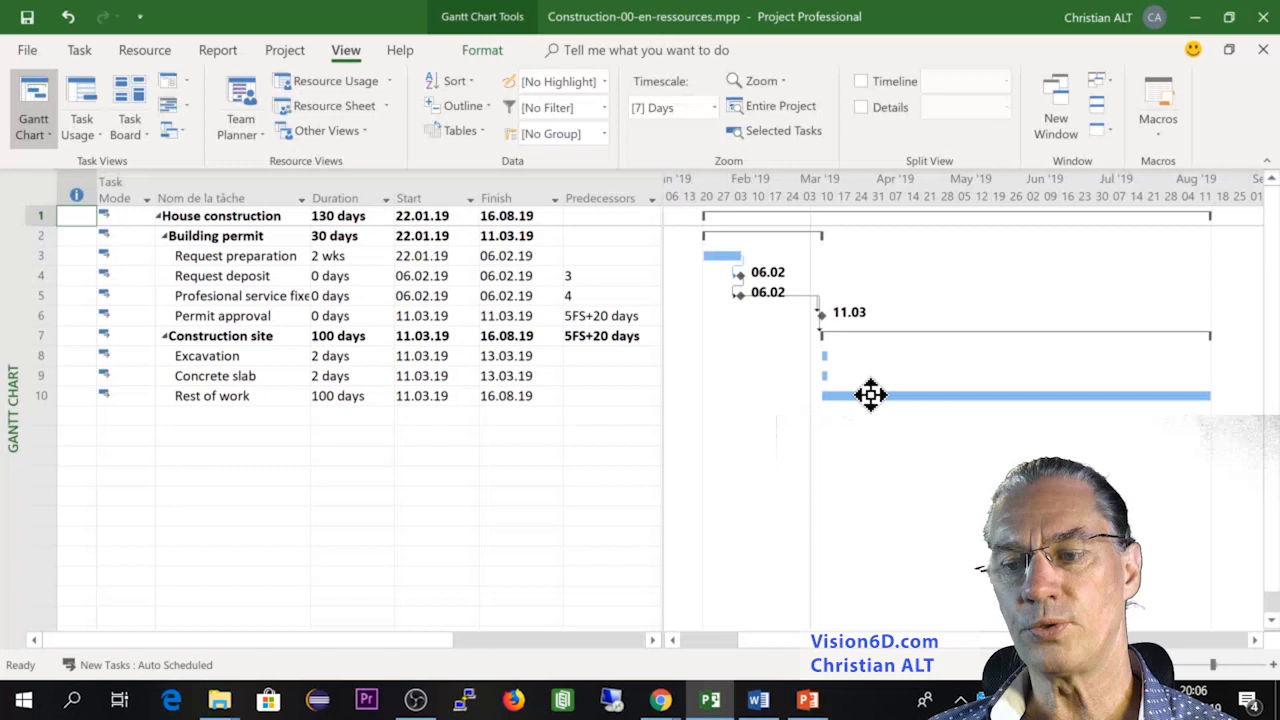
mouse_move(290, 378)
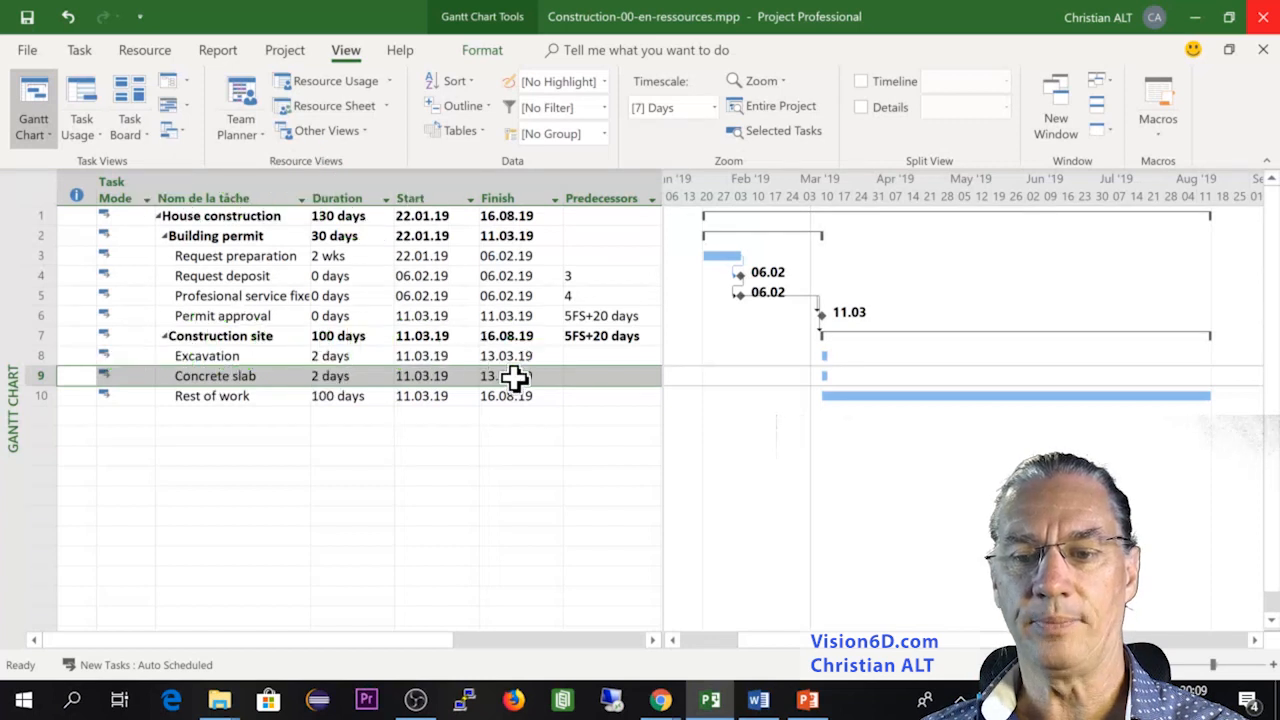
Pick Builder, Worker1 and Worker2 in Concrete slab's Resource Names dropdown.
click(506, 375)
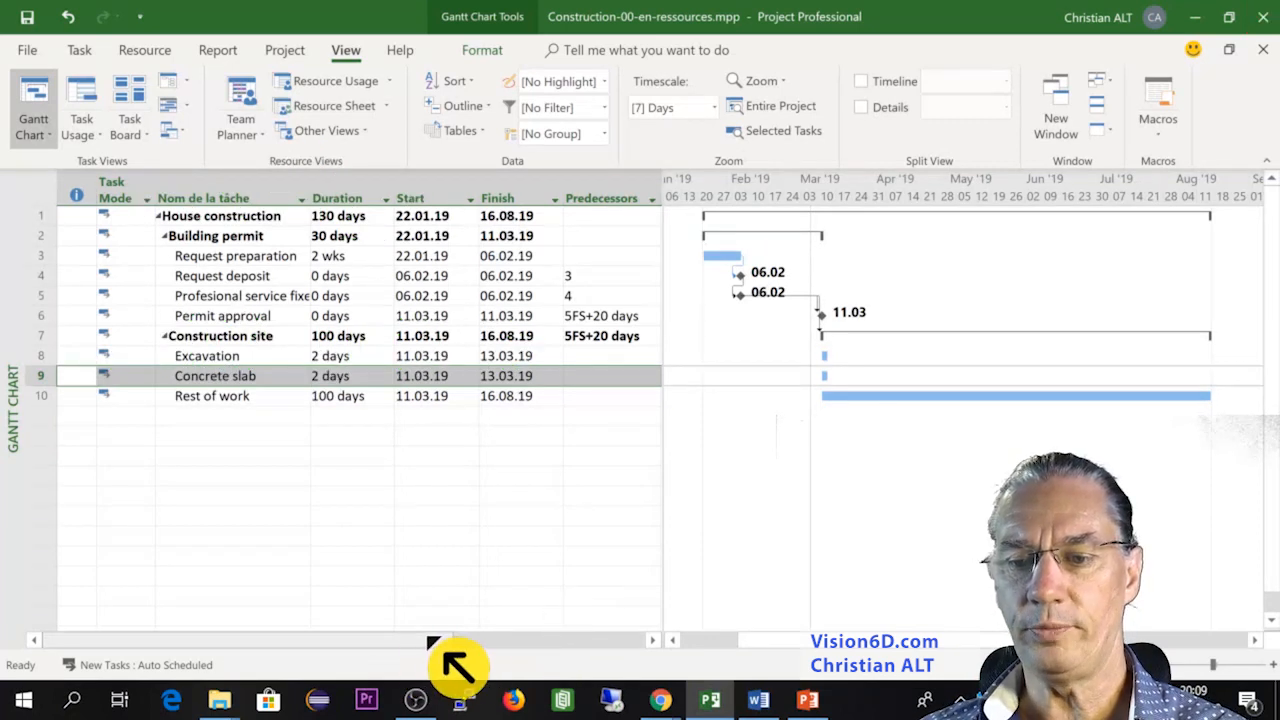
scroll(right, 3)
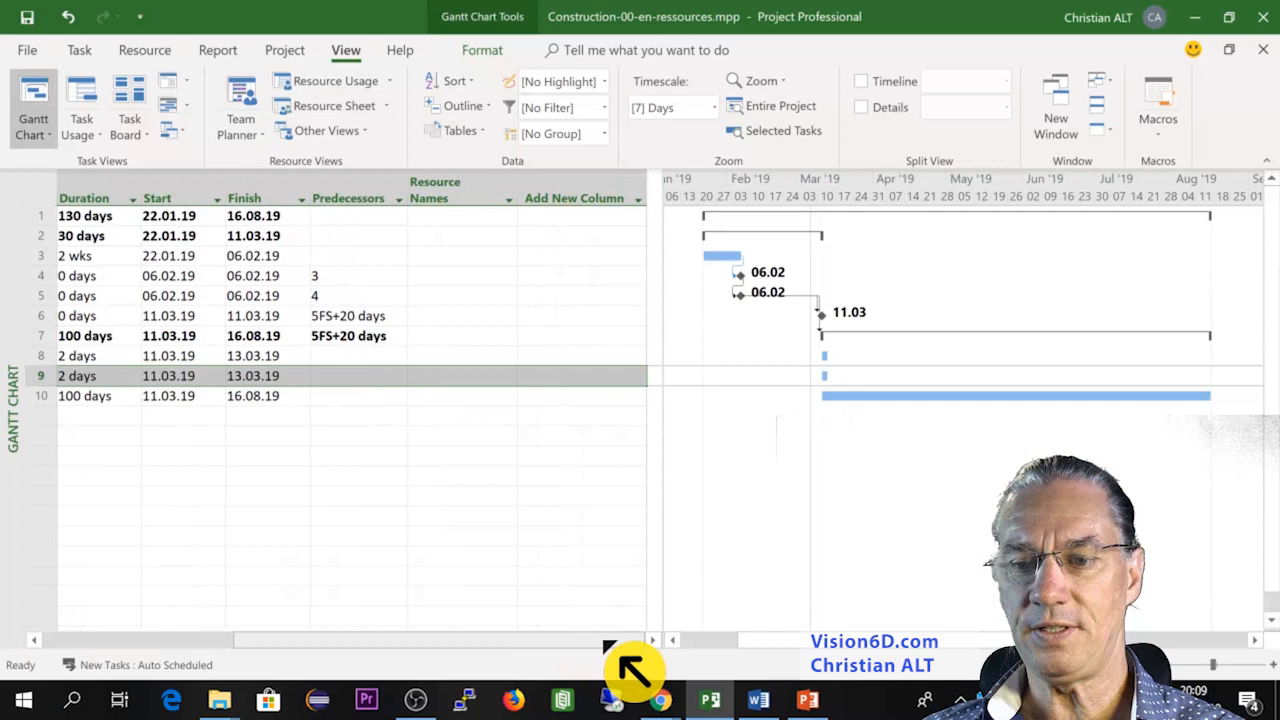
mouse_move(412, 284)
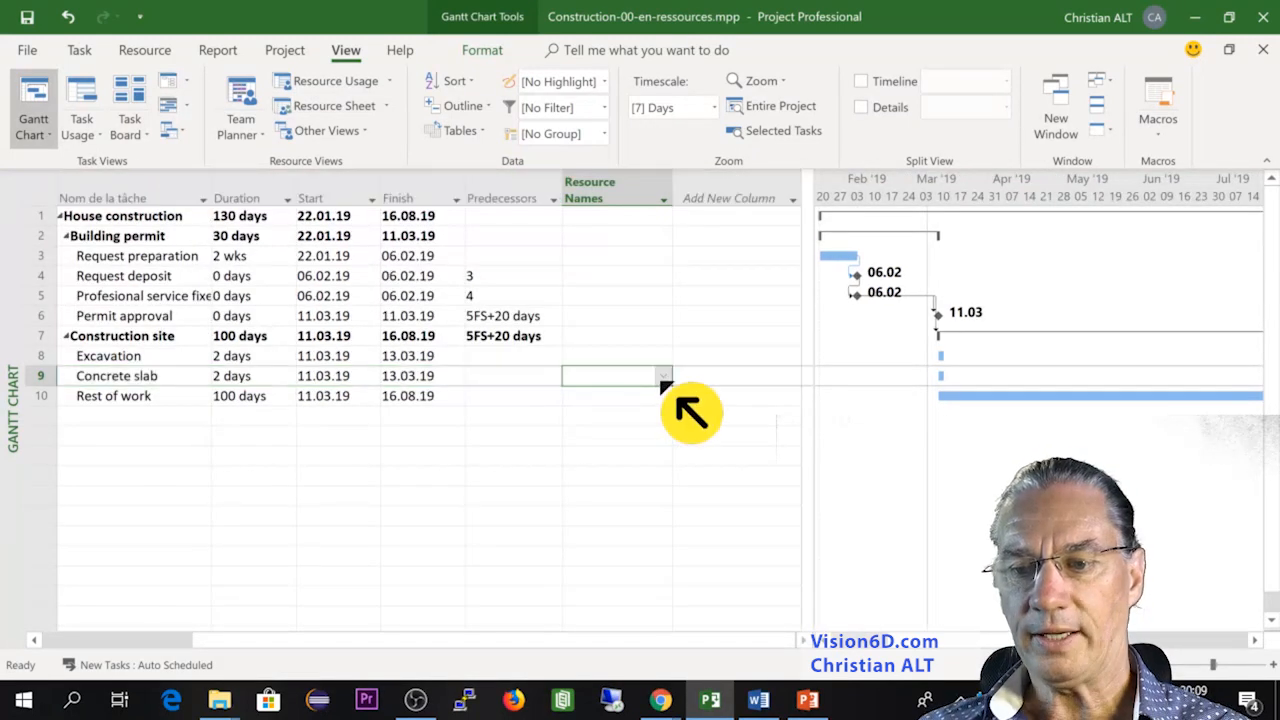
click(663, 375)
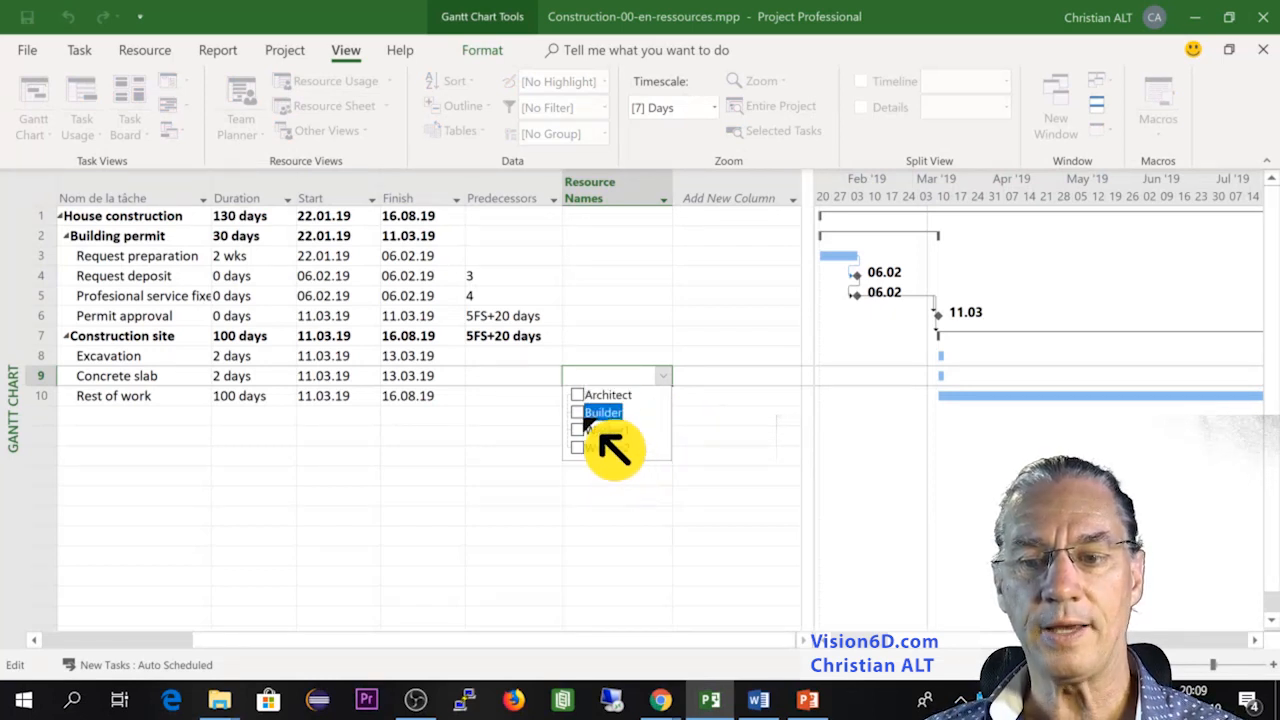
click(577, 412)
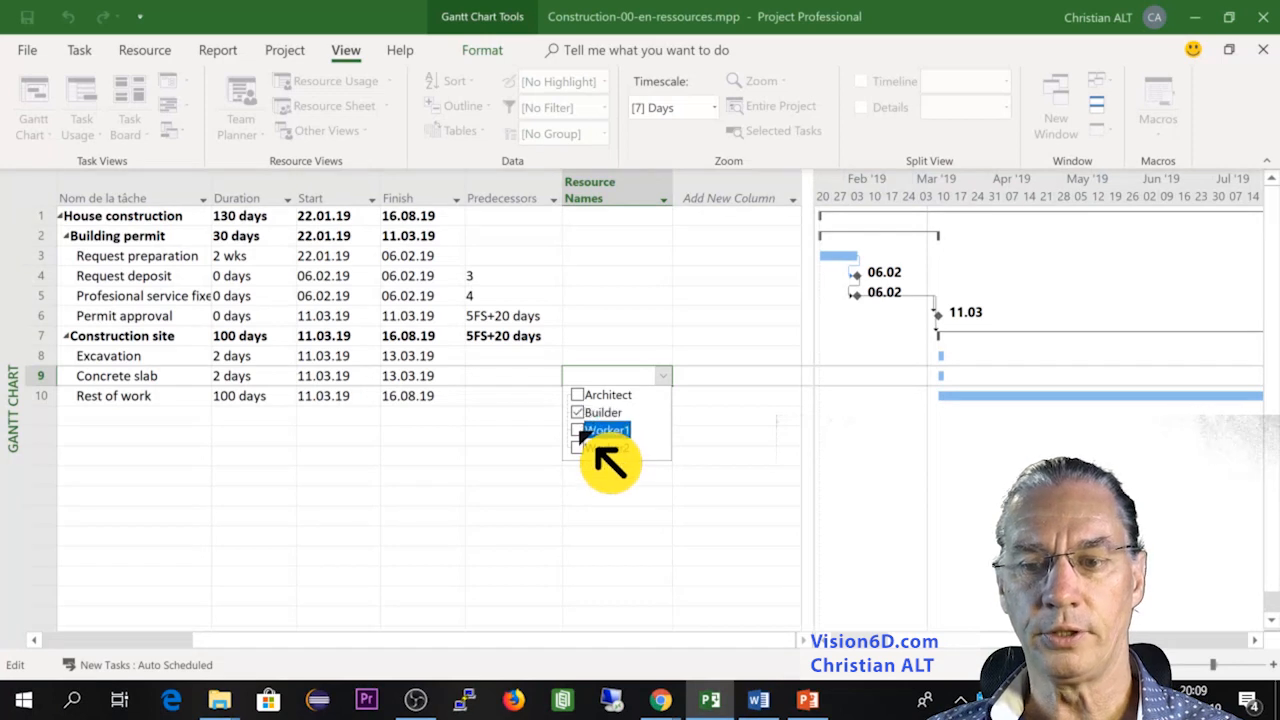
click(577, 447)
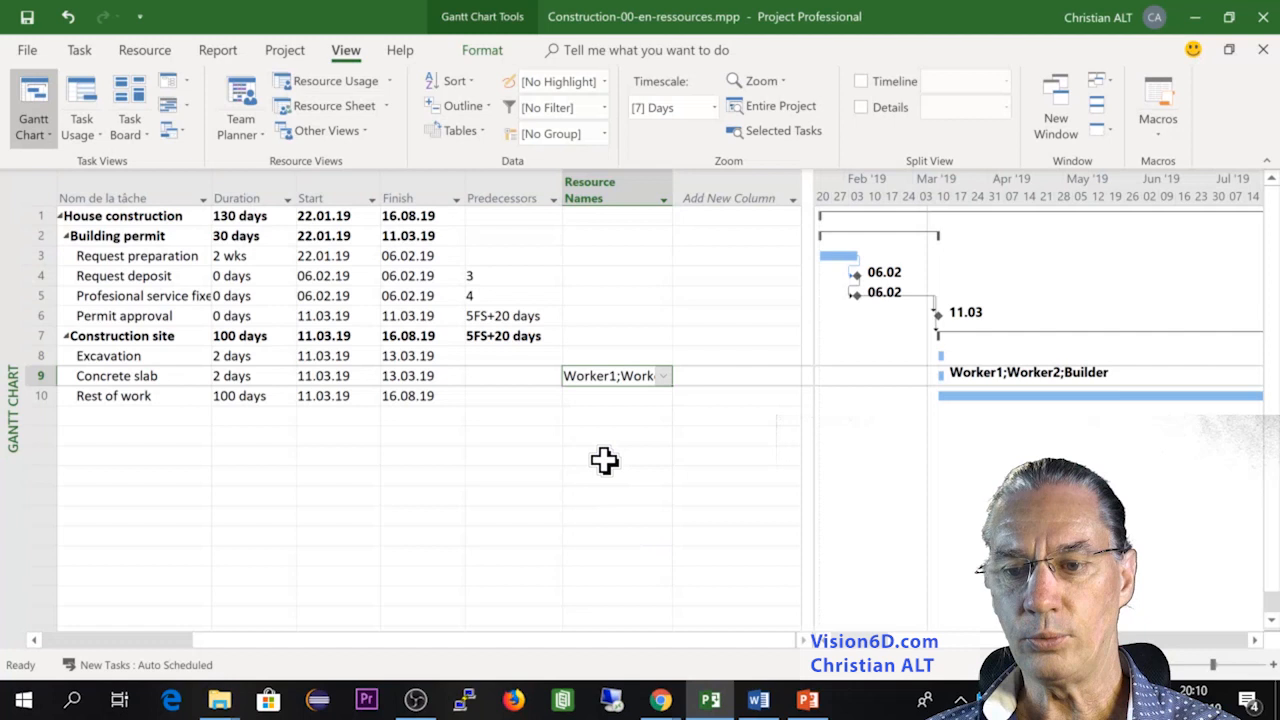
click(615, 395)
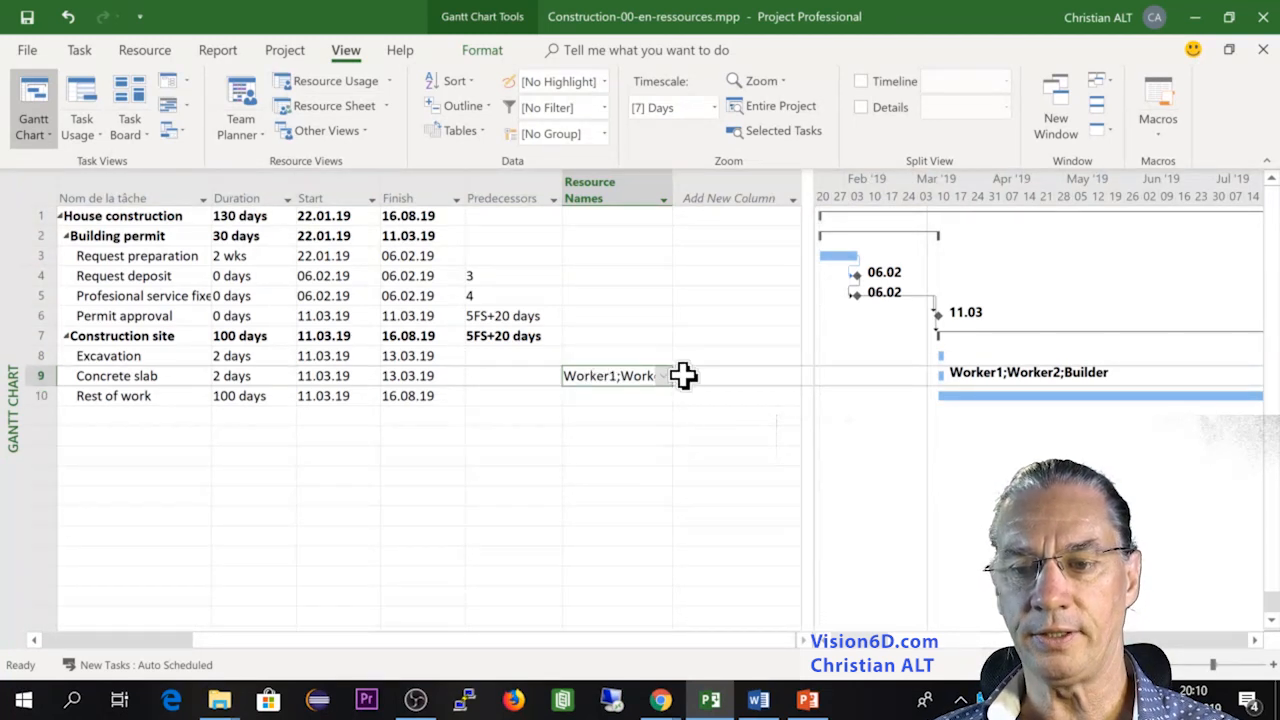
mouse_move(685, 405)
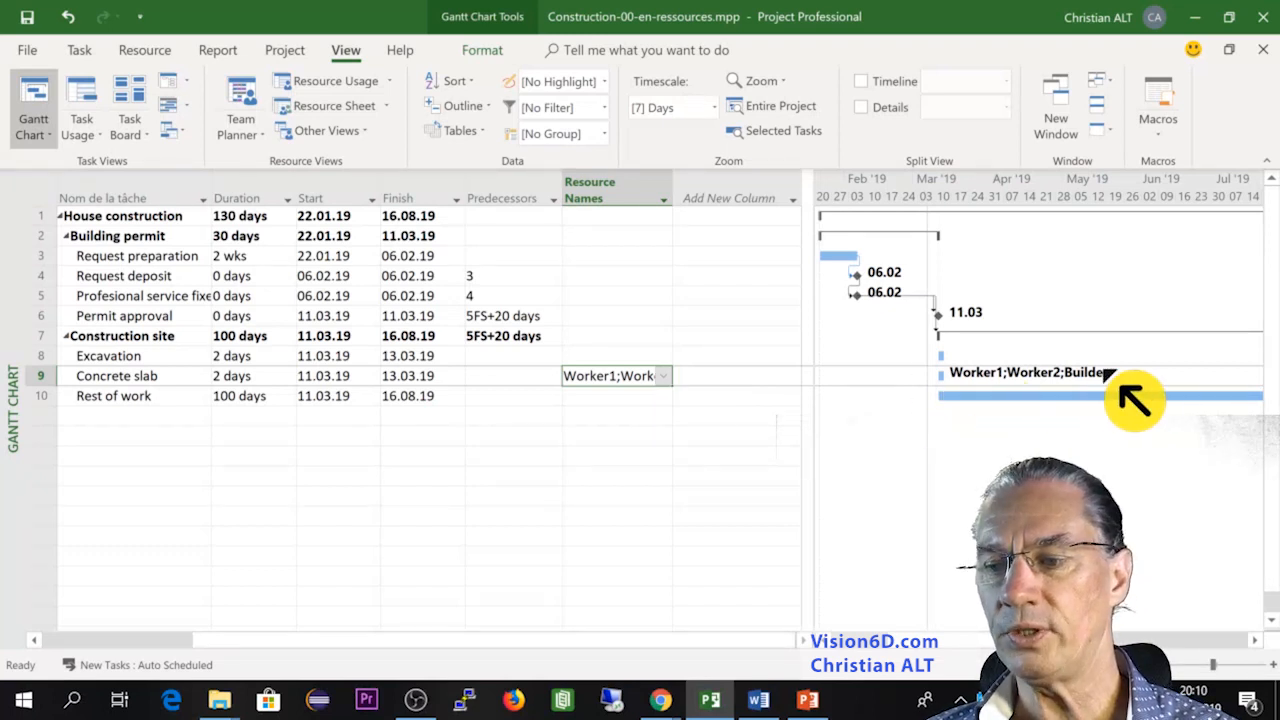
mouse_move(1053, 394)
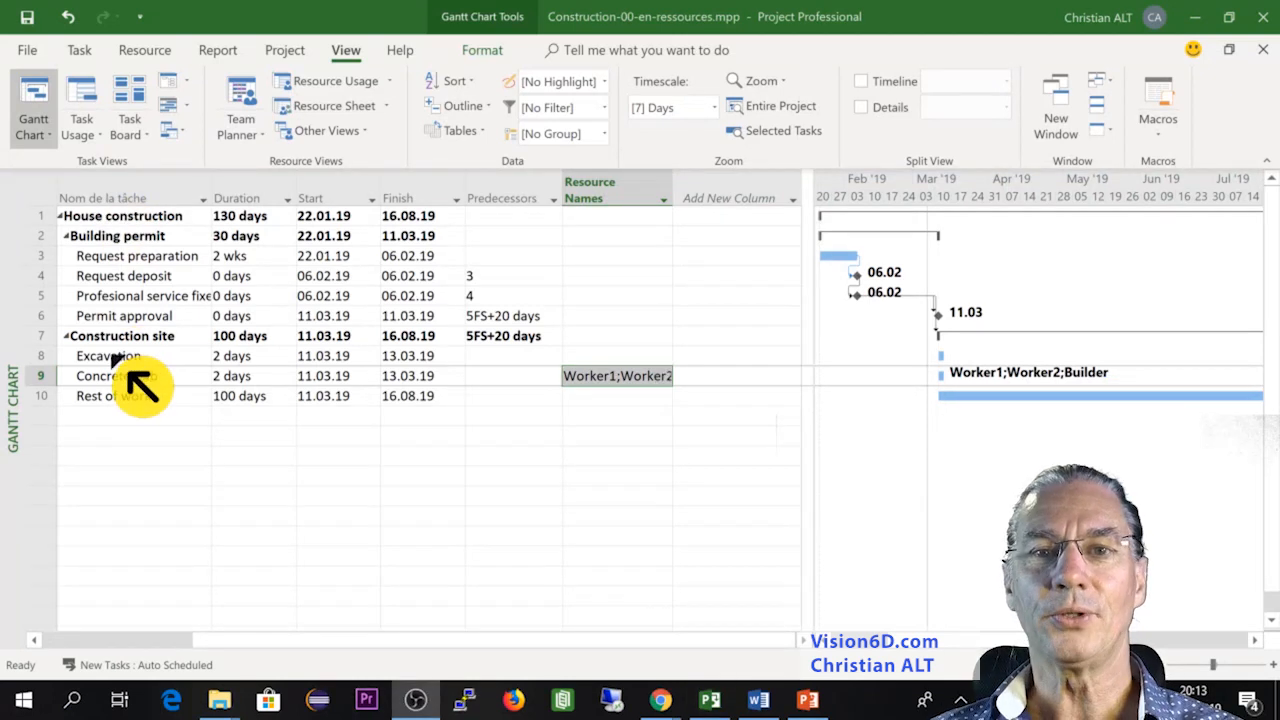
mouse_move(135, 395)
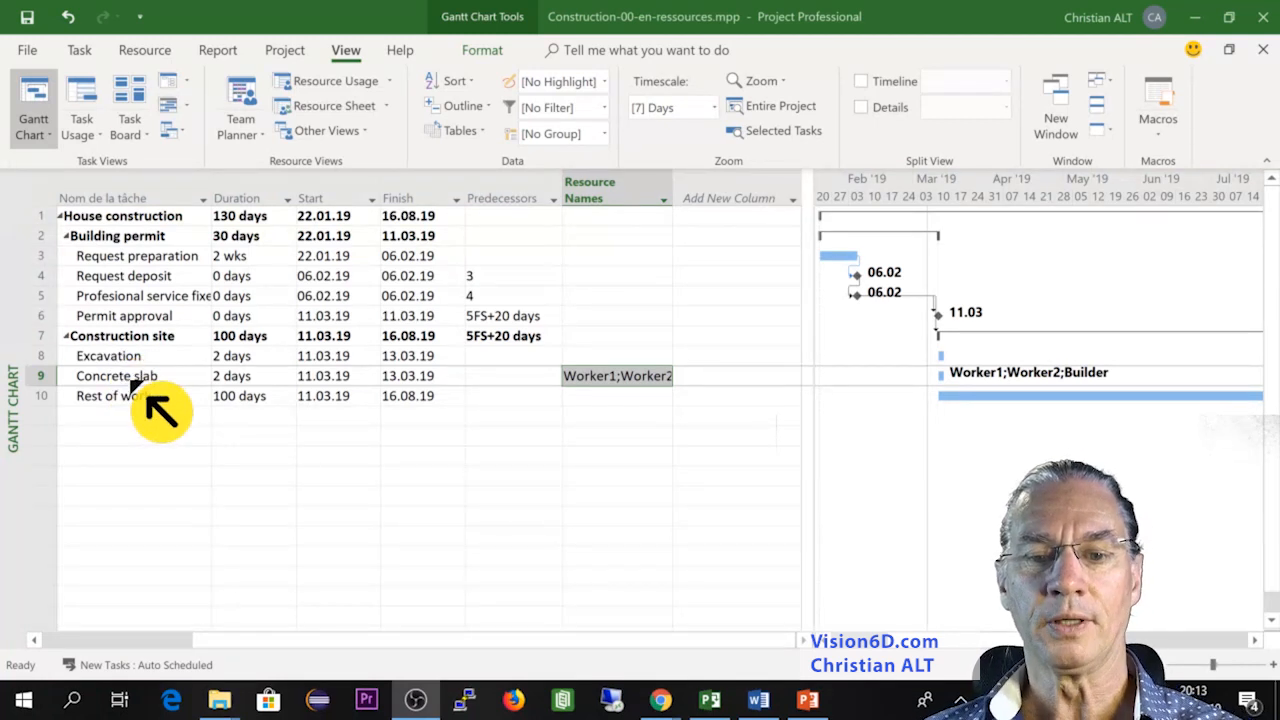
mouse_move(585, 415)
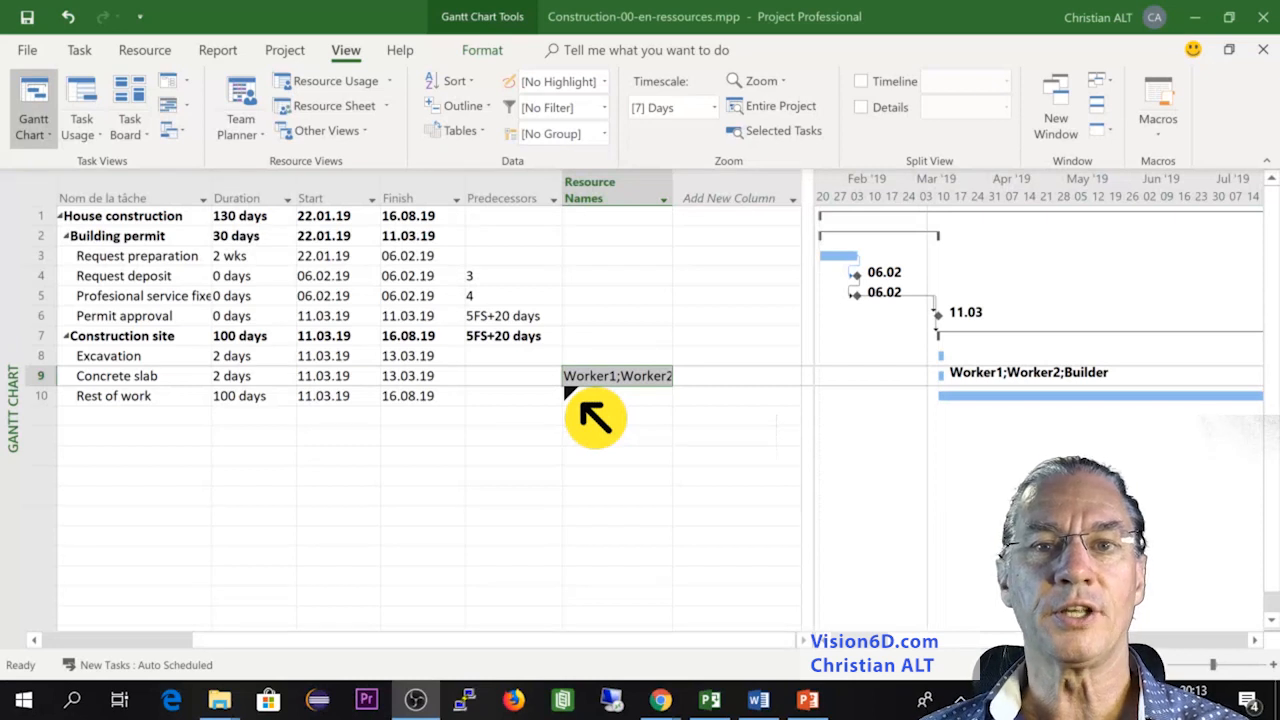
mouse_move(410, 390)
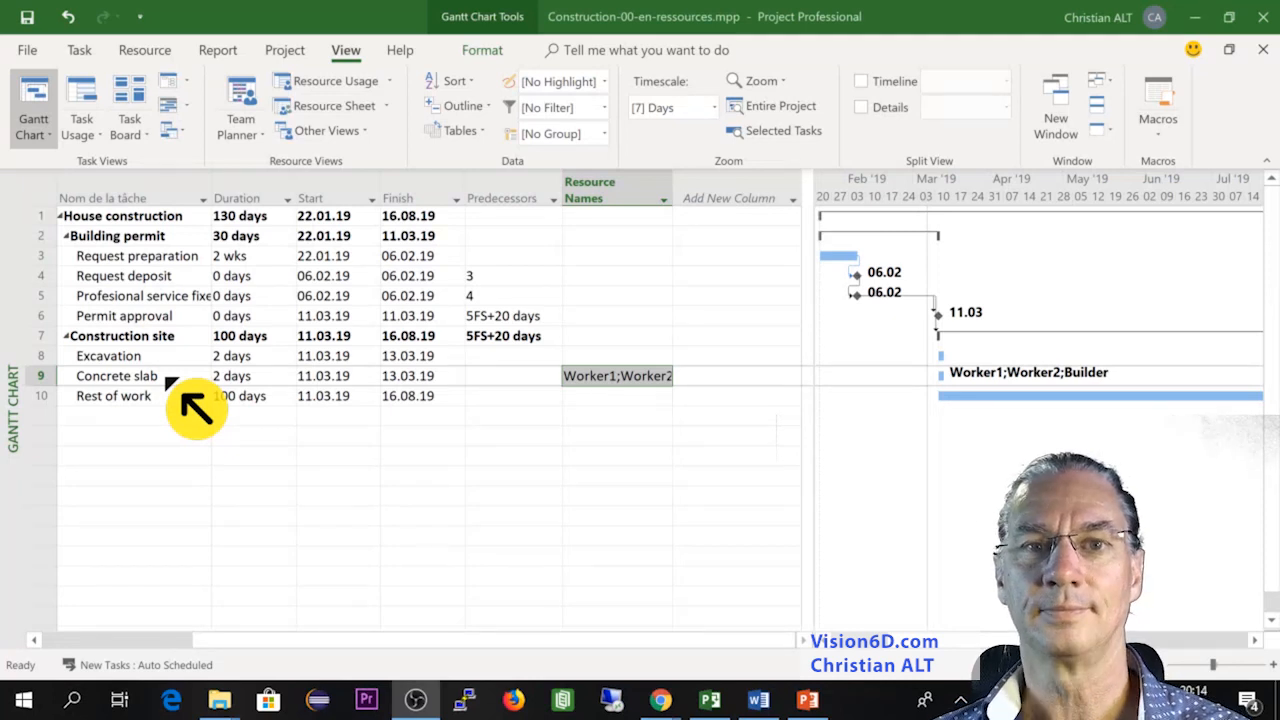
mouse_move(80, 155)
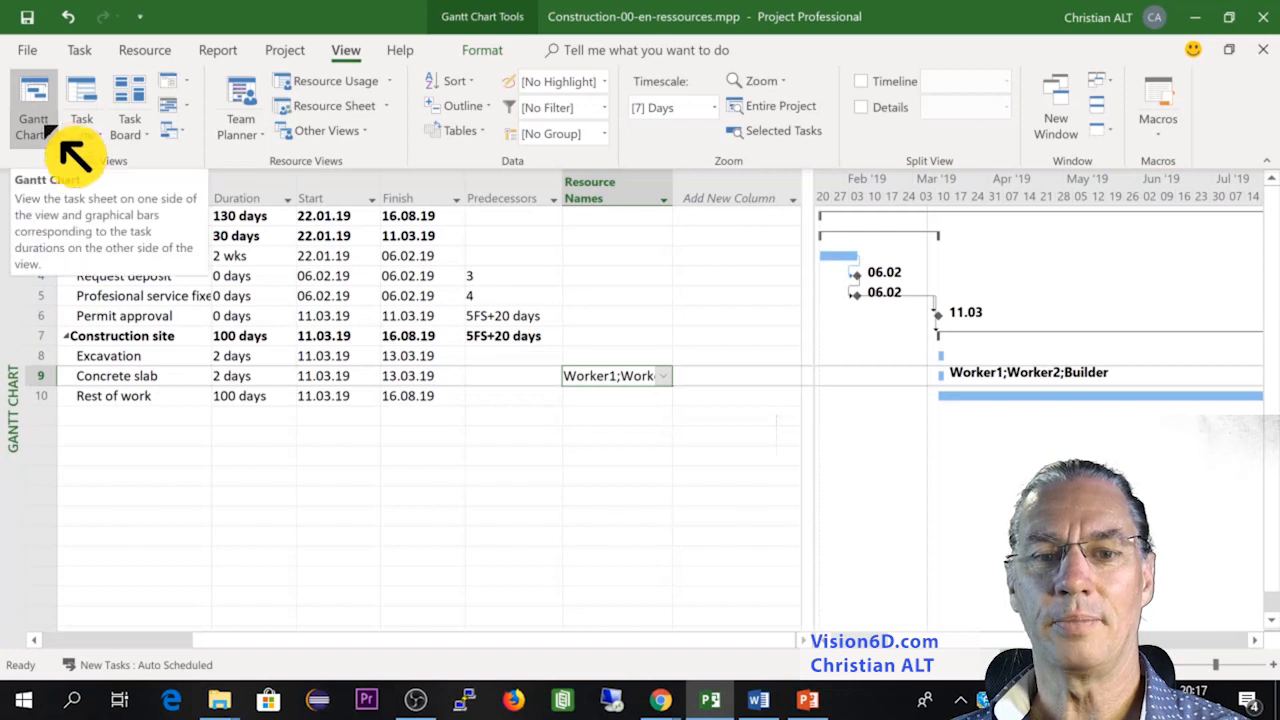
Open the Resource Sheet and begin typing 'excavator' in the first empty row.
click(33, 118)
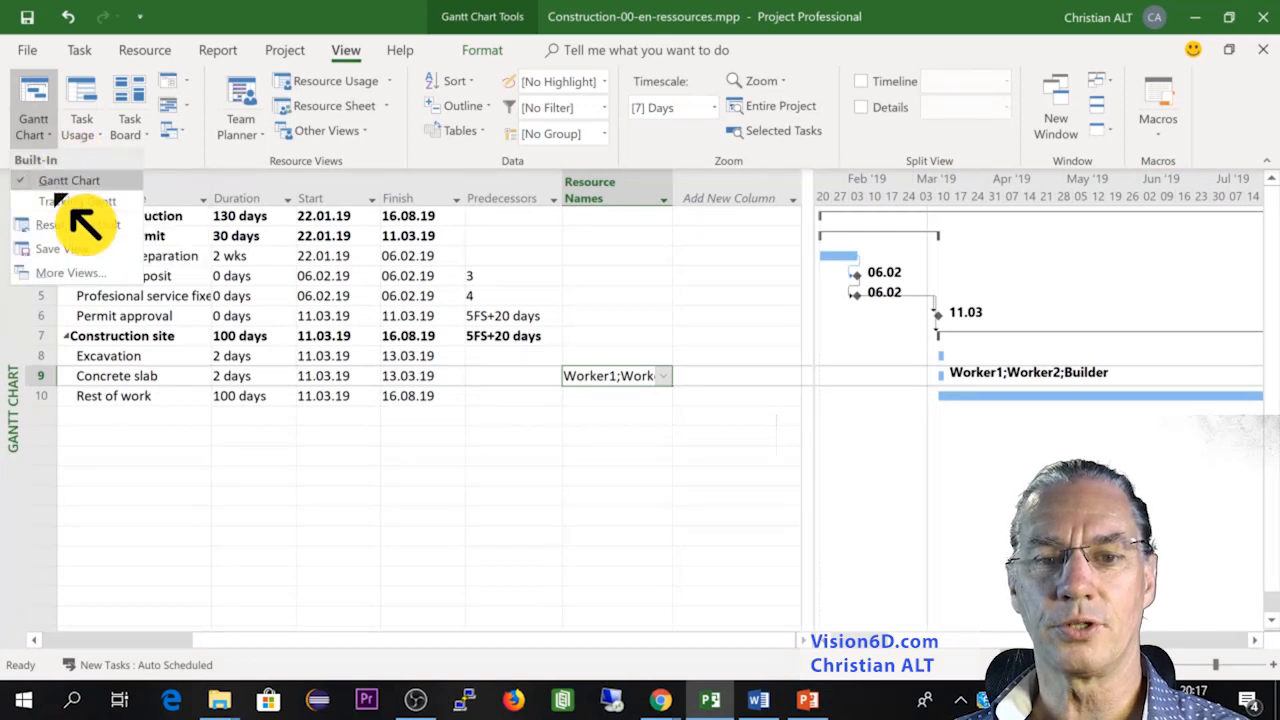
click(72, 272)
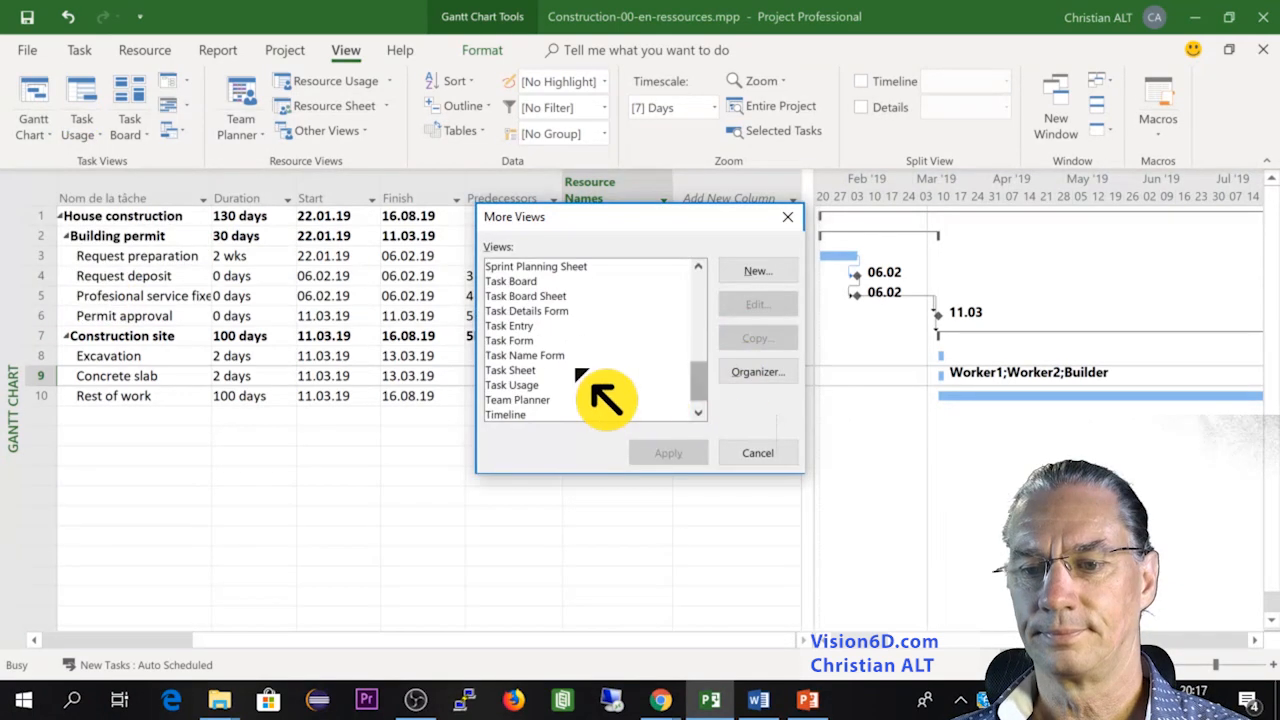
click(667, 452)
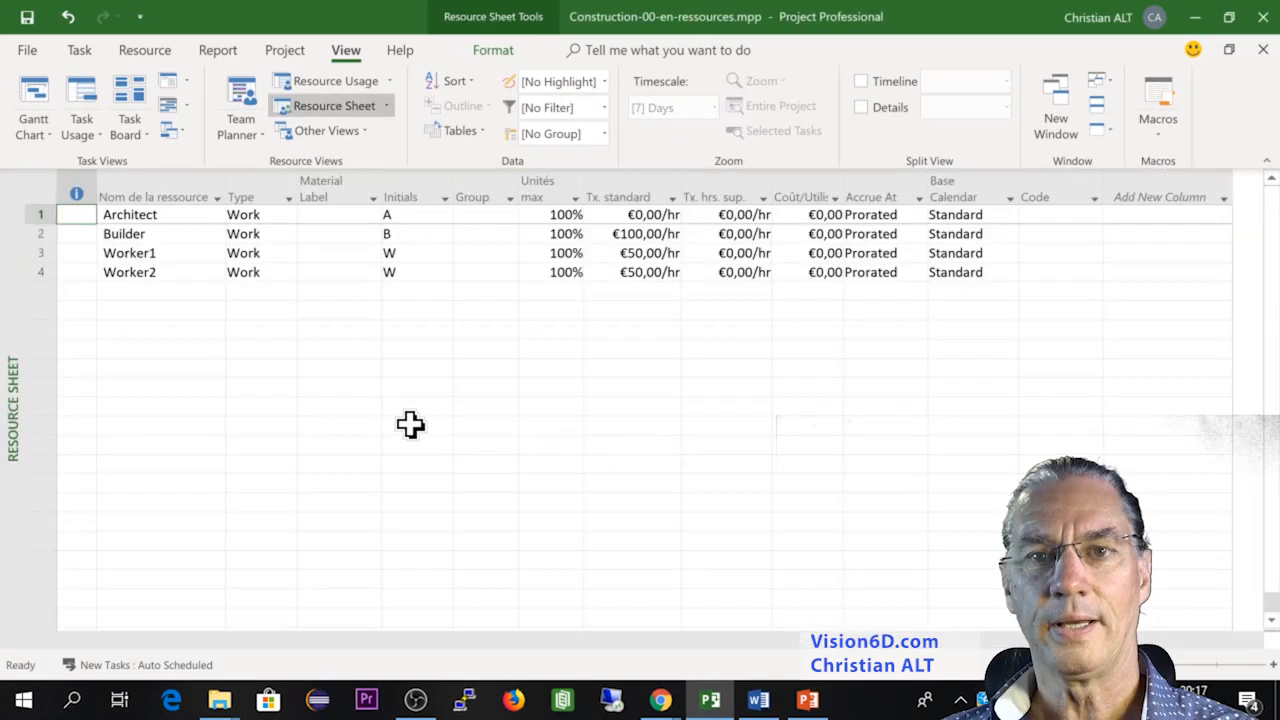
mouse_move(137, 293)
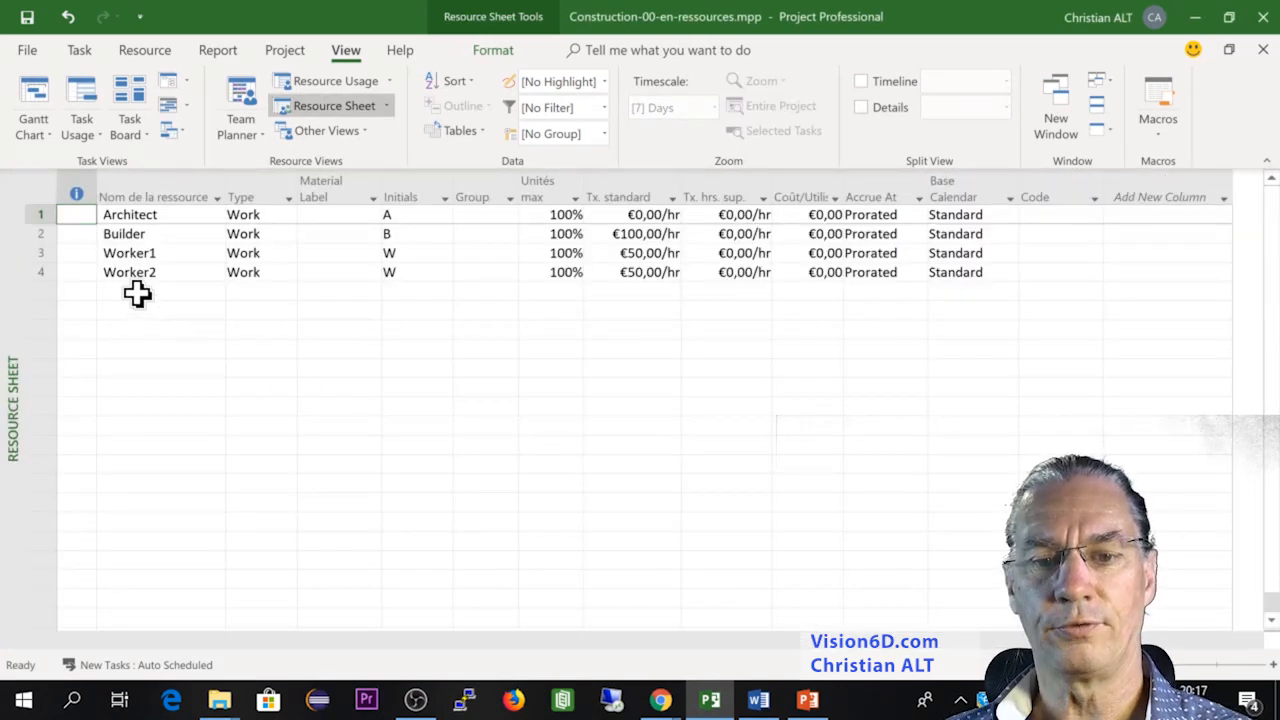
click(160, 290)
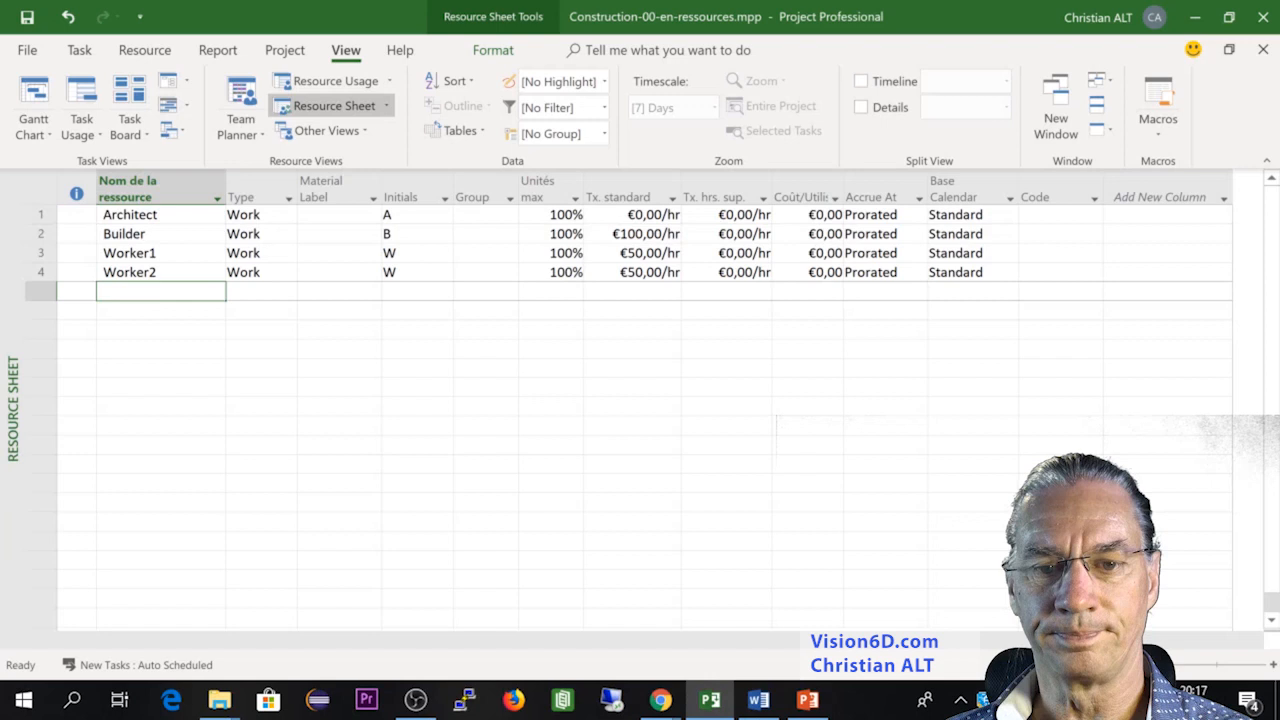
text(excavator)
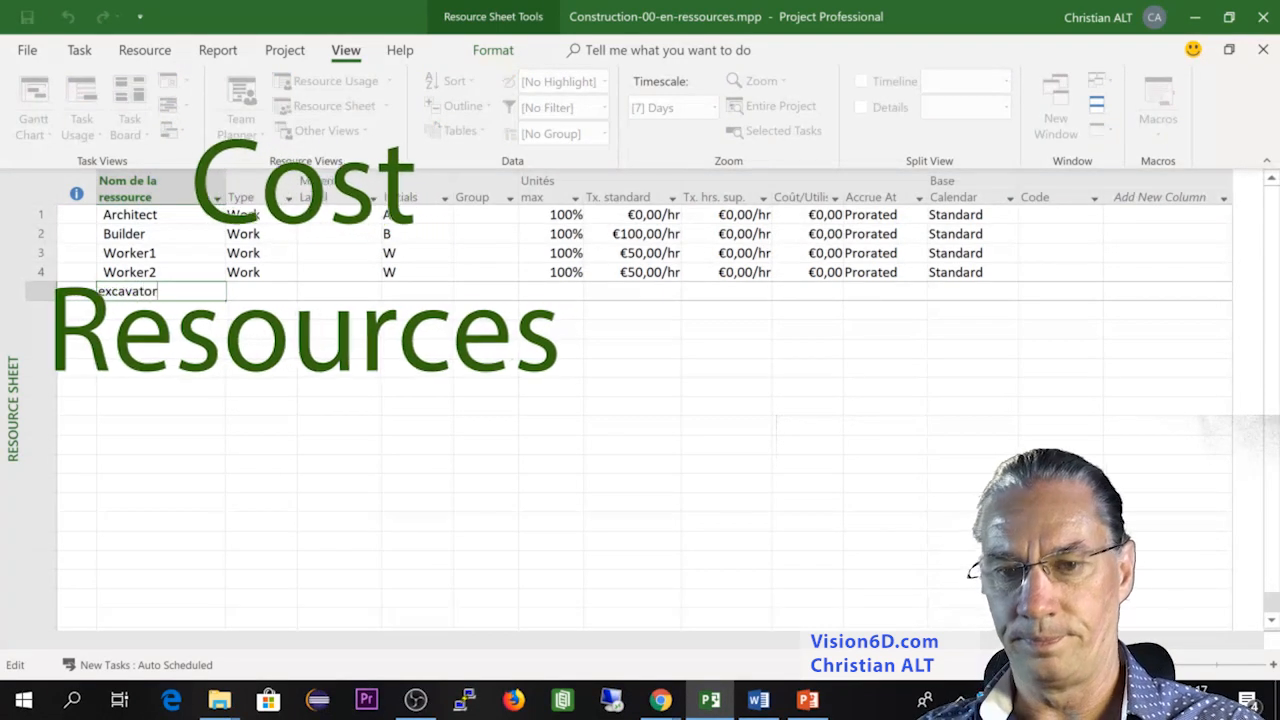
Commit the excavator resource name and change its Type from Work to Cost.
key(Return)
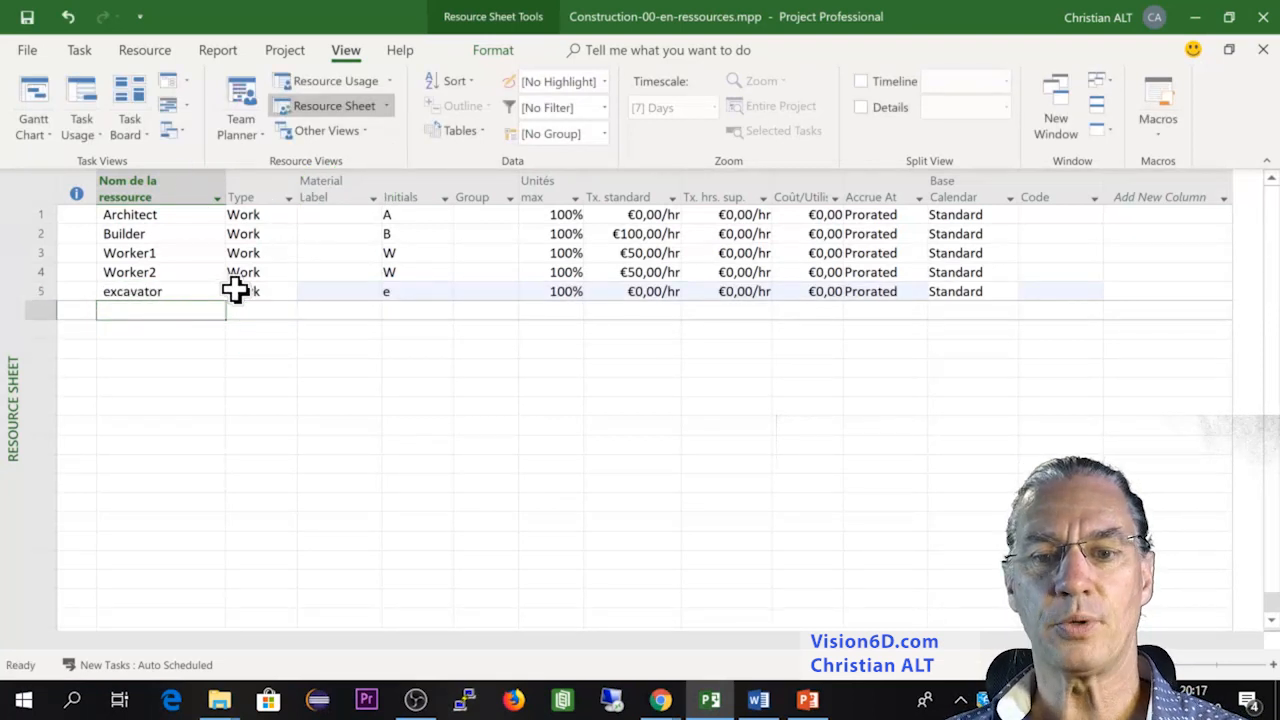
mouse_move(289, 291)
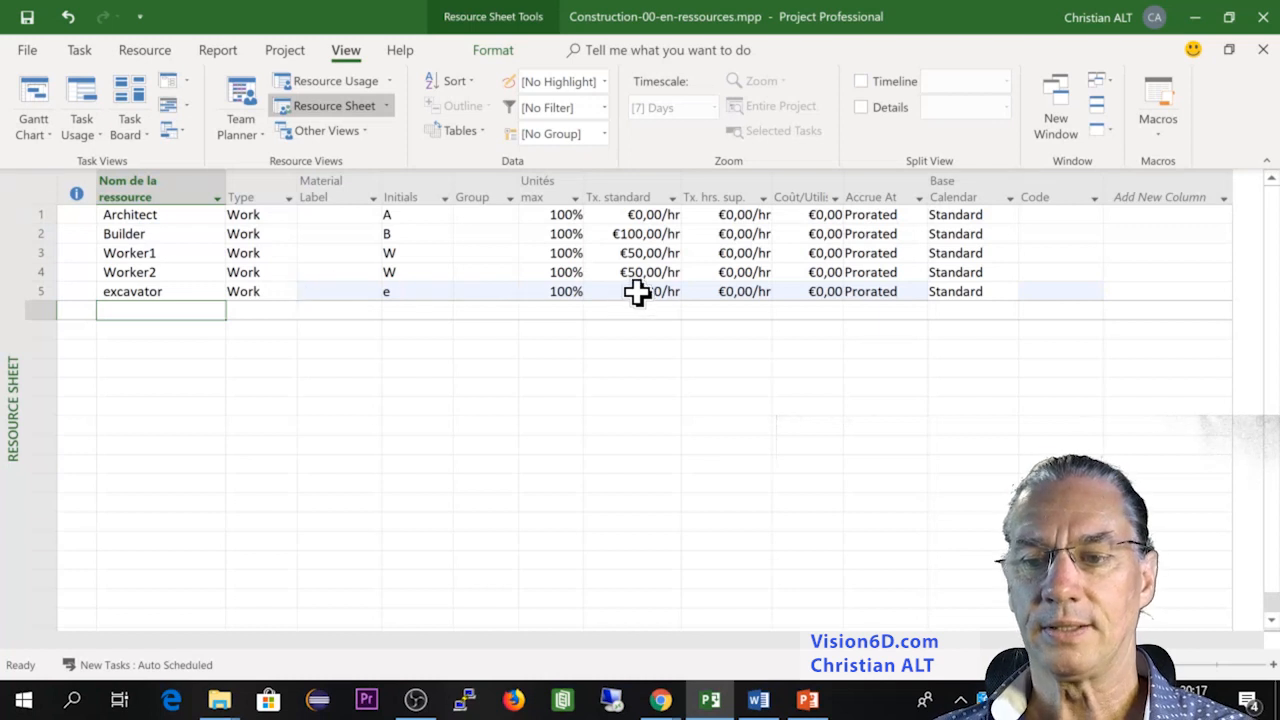
mouse_move(655, 294)
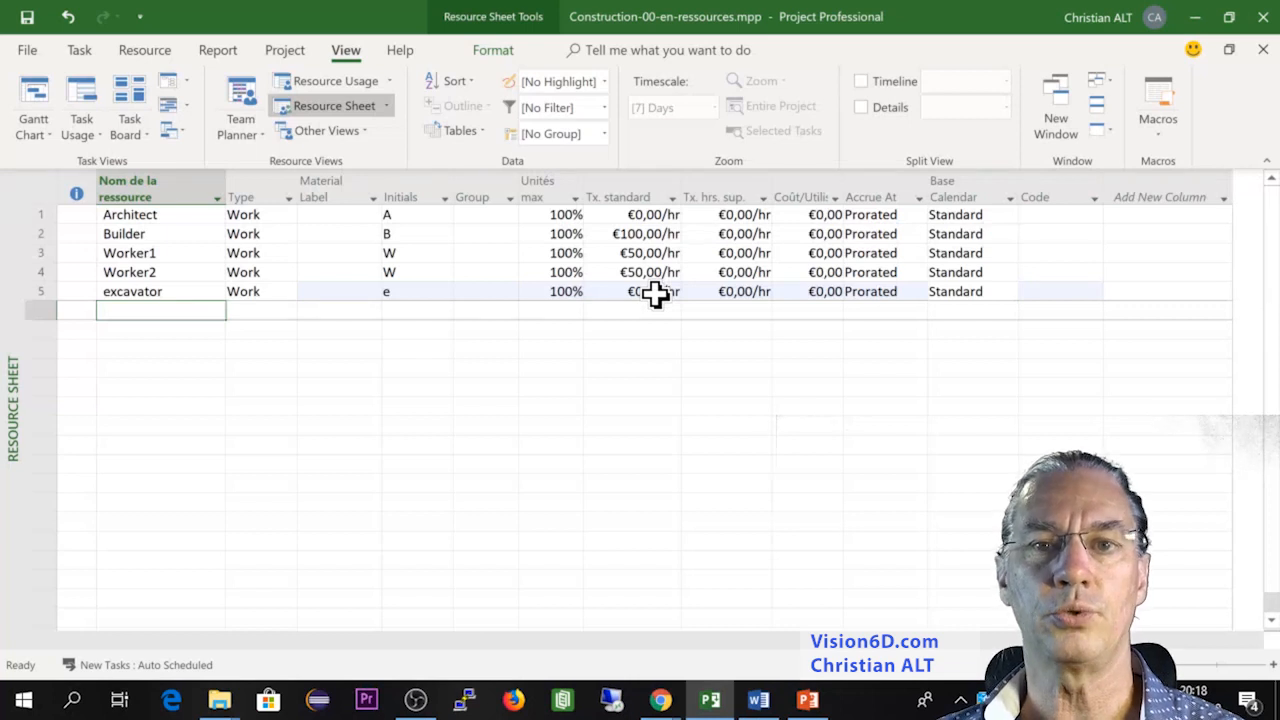
mouse_move(290, 291)
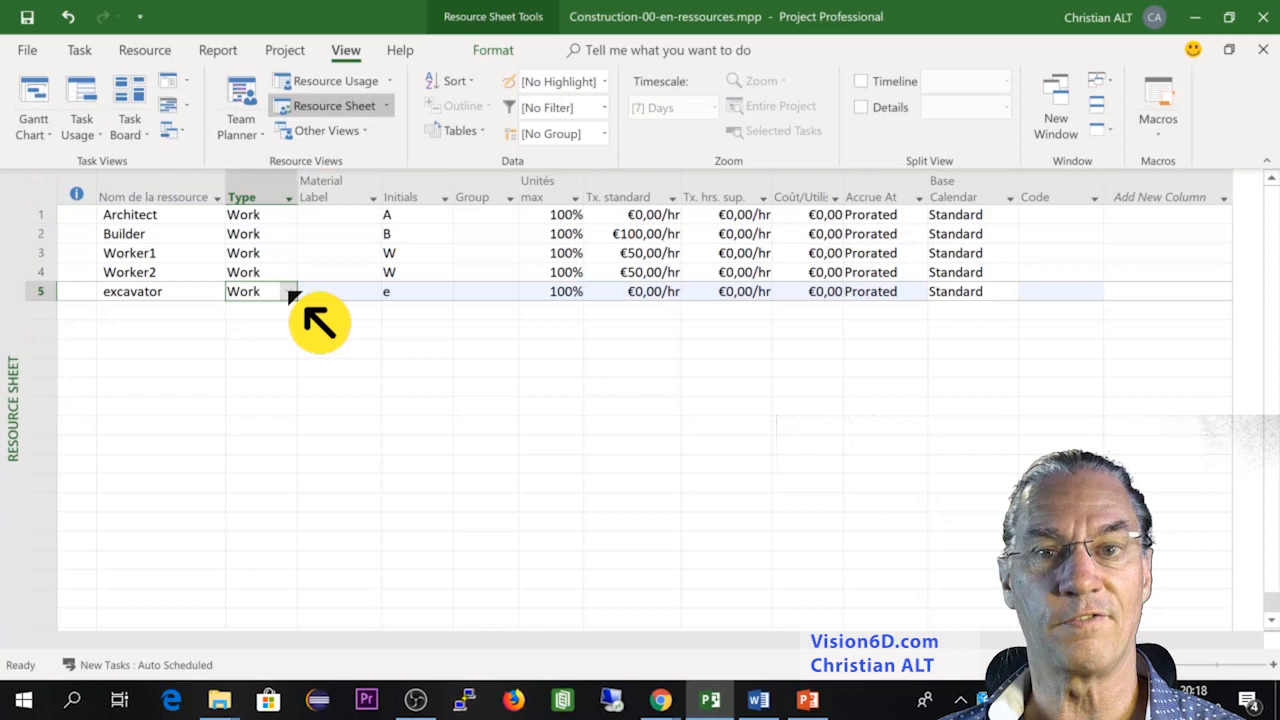
click(289, 291)
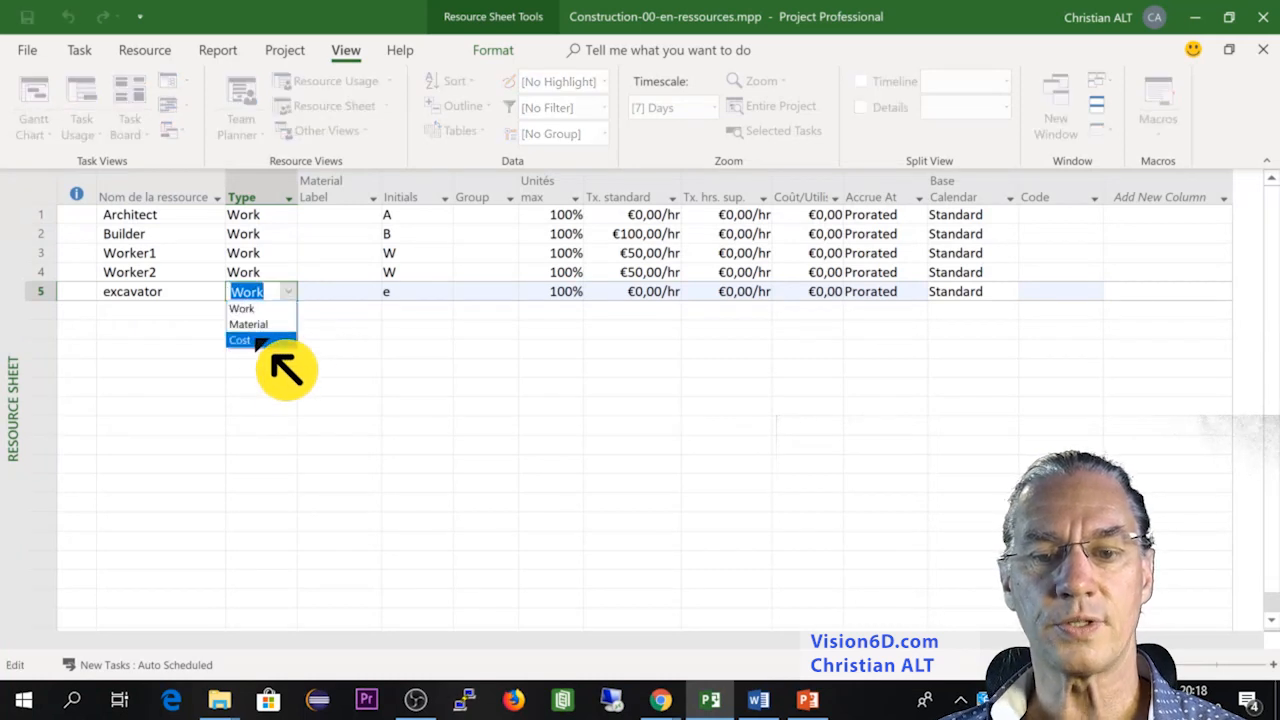
click(239, 340)
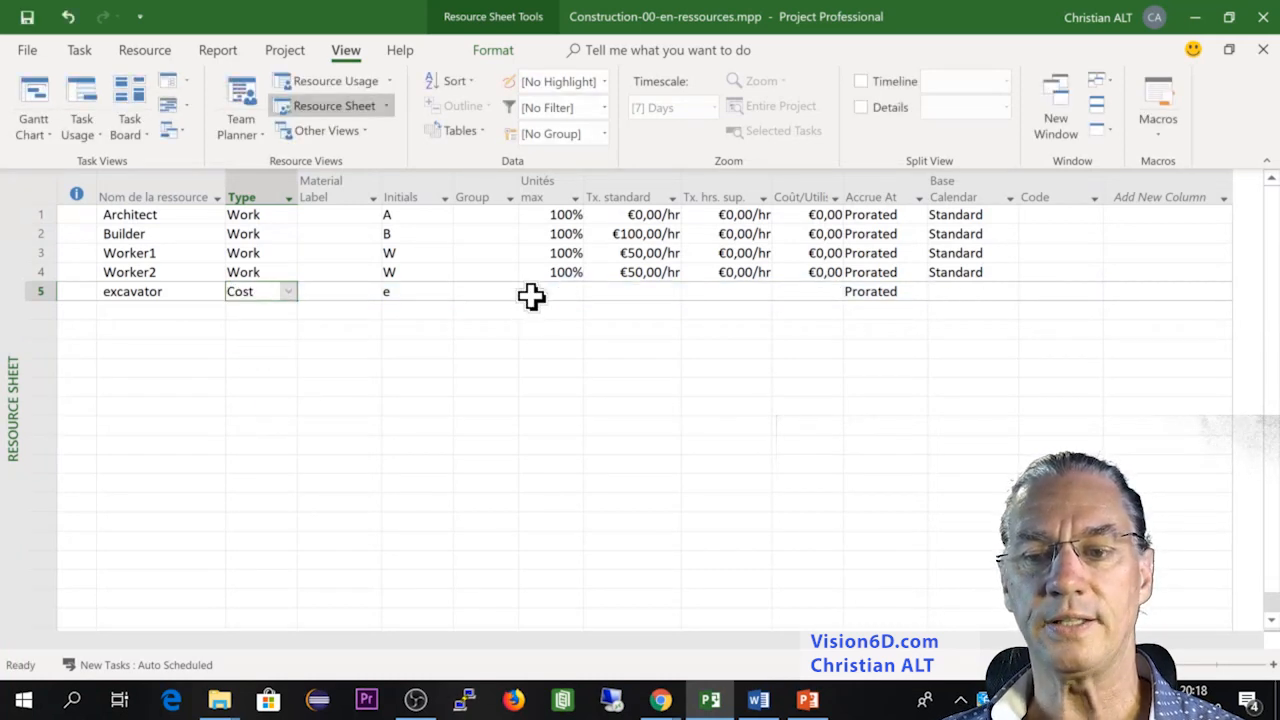
mouse_move(782, 296)
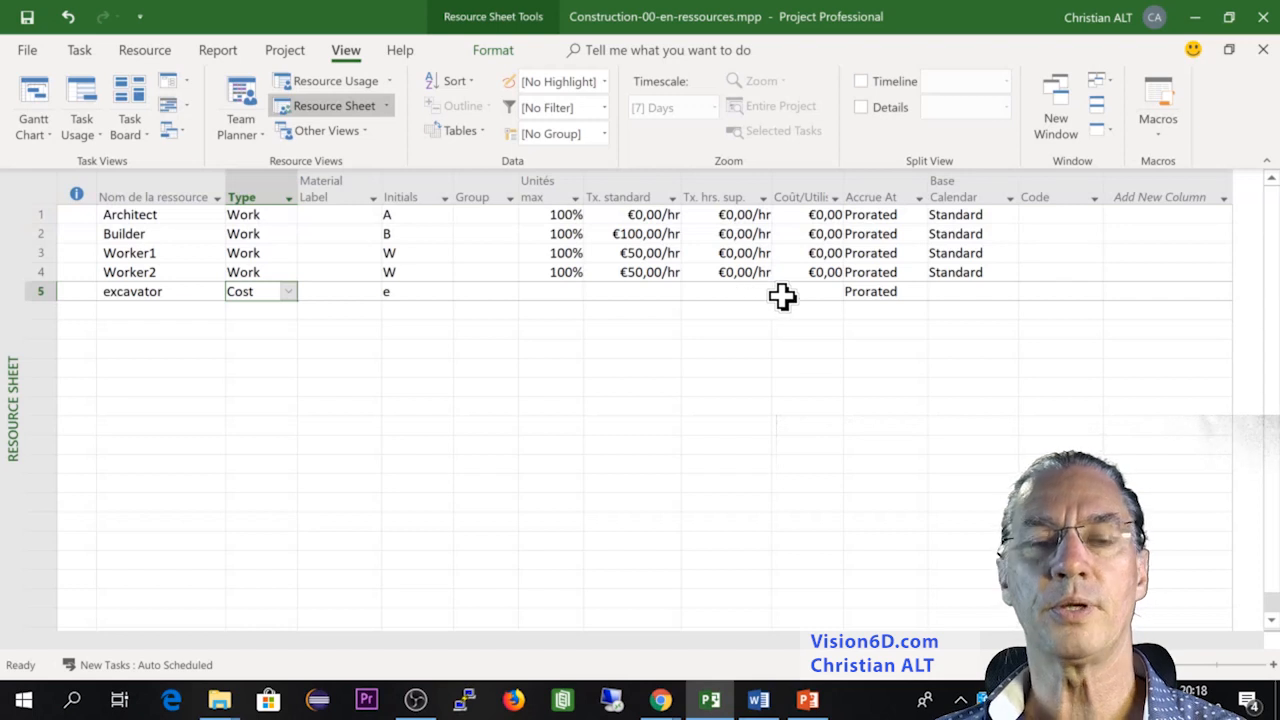
mouse_move(662, 293)
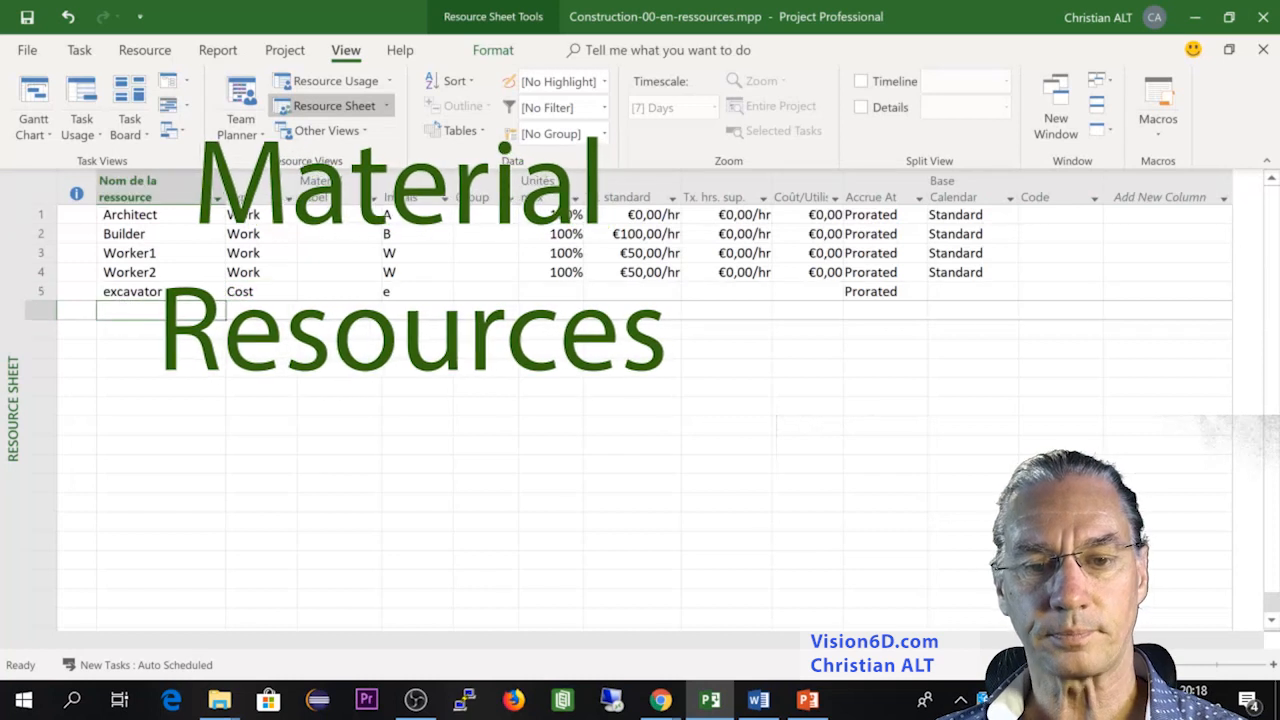
Create a Concrete resource with Type Material and Standard Rate 200.
text(Concrete)
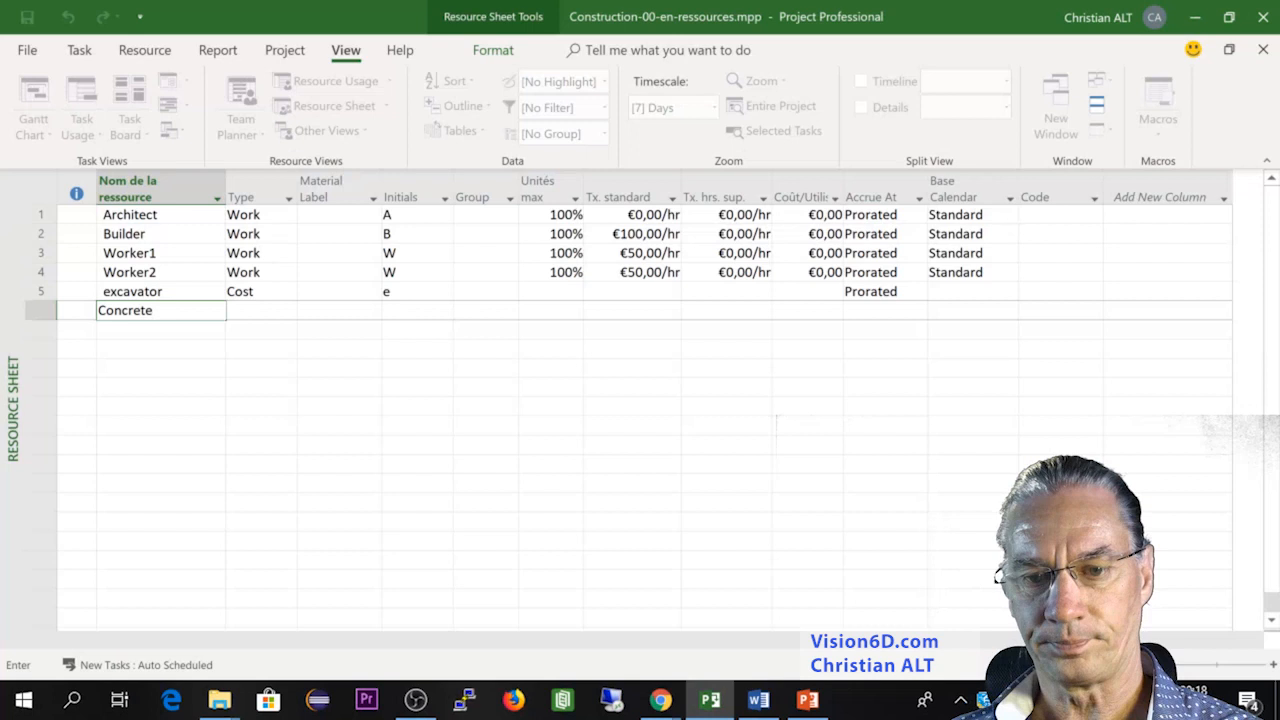
key(Return)
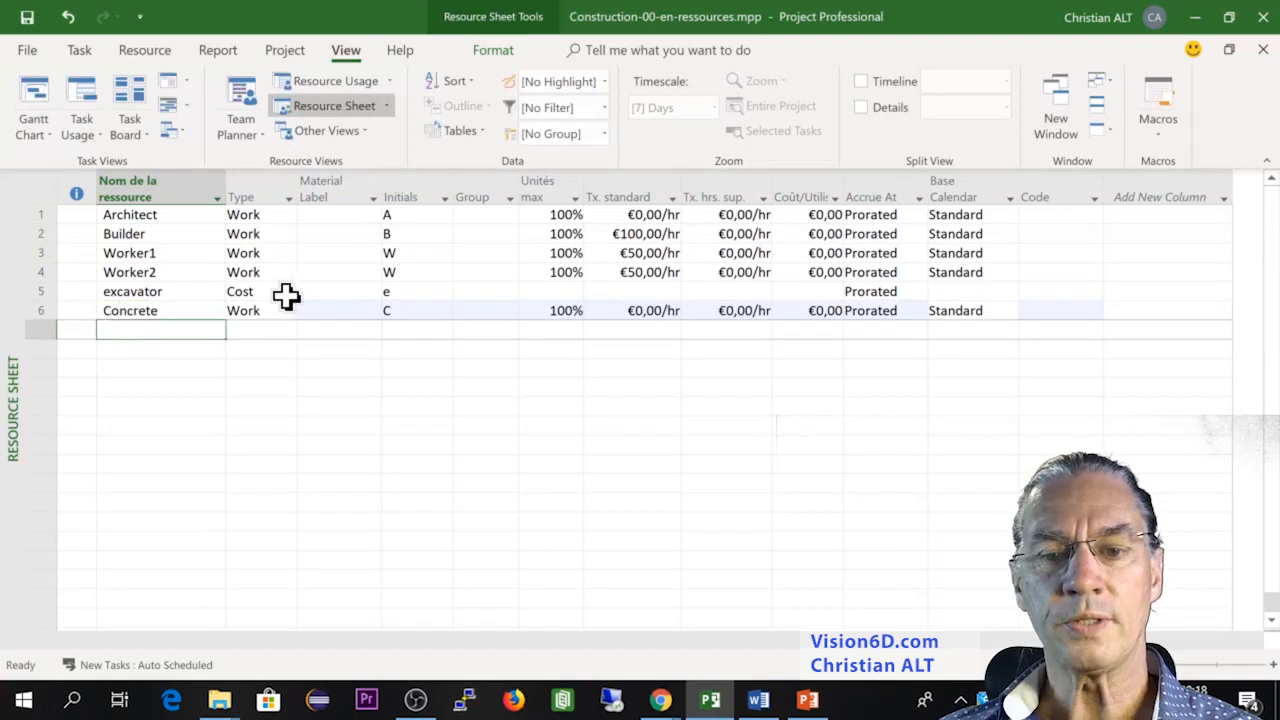
mouse_move(295, 310)
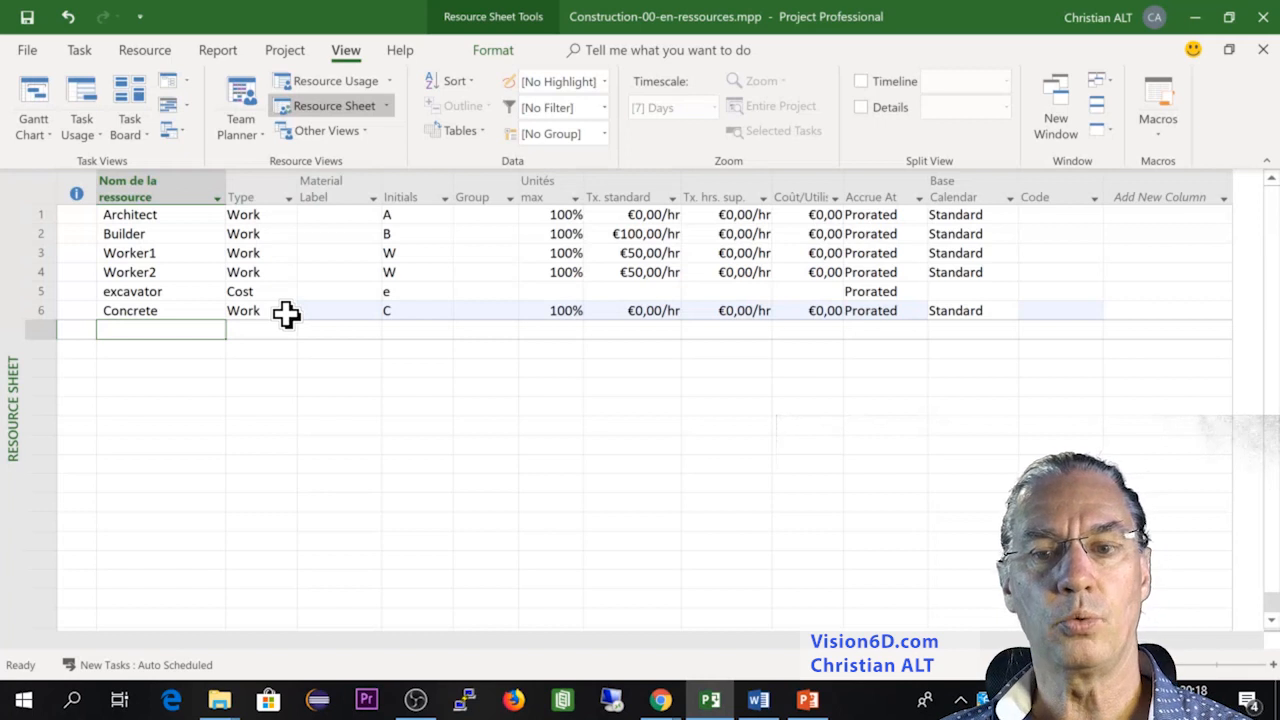
mouse_move(655, 307)
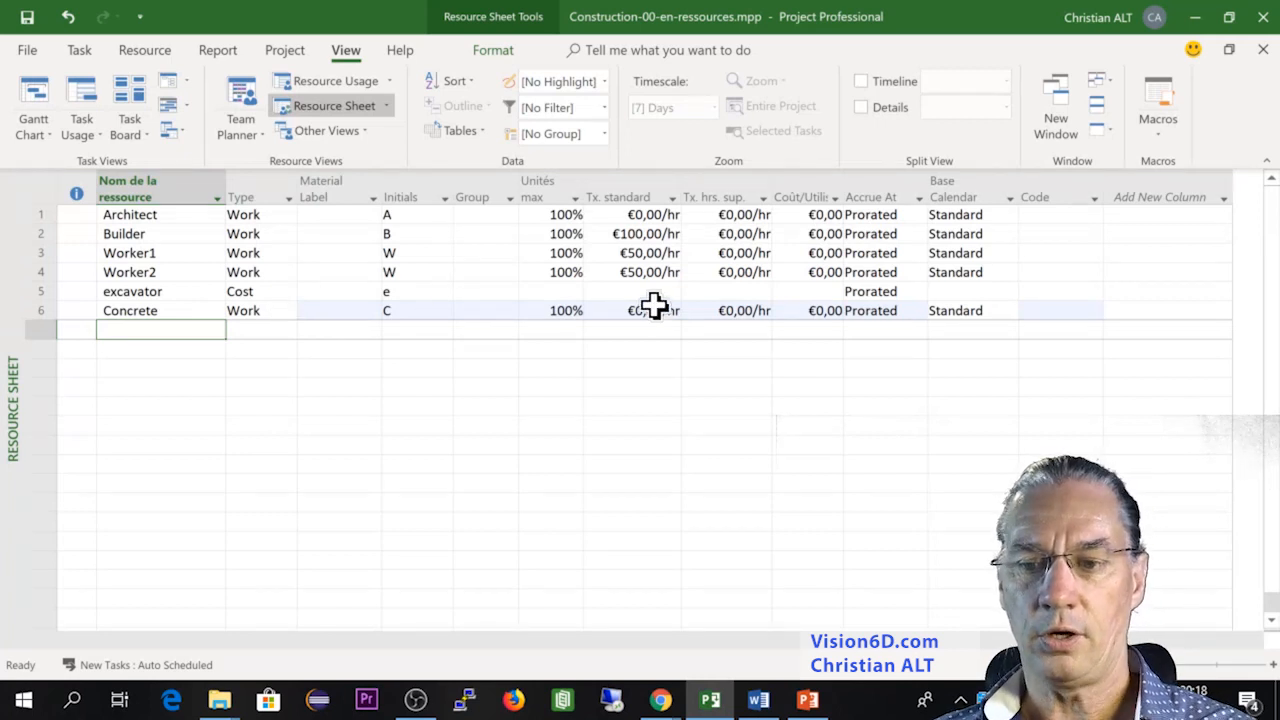
mouse_move(692, 318)
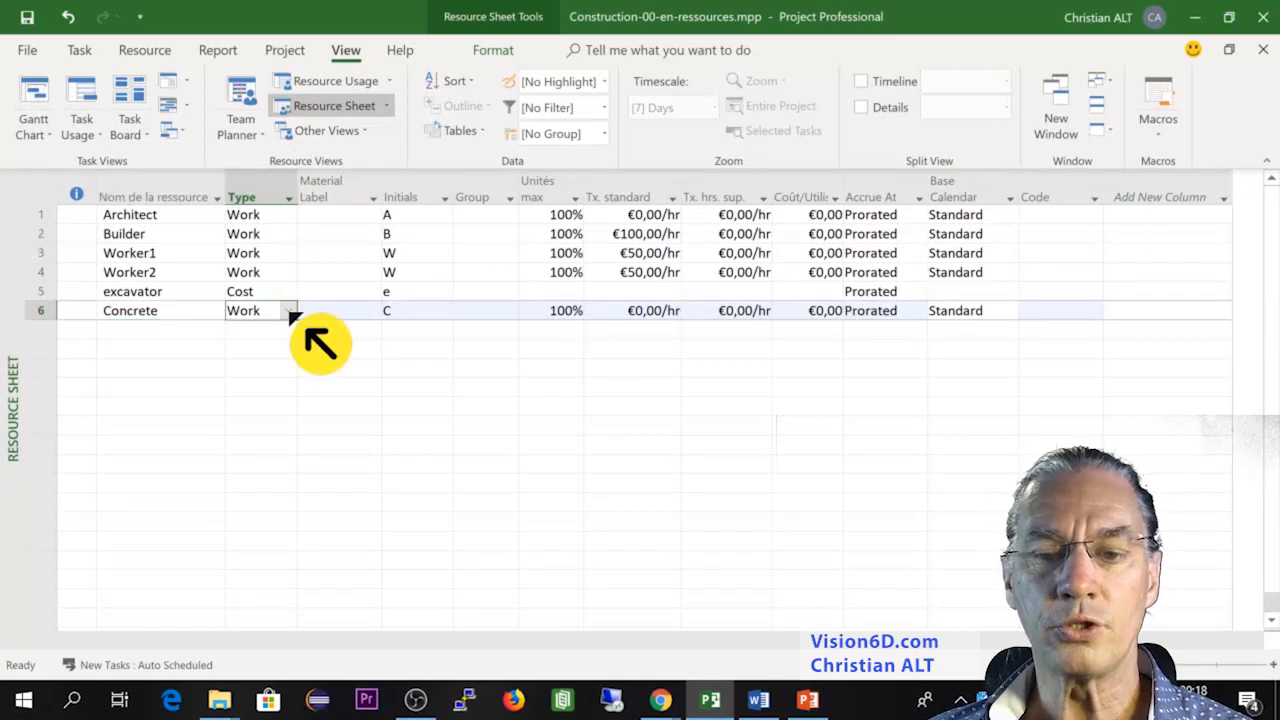
click(289, 310)
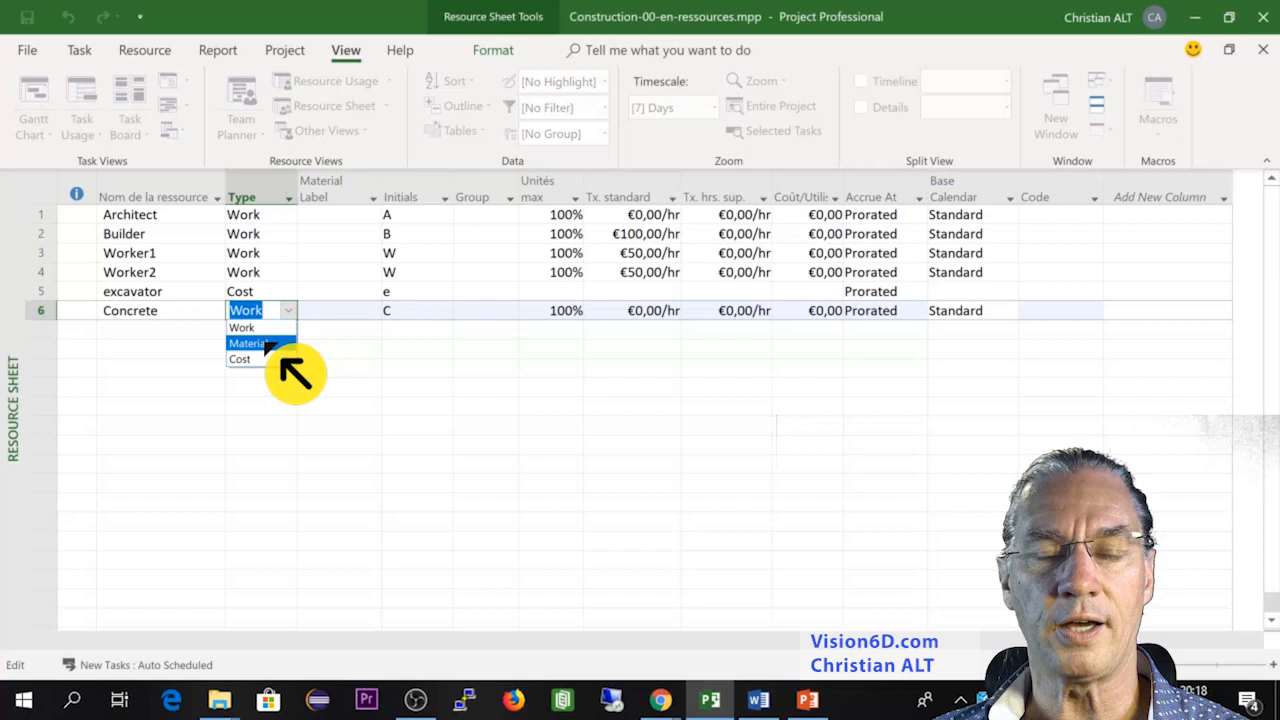
click(246, 343)
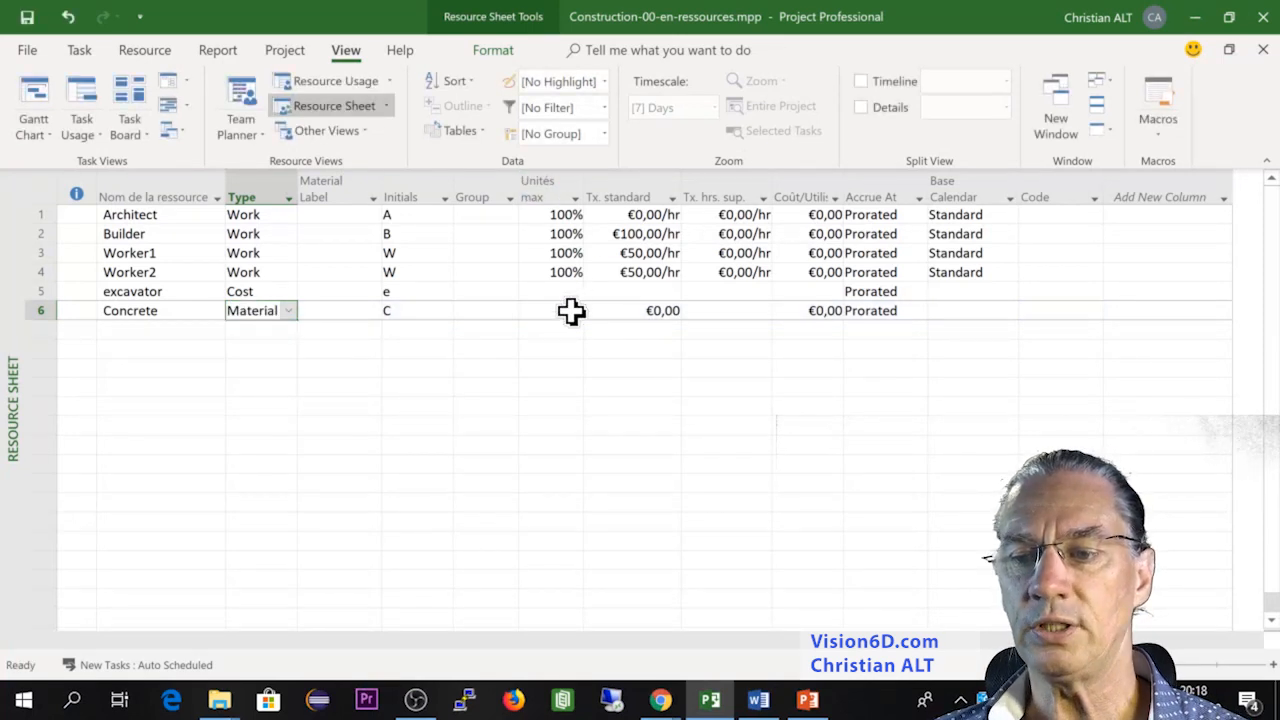
mouse_move(705, 310)
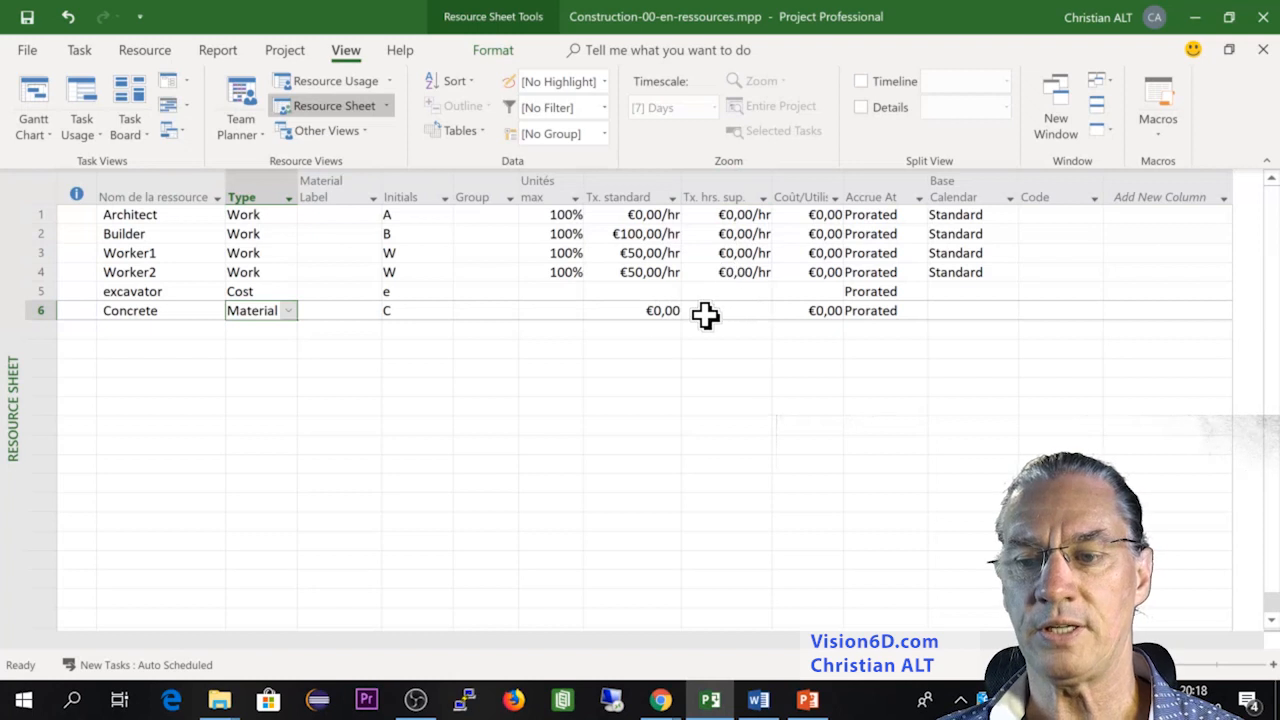
click(632, 310)
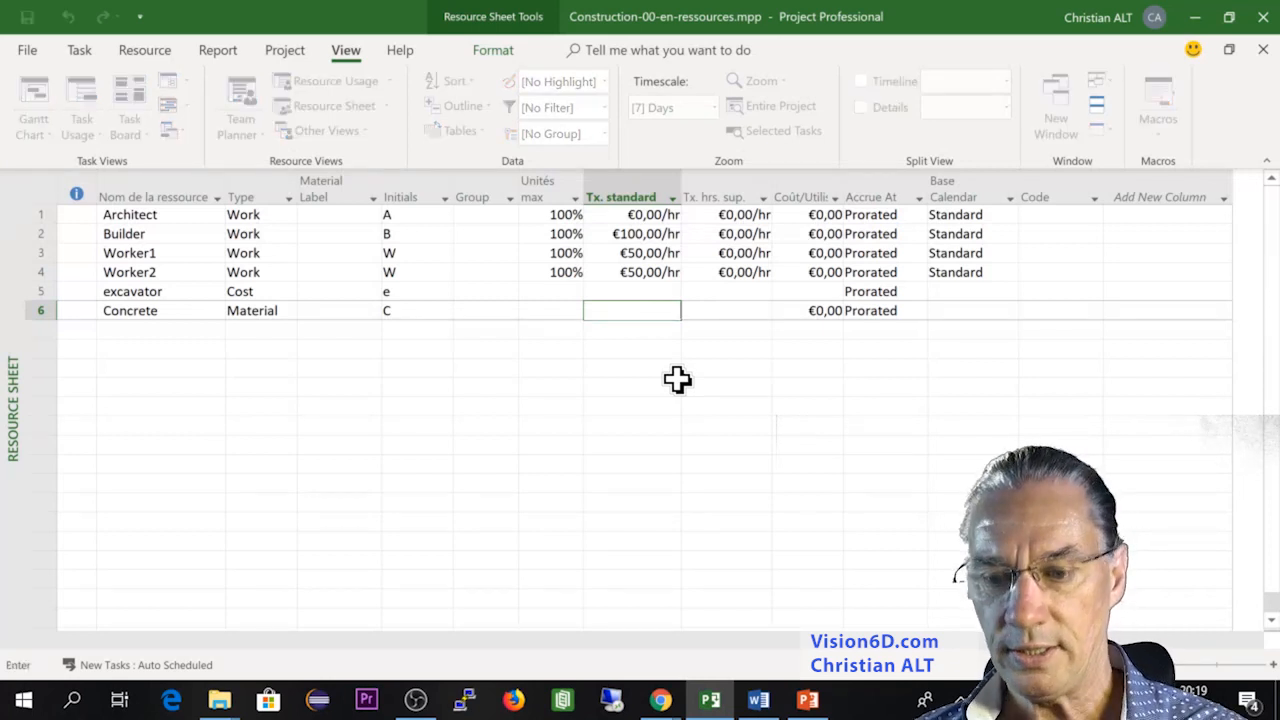
text(200,00)
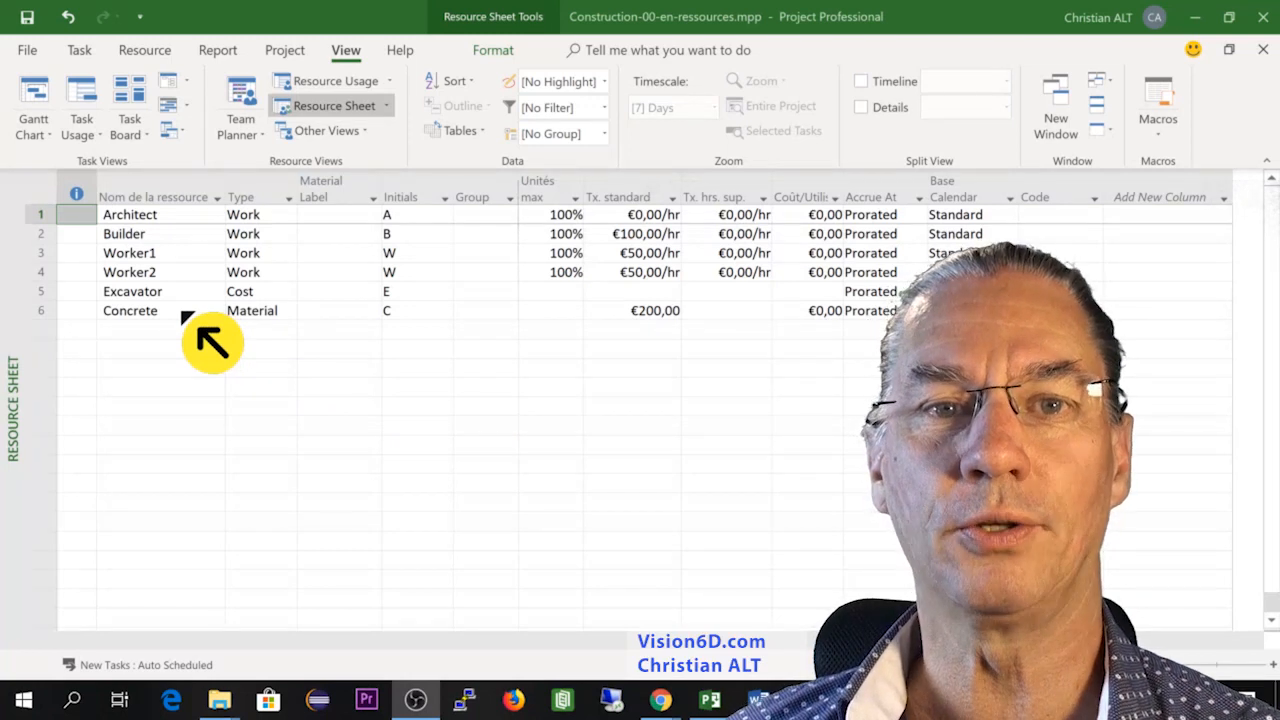
mouse_move(65, 120)
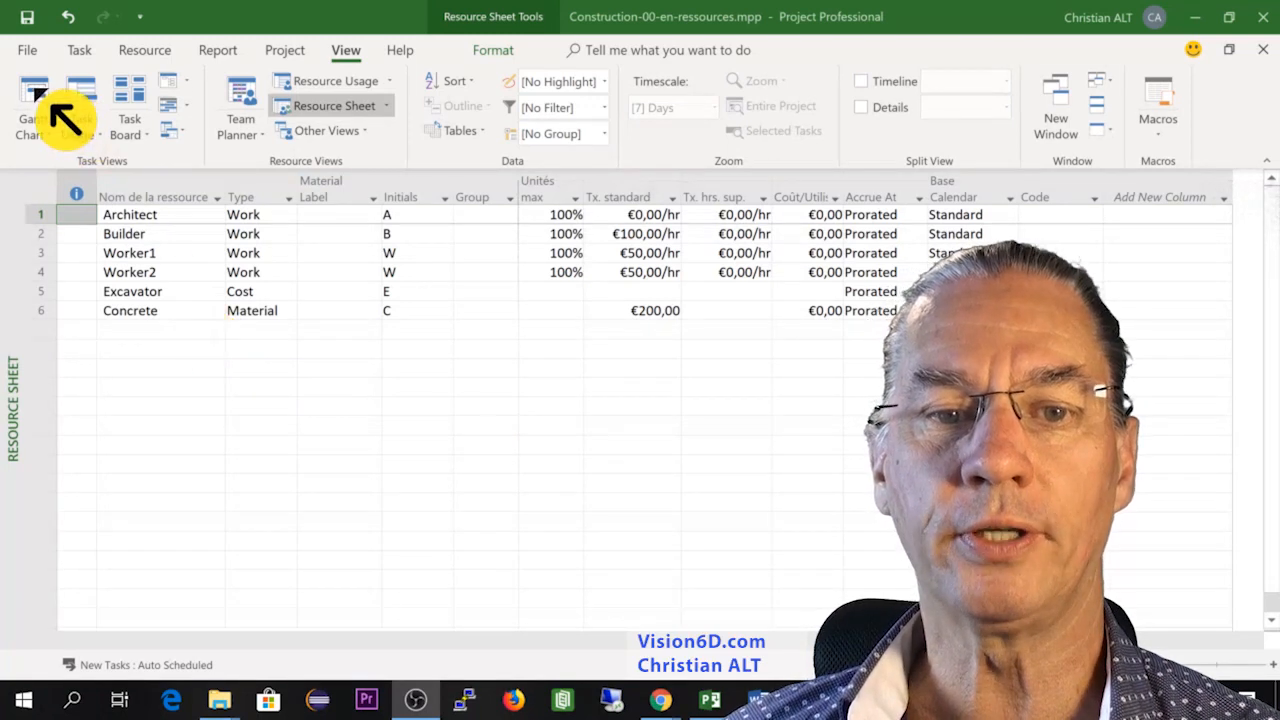
On the Gantt chart, assign Excavator to the Excavation task.
click(33, 105)
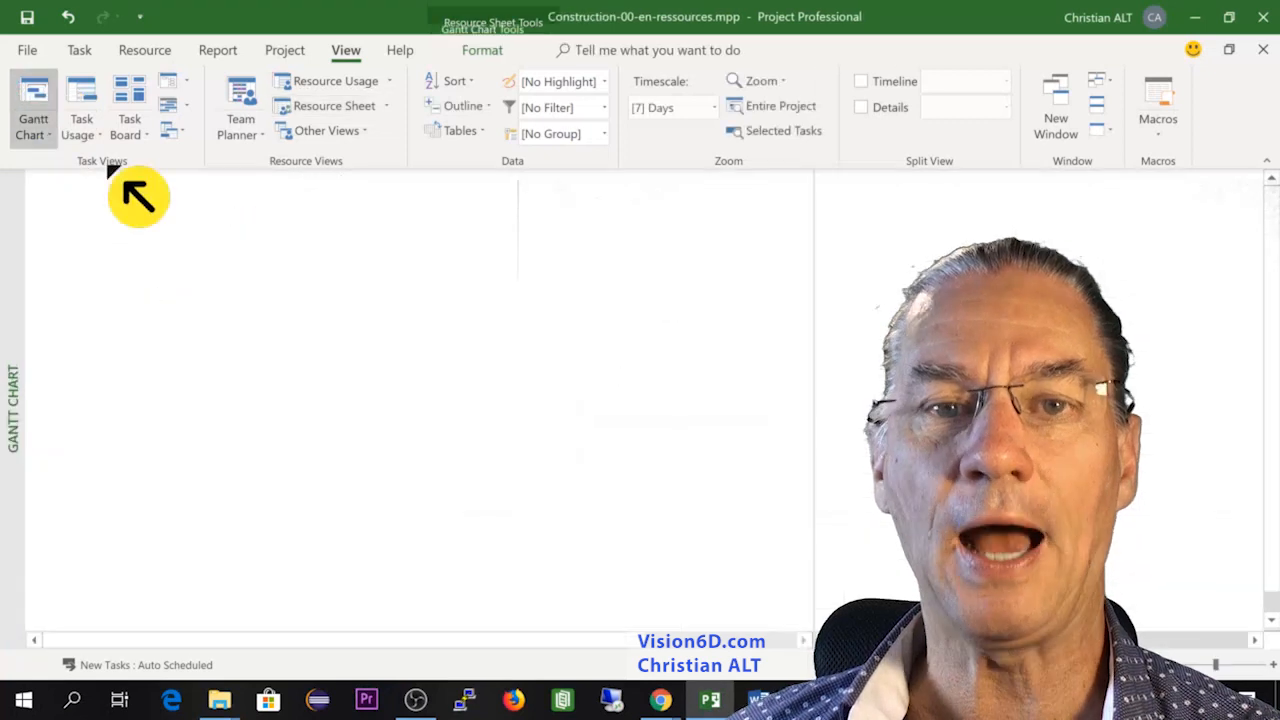
click(33, 107)
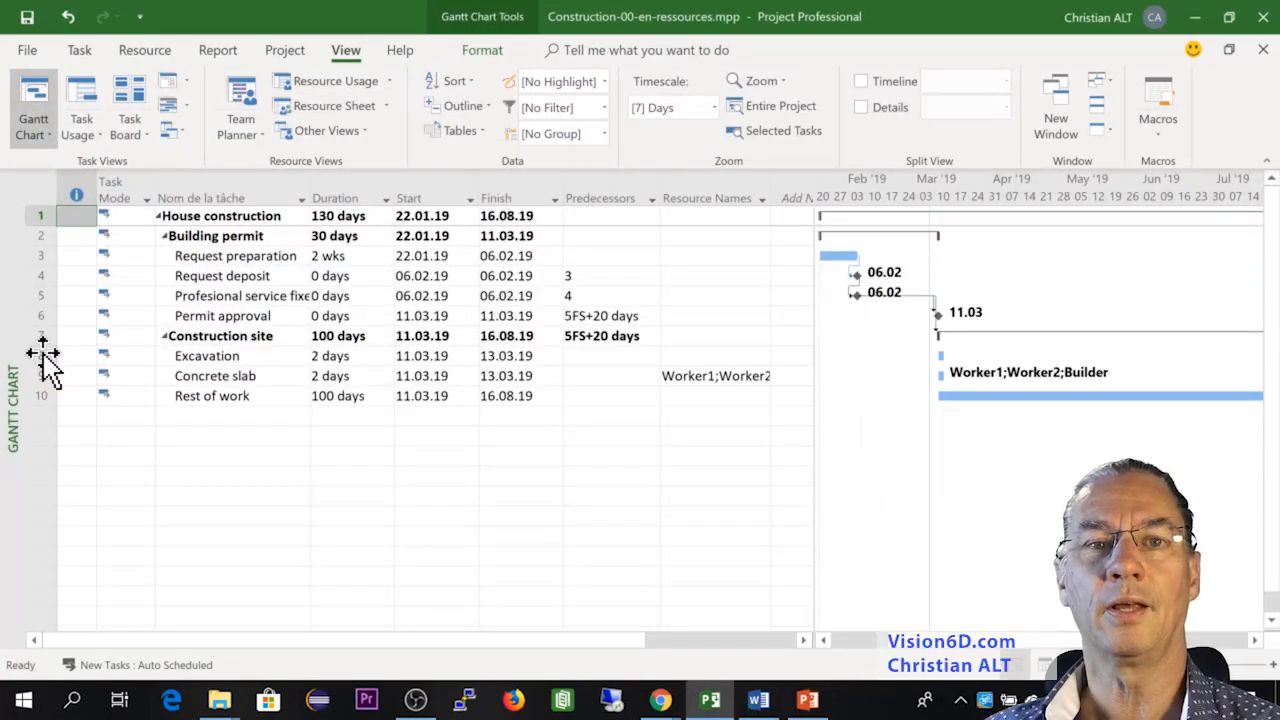
click(207, 355)
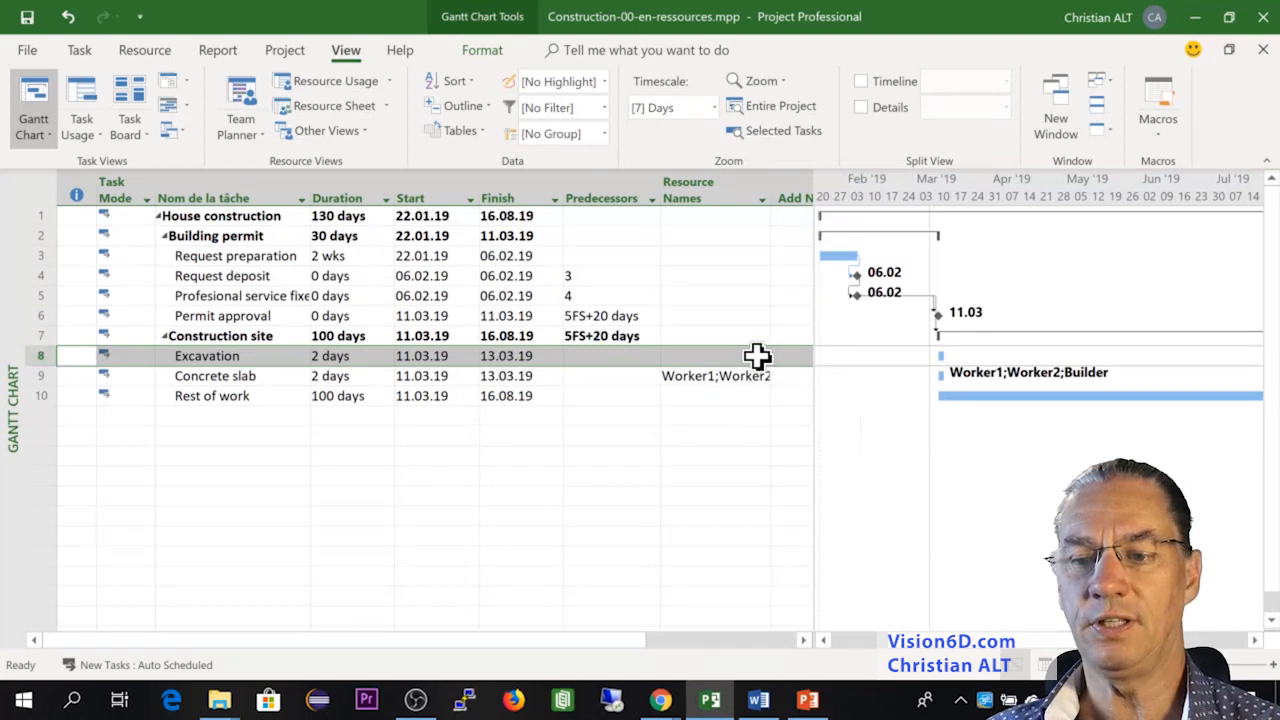
click(761, 355)
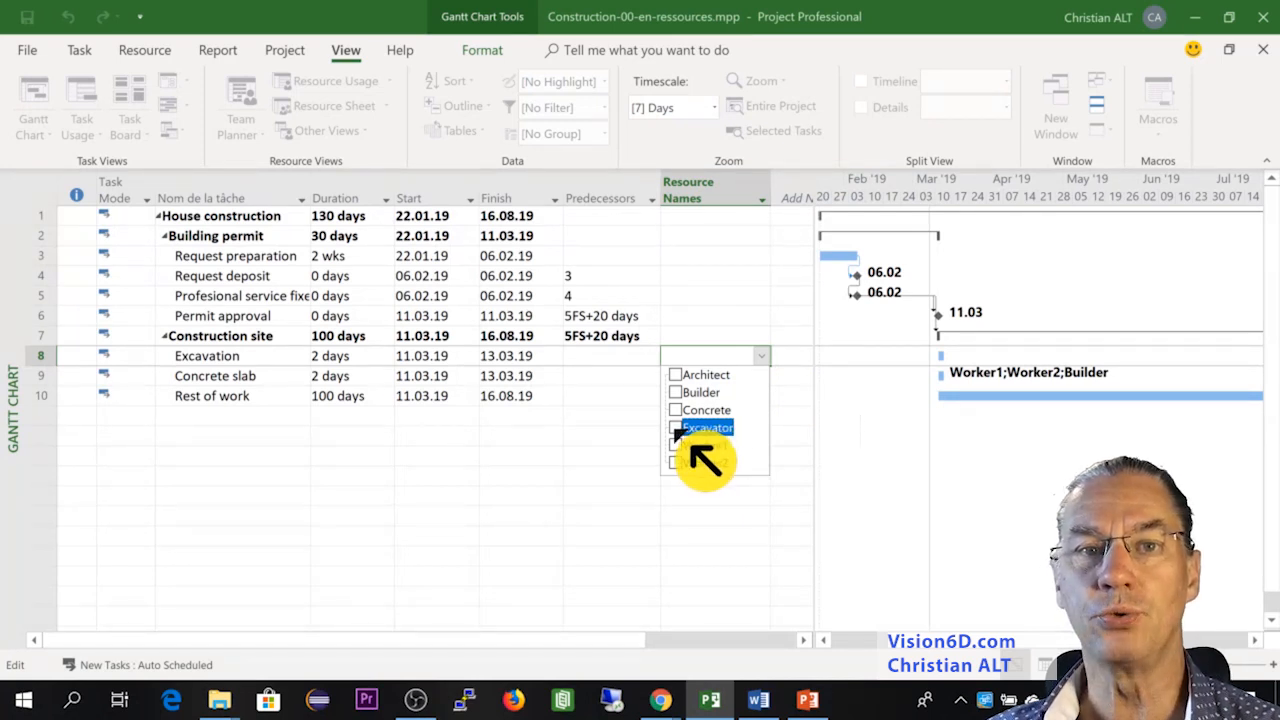
click(675, 427)
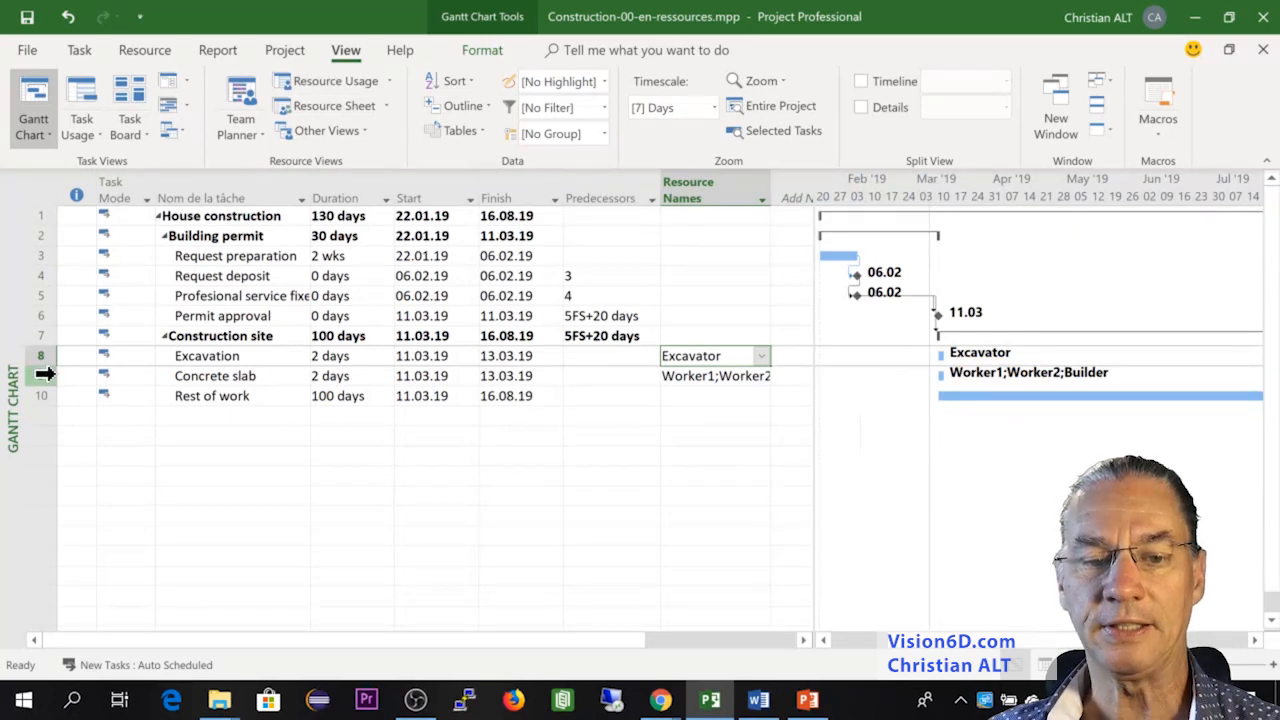
Select the Concrete slab task's Resource Names cell.
click(215, 375)
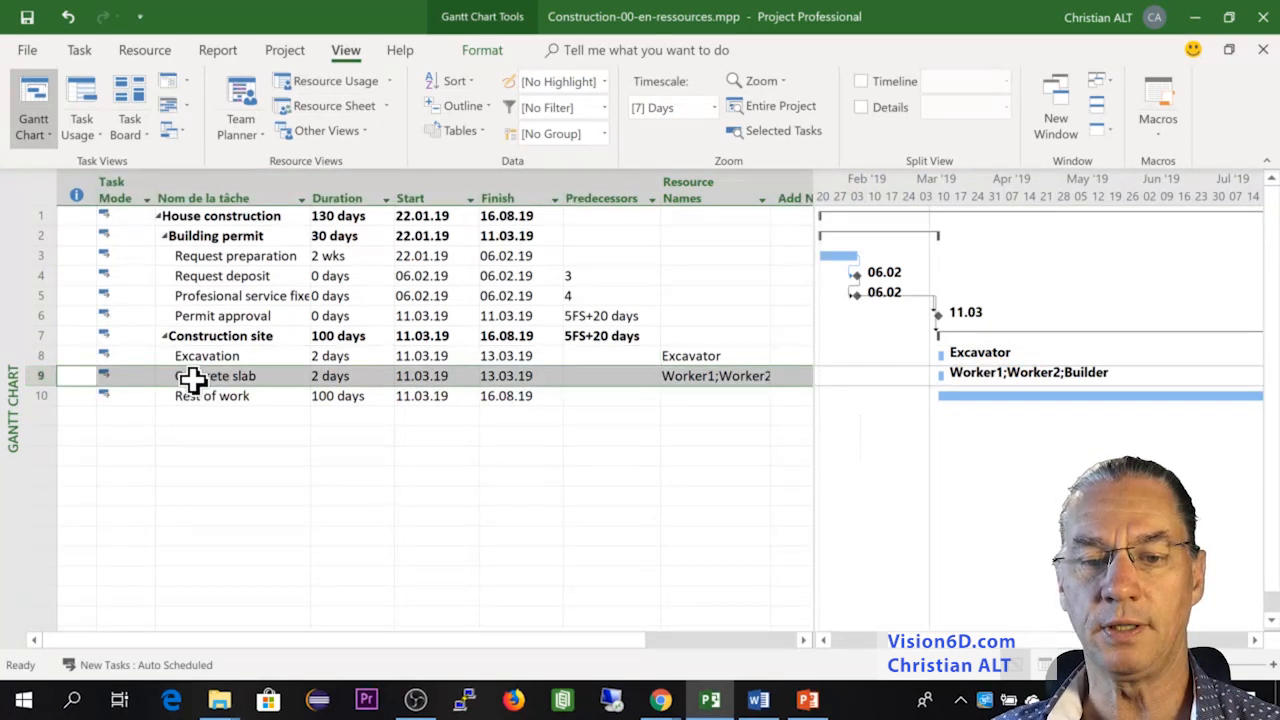
mouse_move(490, 375)
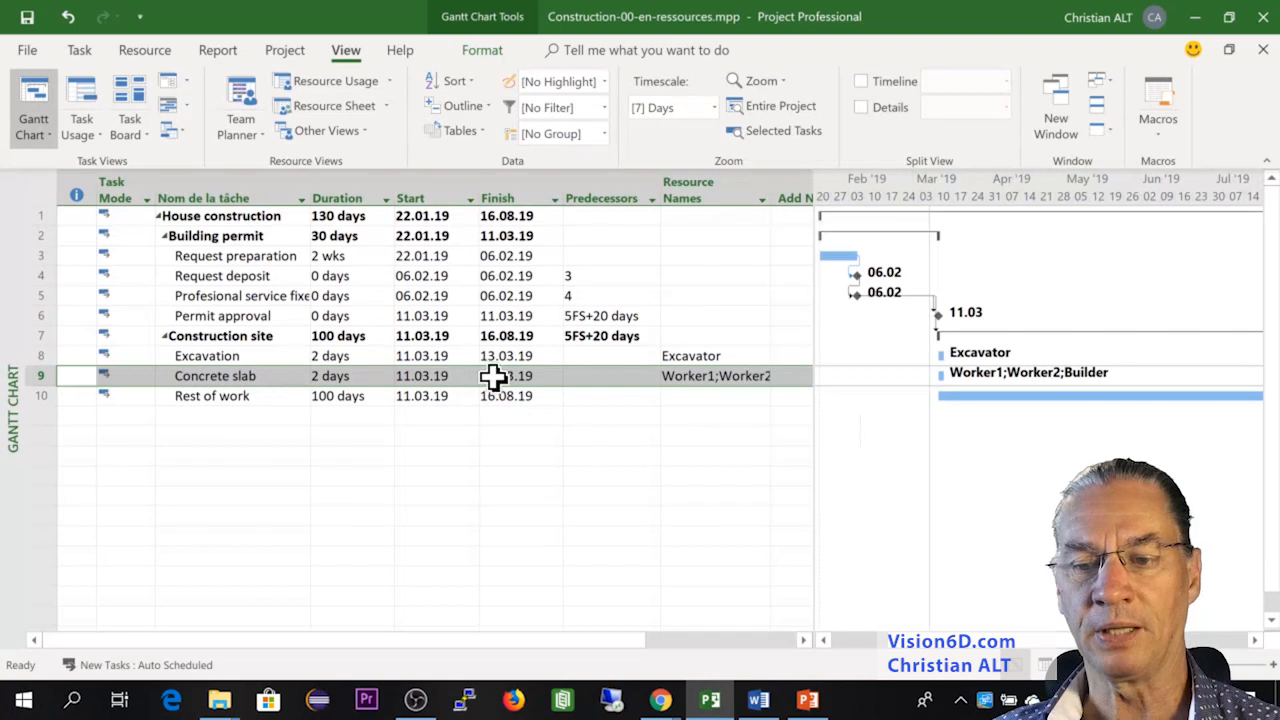
click(715, 375)
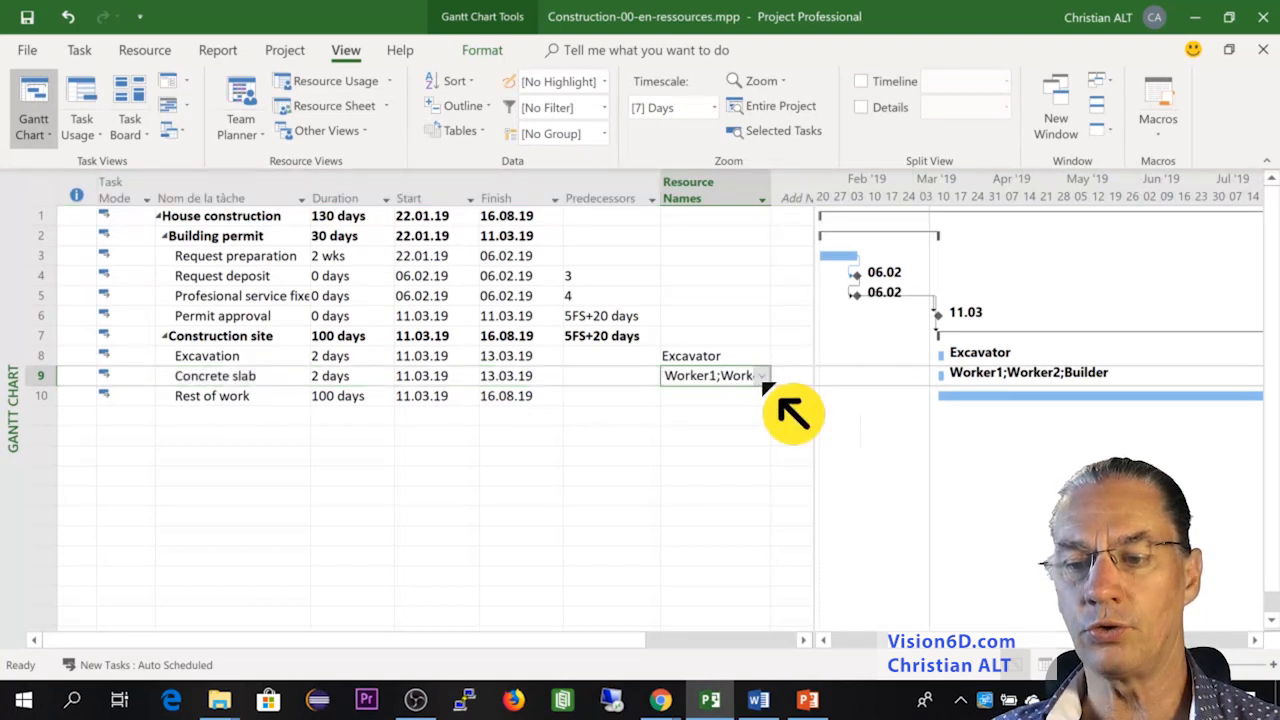
click(761, 375)
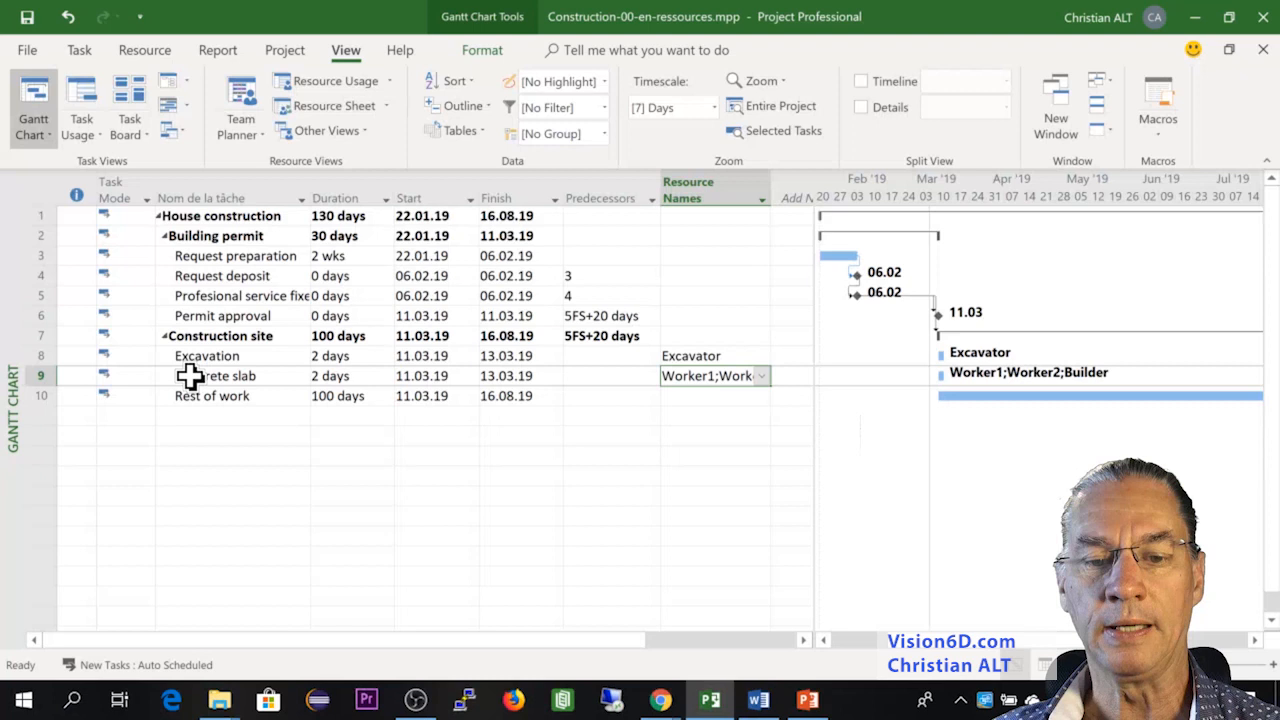
Open Concrete slab's Task Information on the Resources tab.
right_click(216, 375)
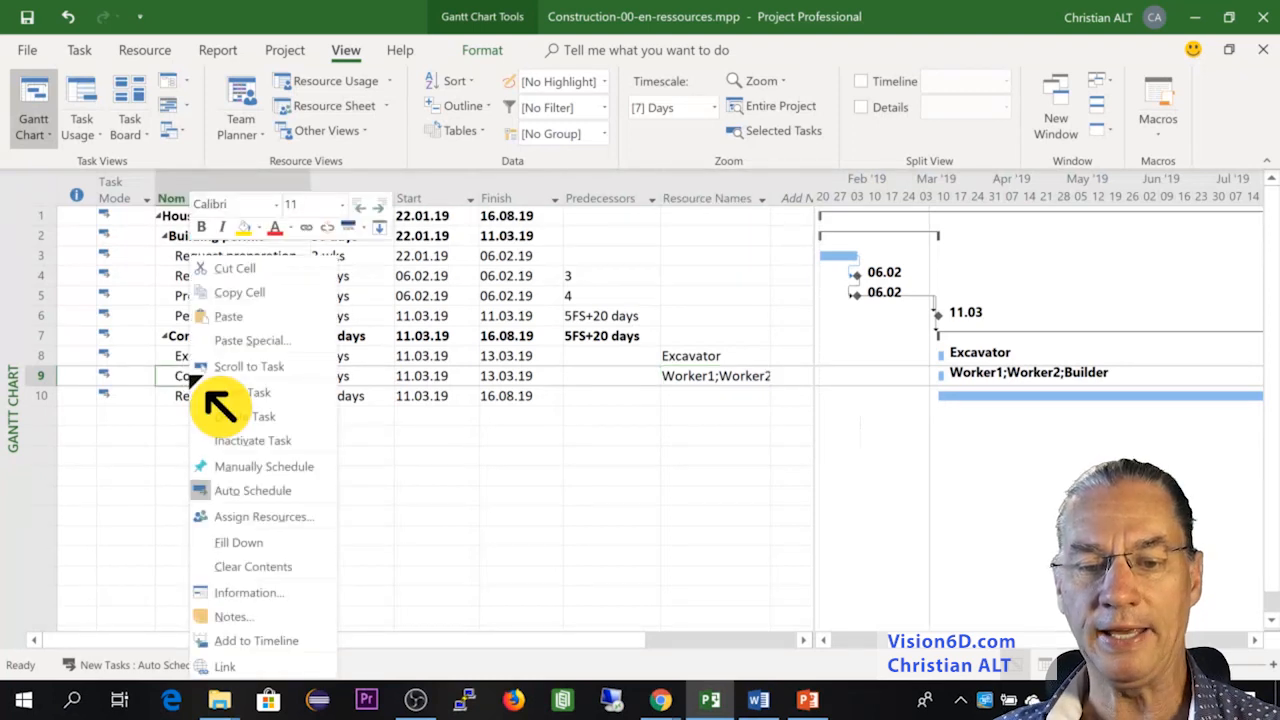
mouse_move(252, 440)
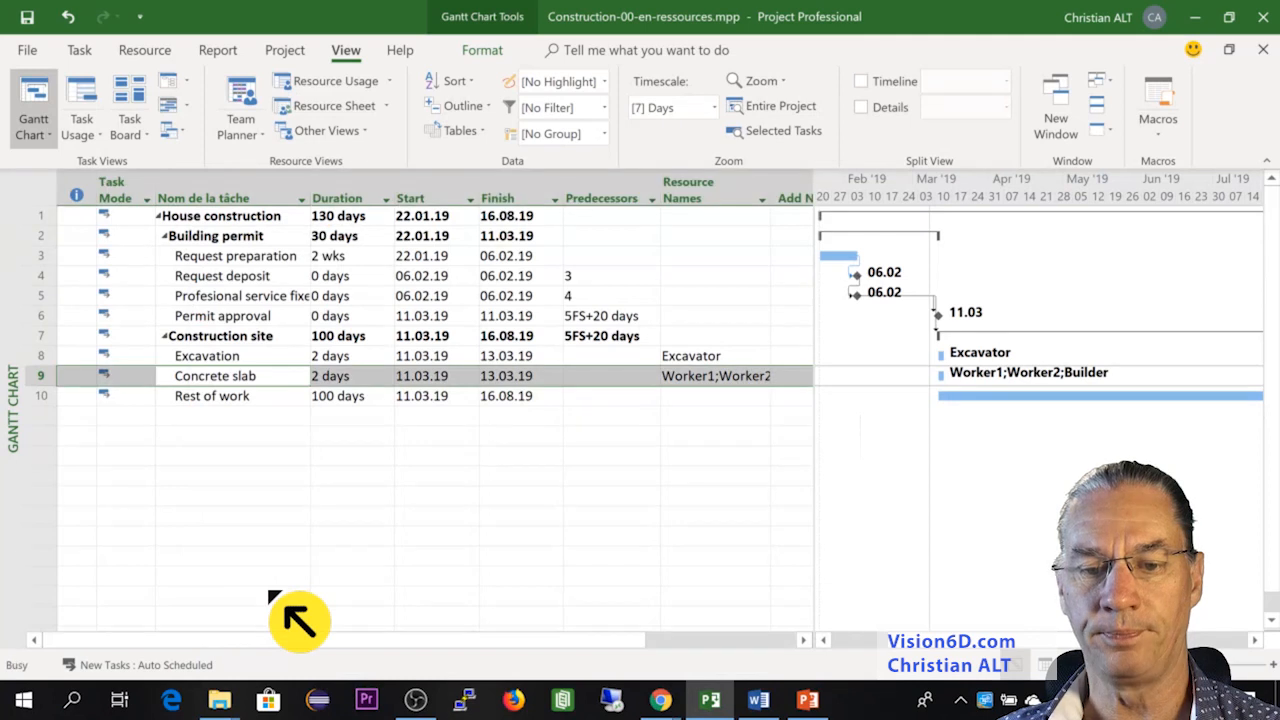
double_click(215, 375)
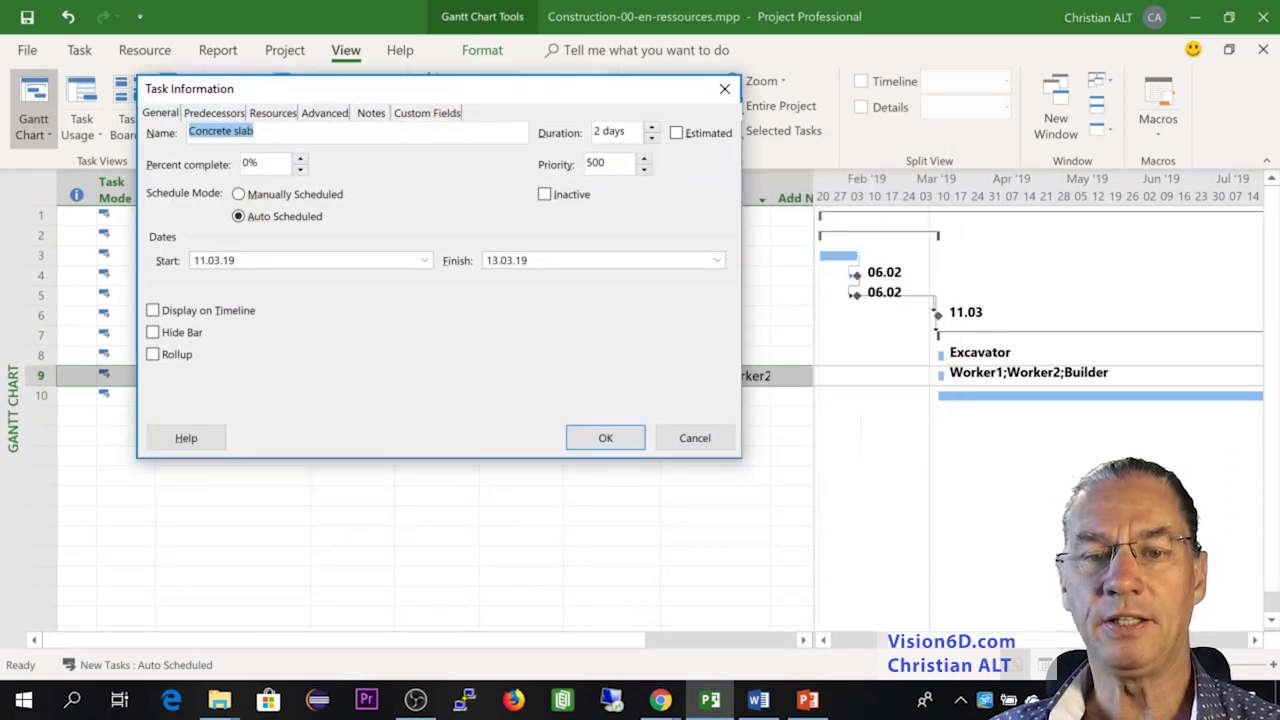
mouse_move(305, 145)
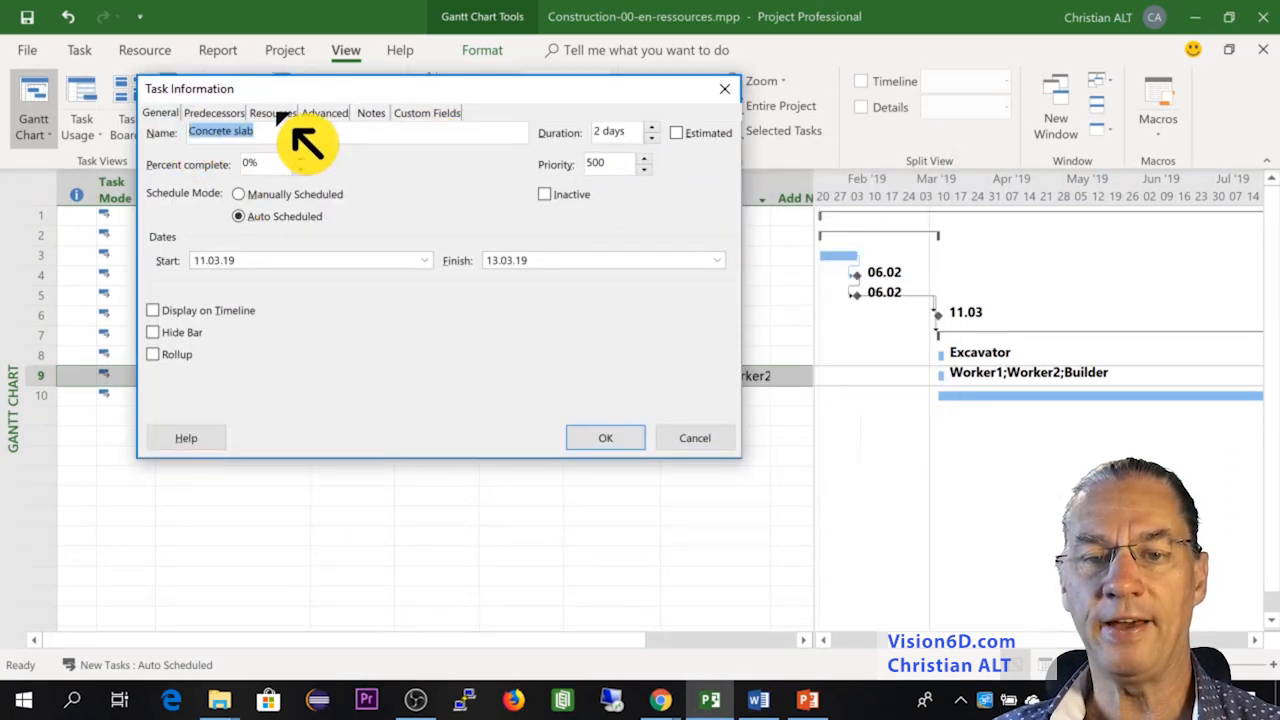
click(272, 112)
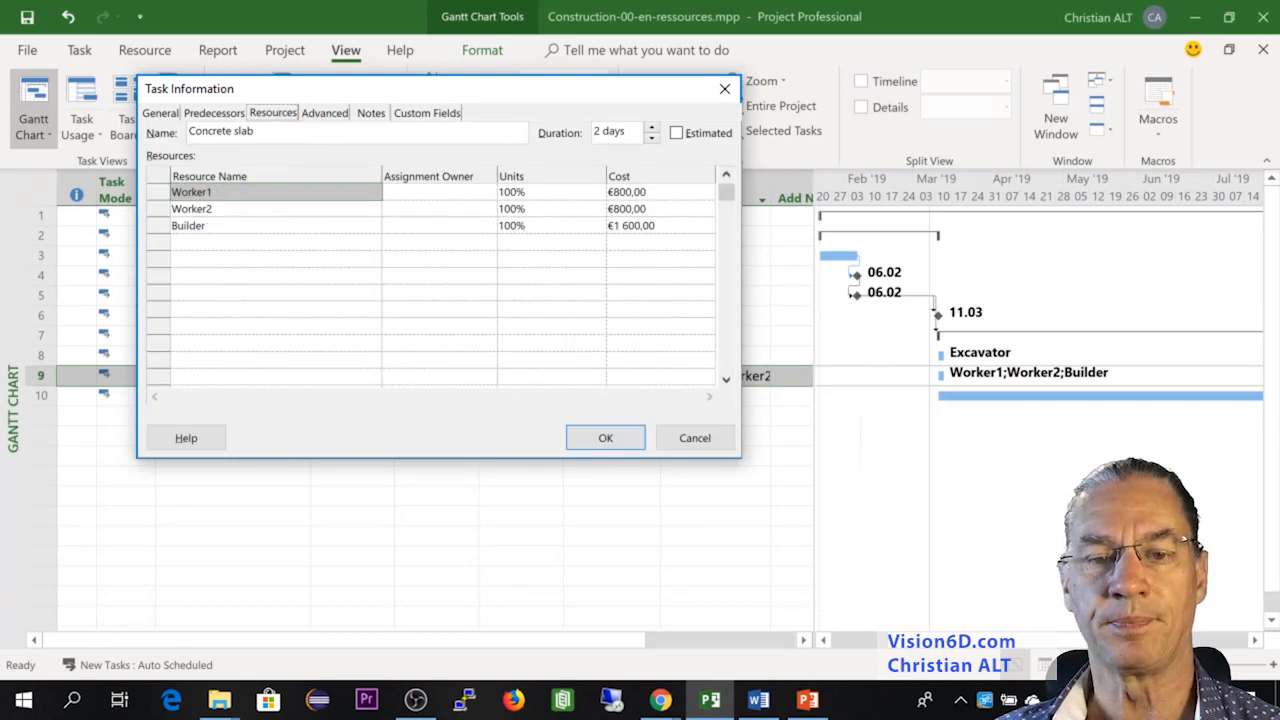
mouse_move(202, 234)
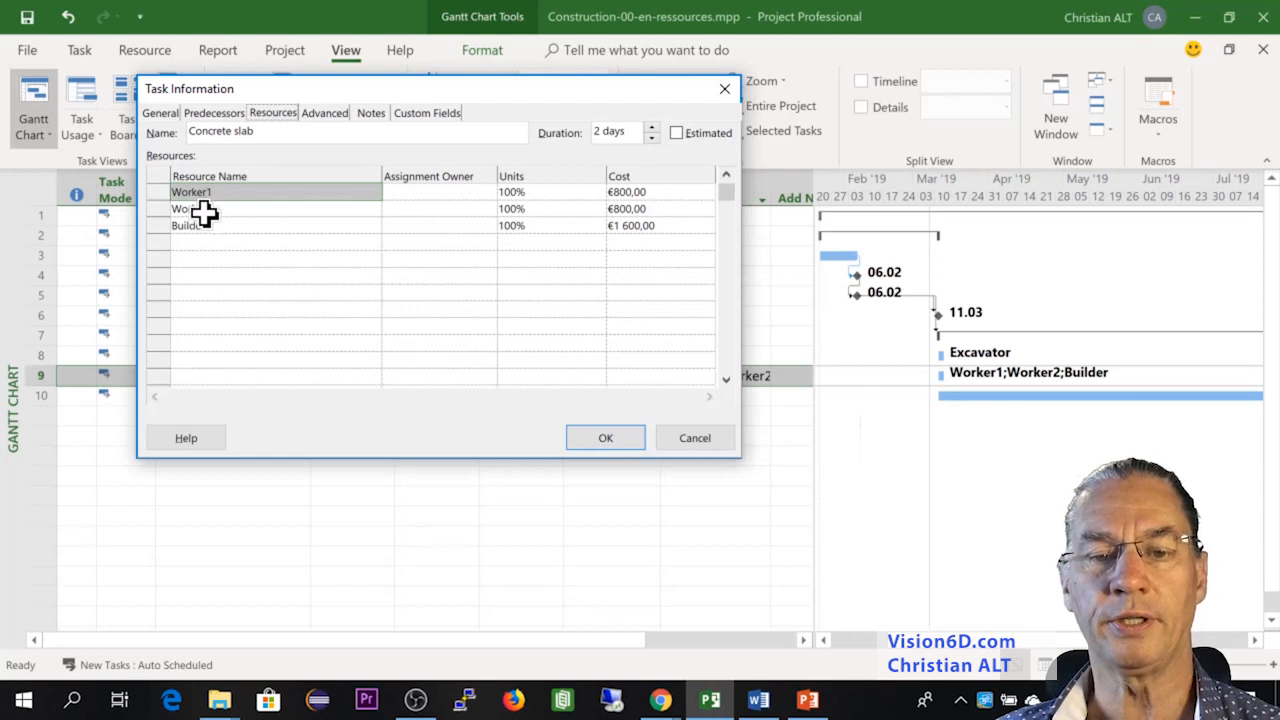
mouse_move(486, 211)
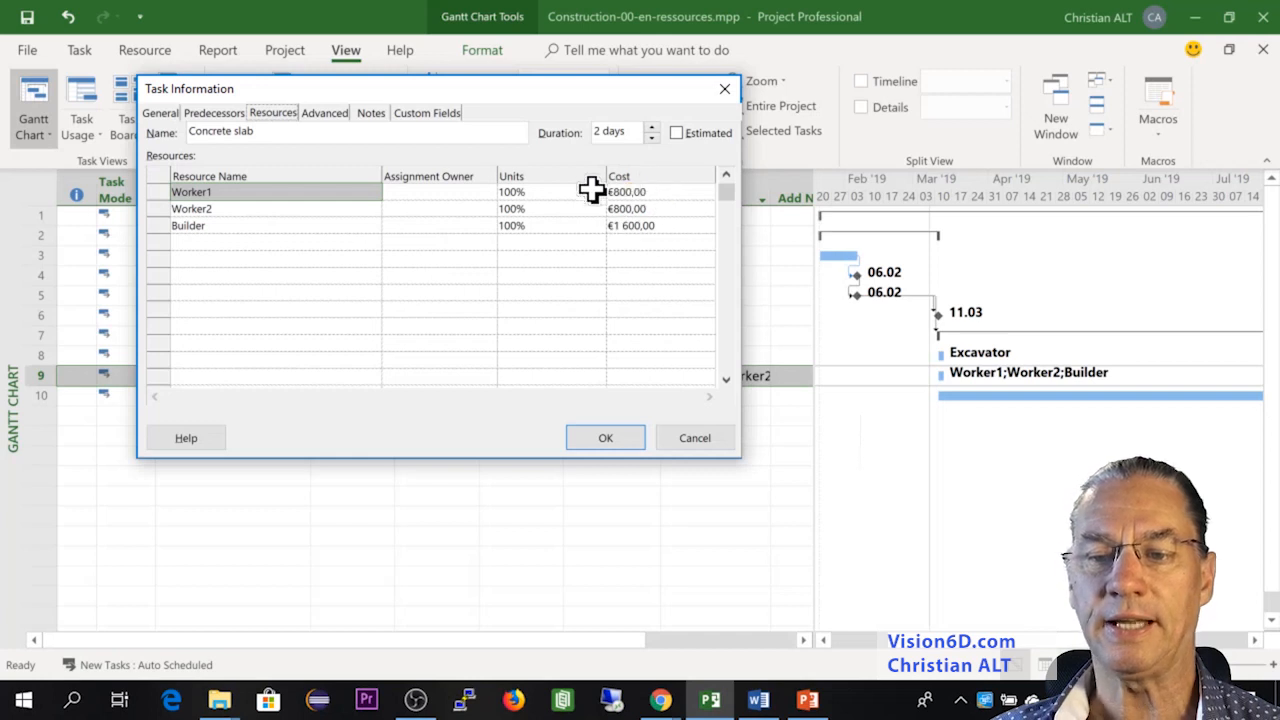
mouse_move(637, 243)
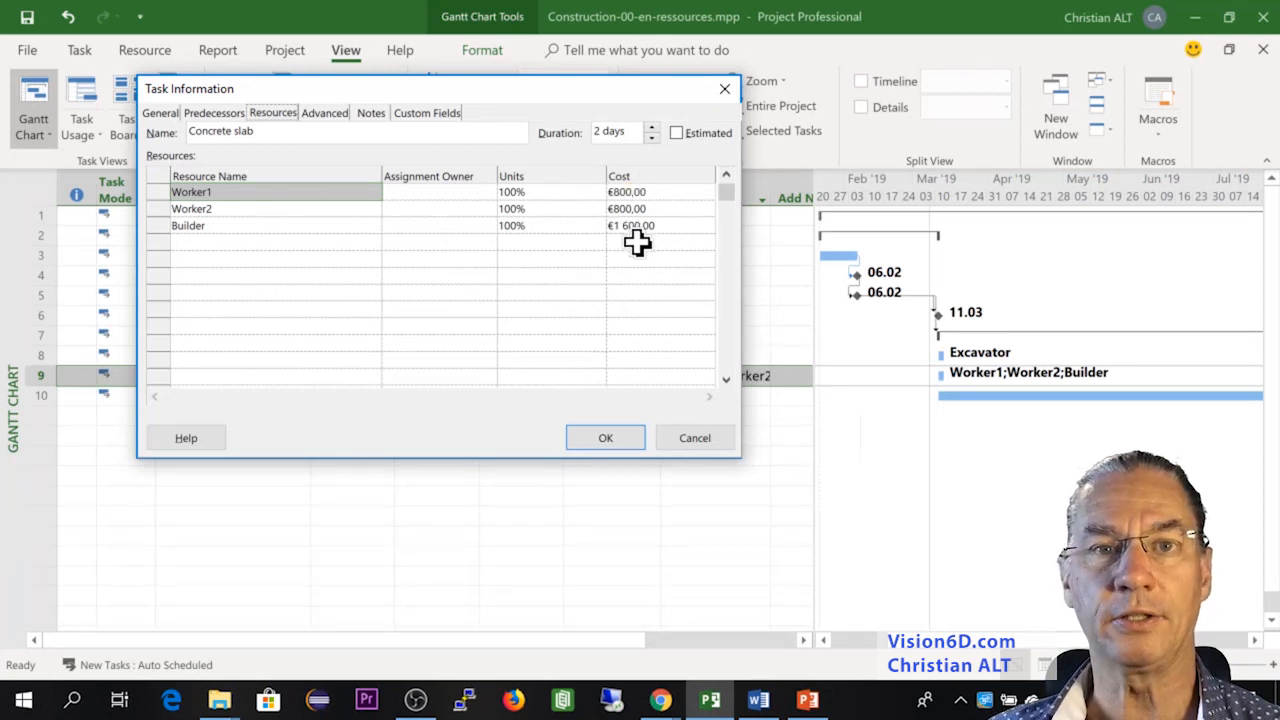
mouse_move(630, 186)
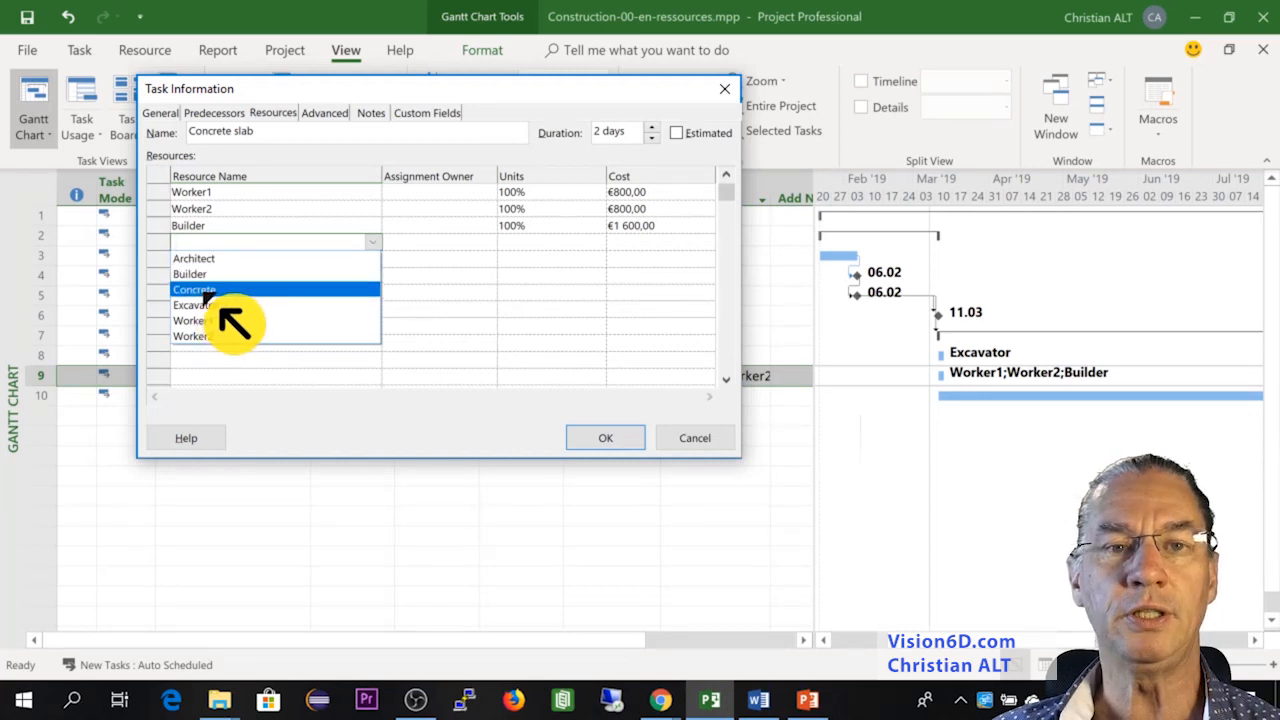
Add Concrete with 12 units to Concrete slab's resources and confirm.
click(194, 289)
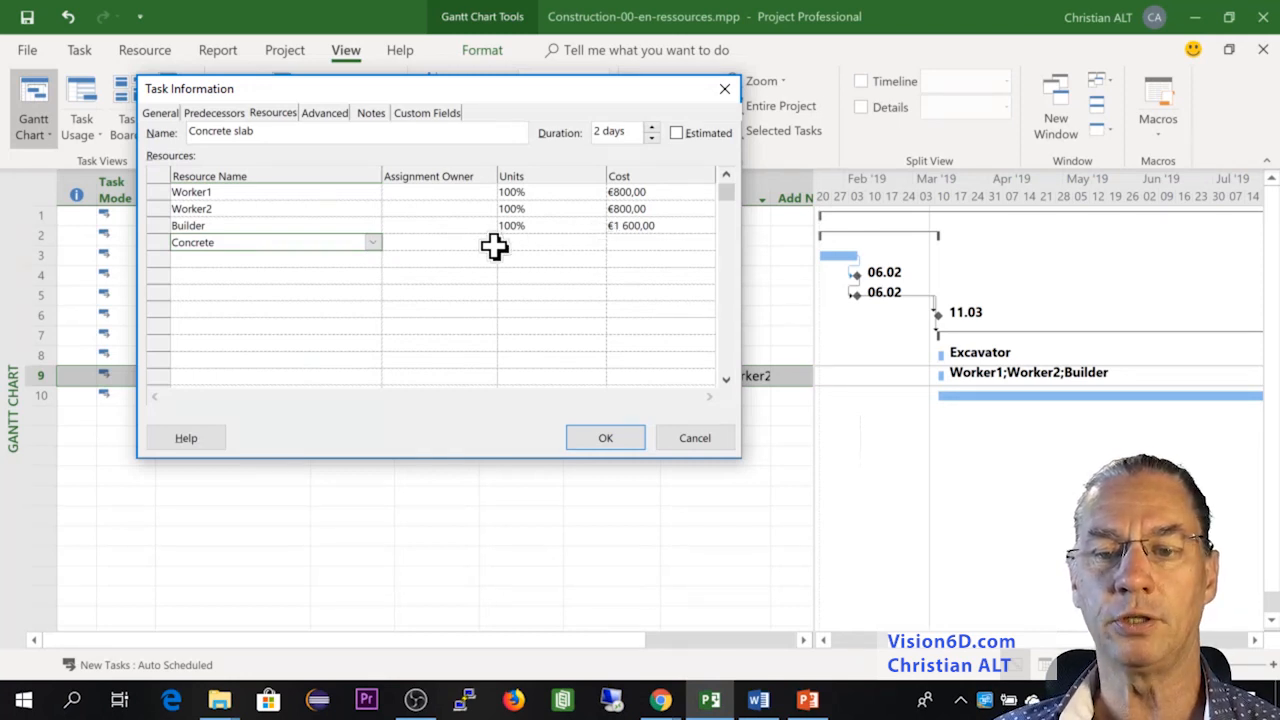
mouse_move(513, 247)
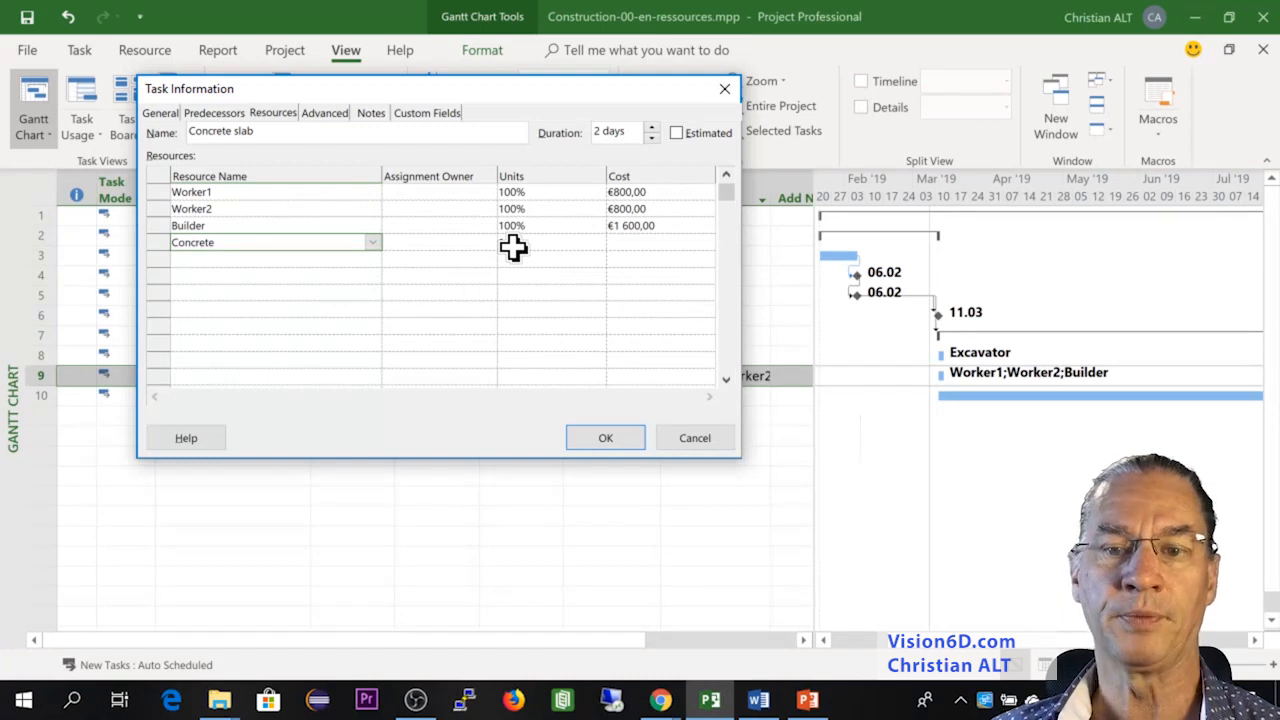
mouse_move(507, 248)
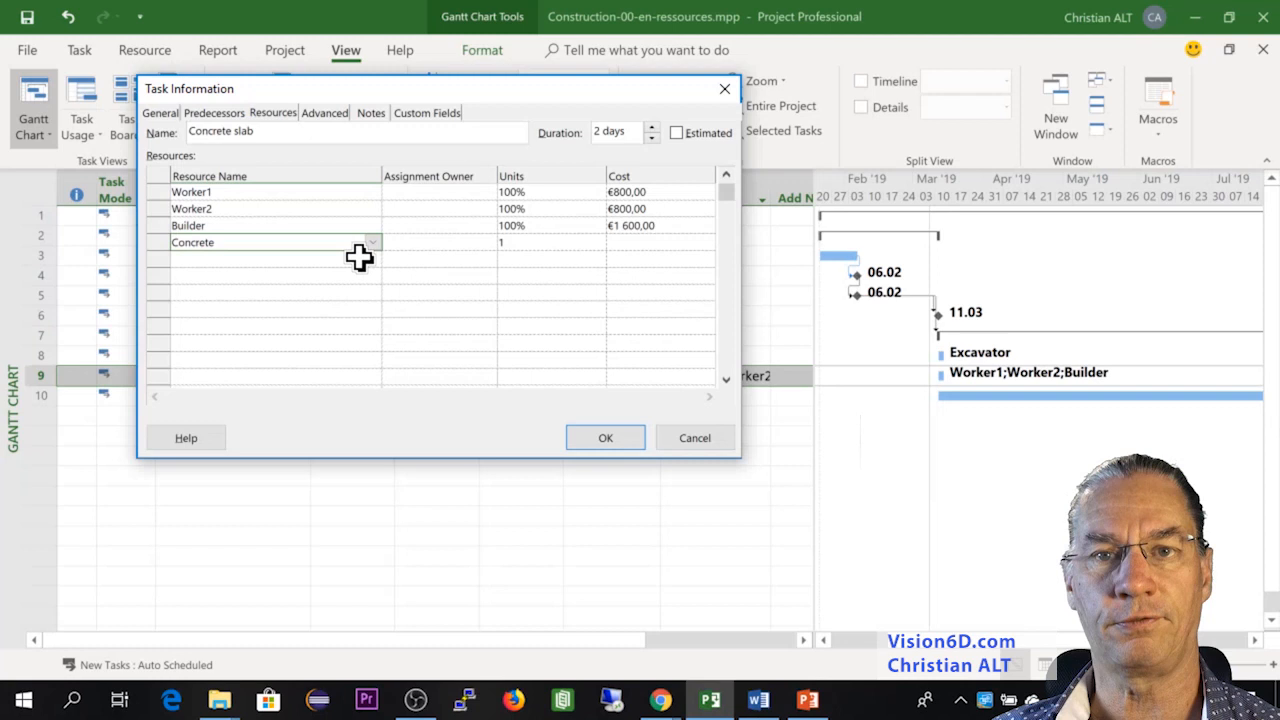
mouse_move(530, 242)
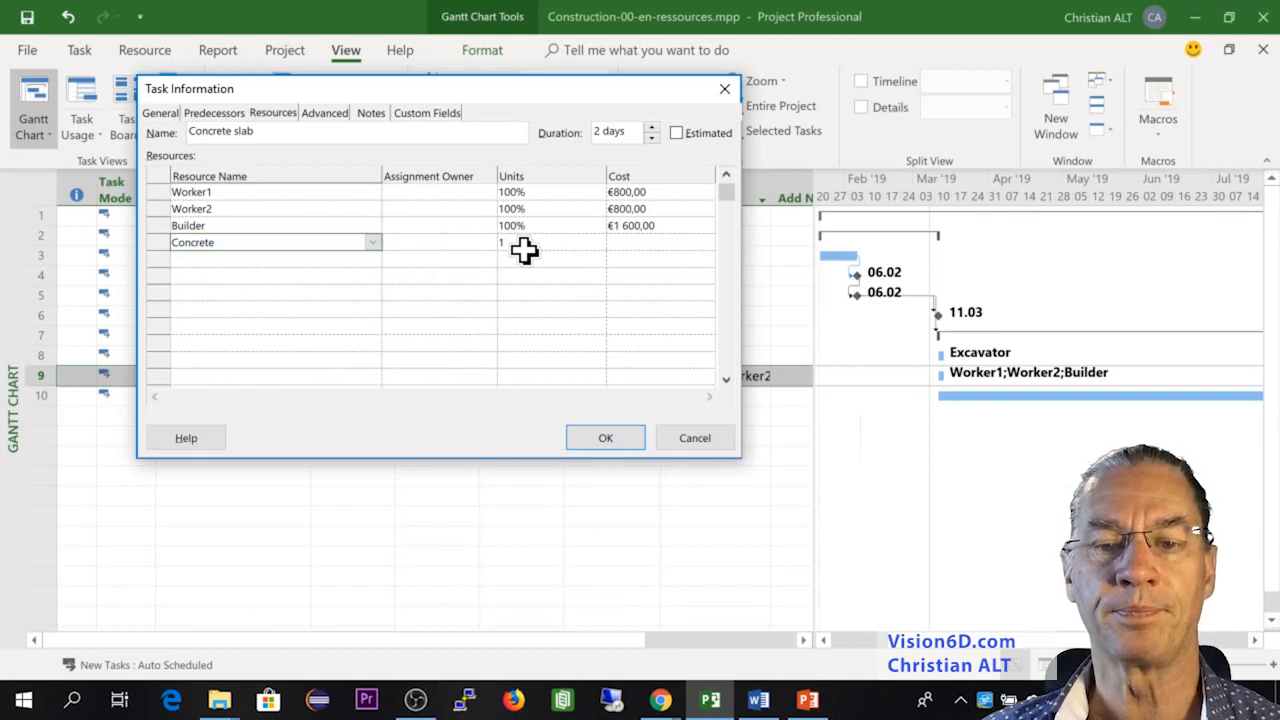
click(545, 242)
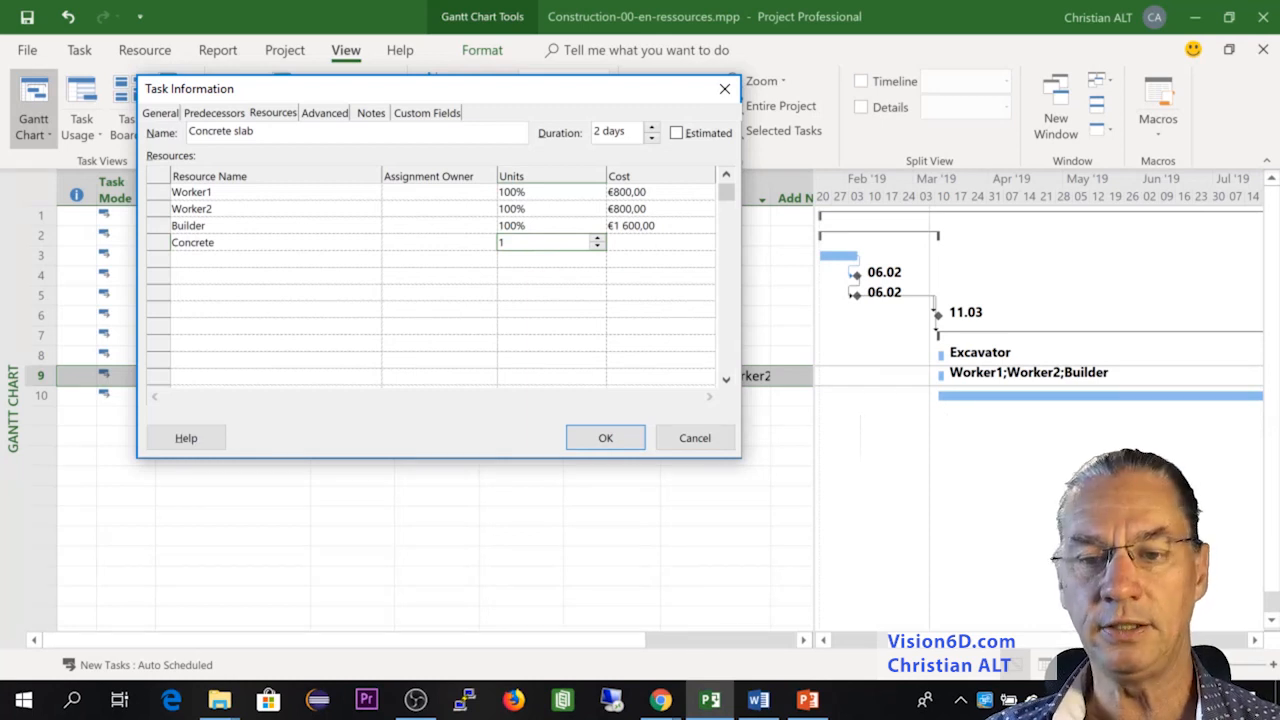
text(2)
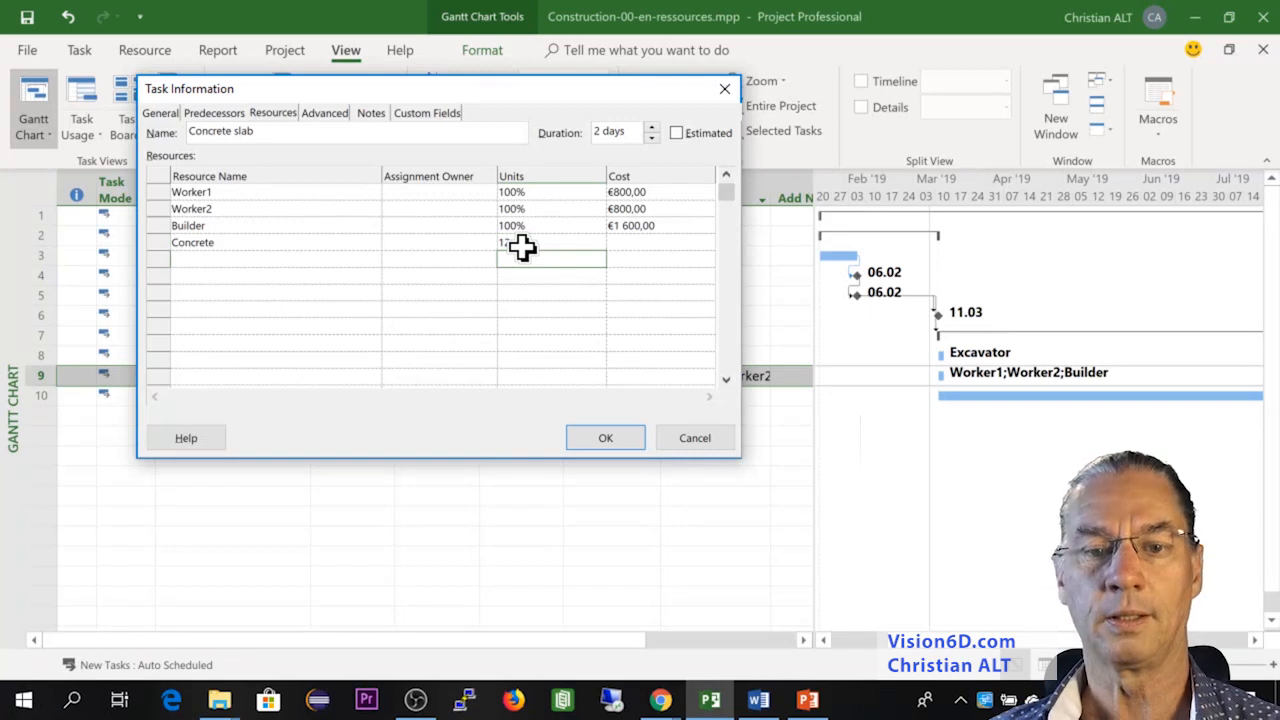
click(605, 437)
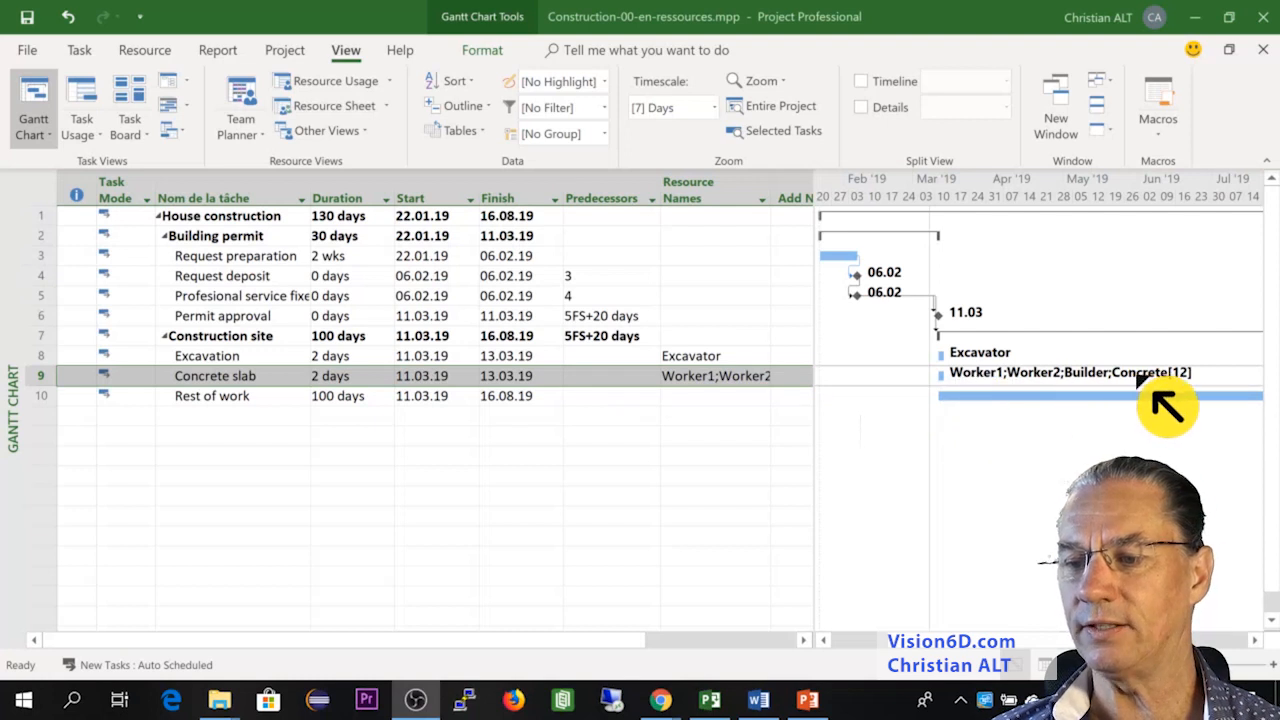
mouse_move(1185, 405)
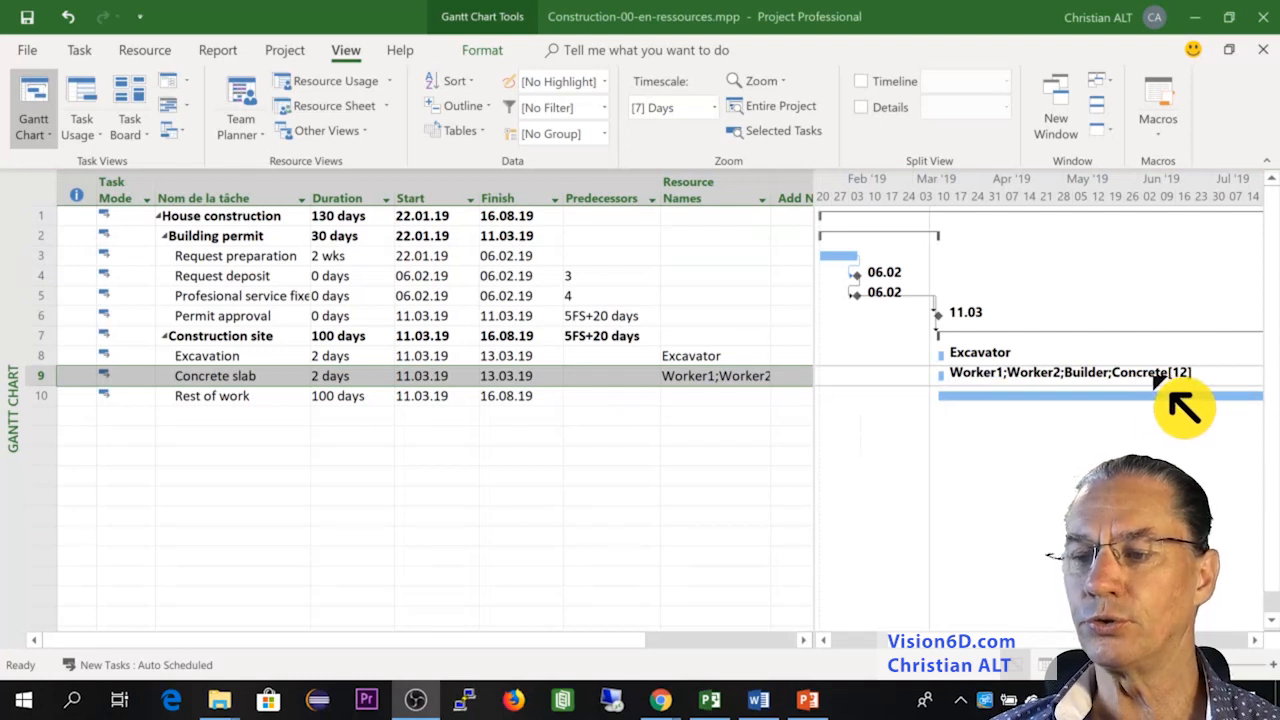
mouse_move(1215, 405)
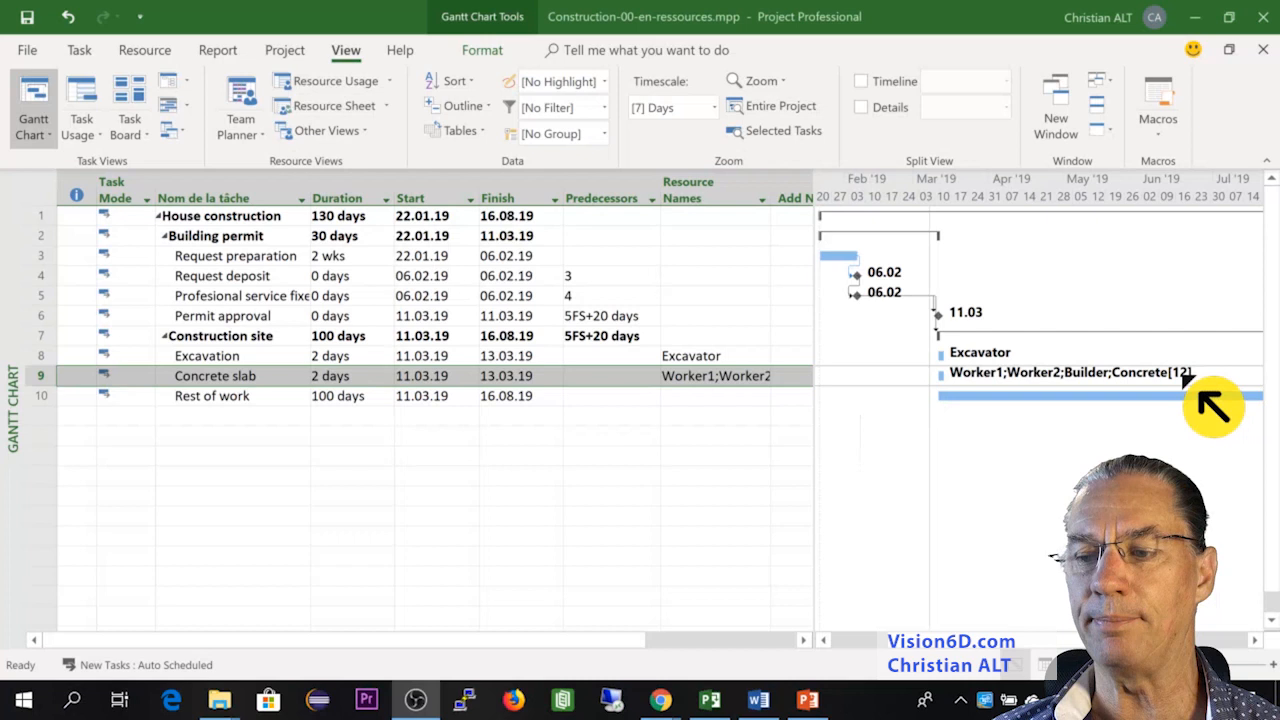
mouse_move(1220, 410)
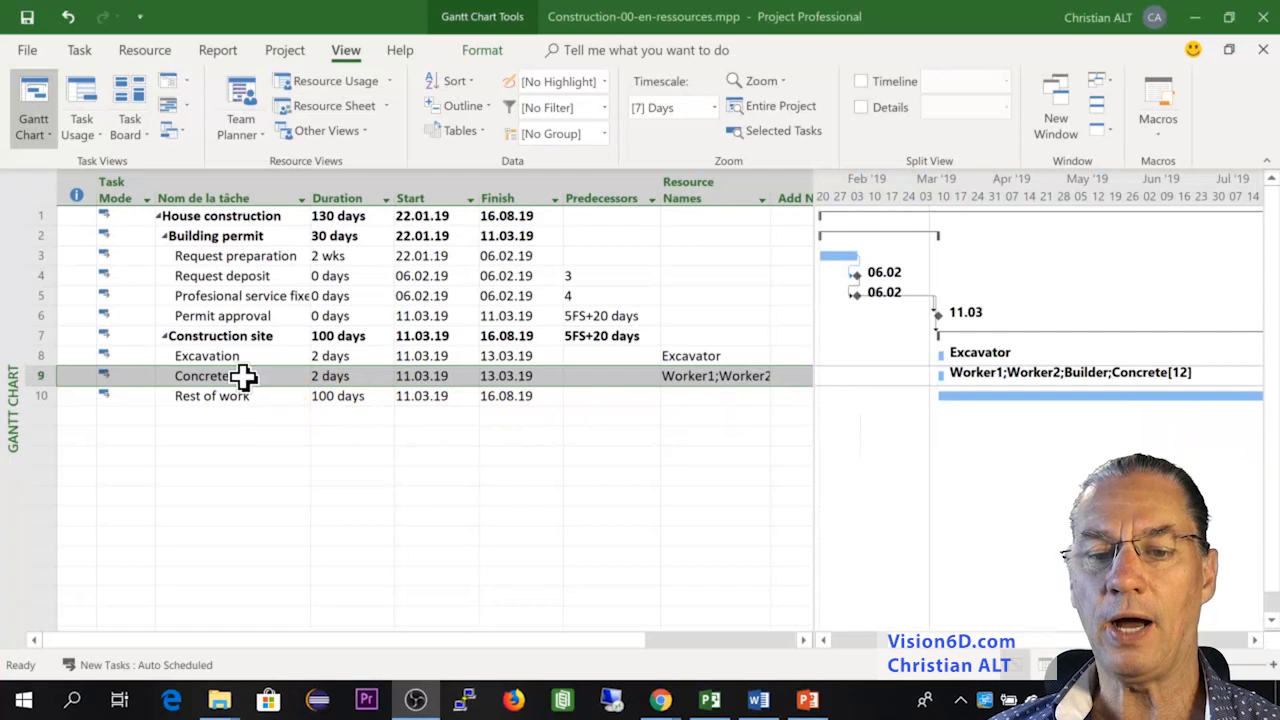
right_click(245, 375)
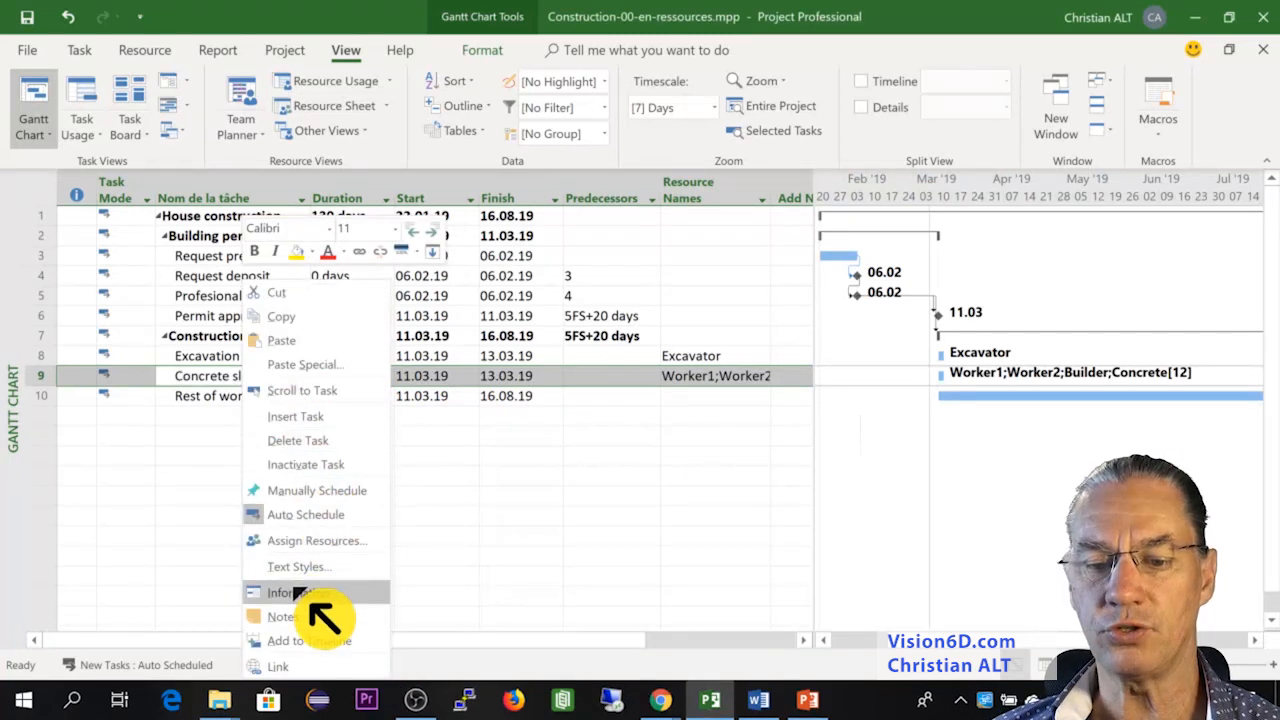
click(291, 592)
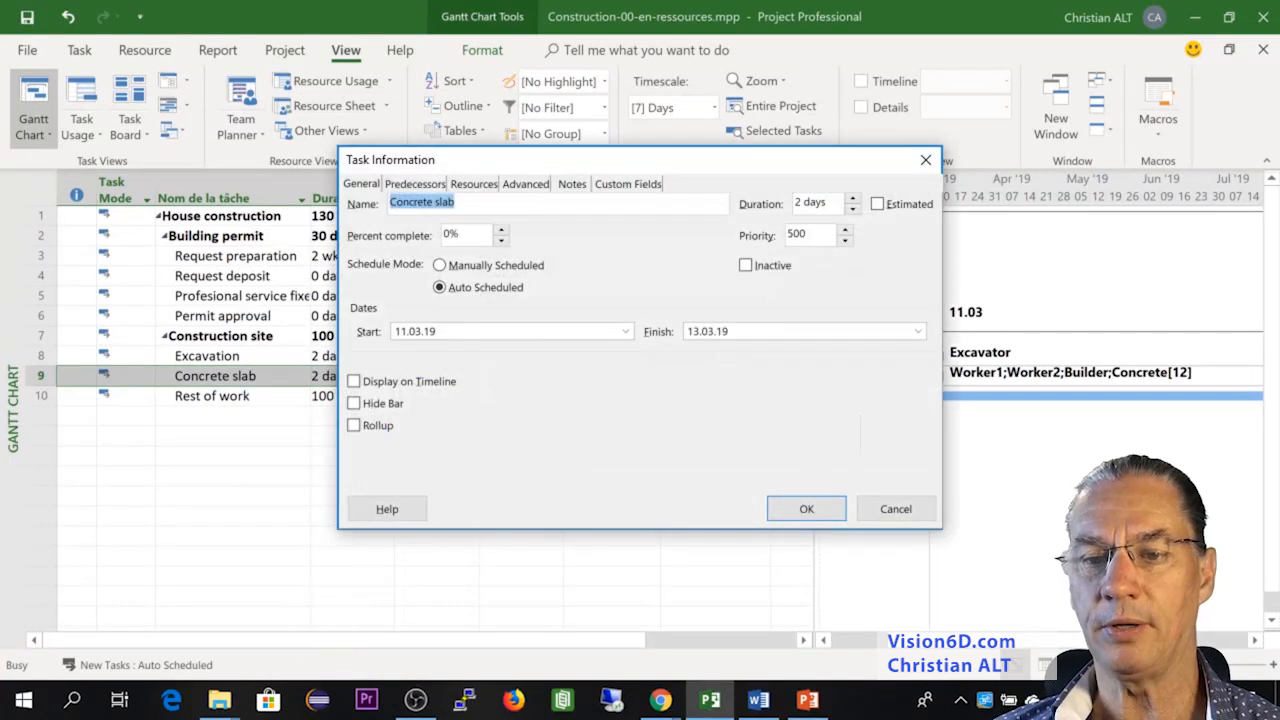
click(473, 183)
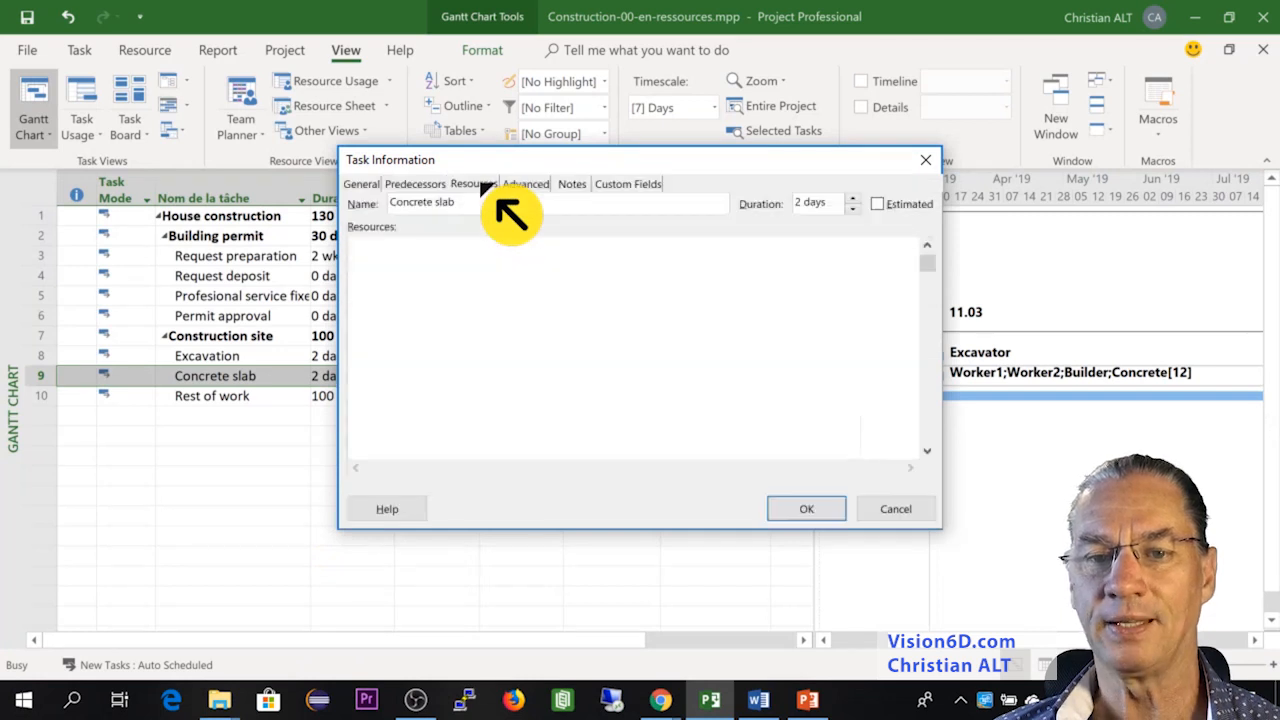
click(473, 183)
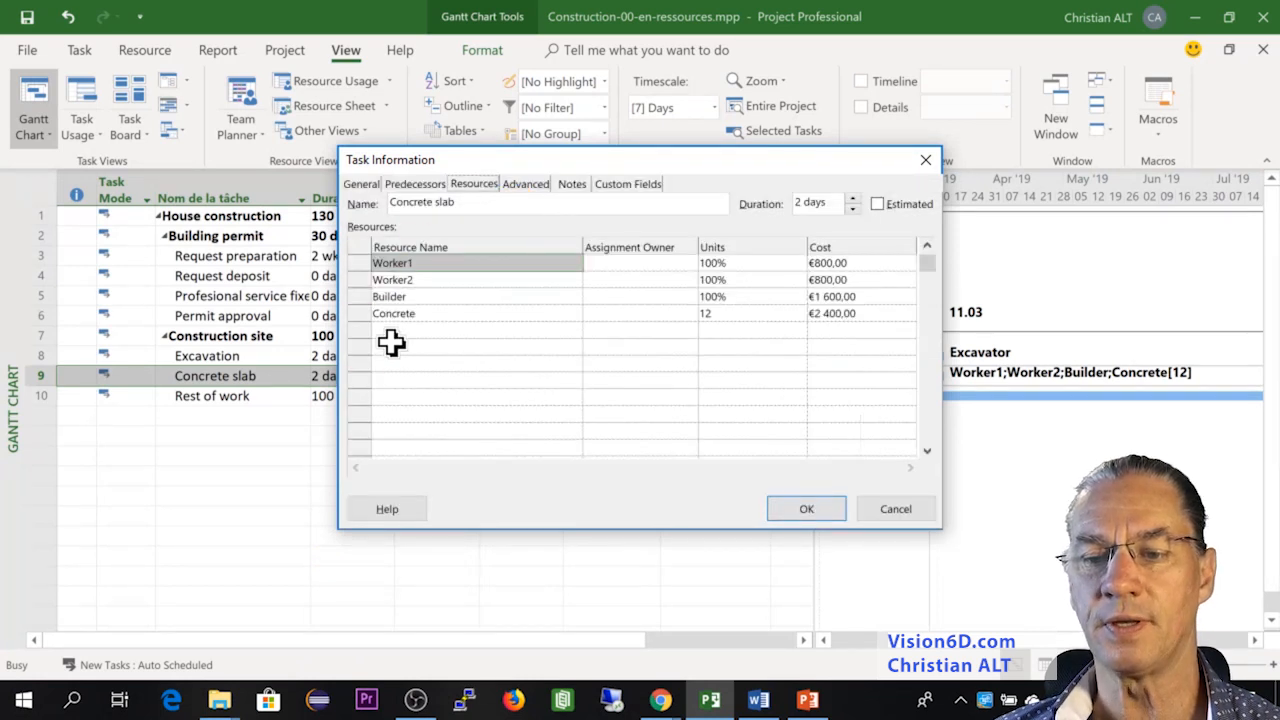
mouse_move(835, 323)
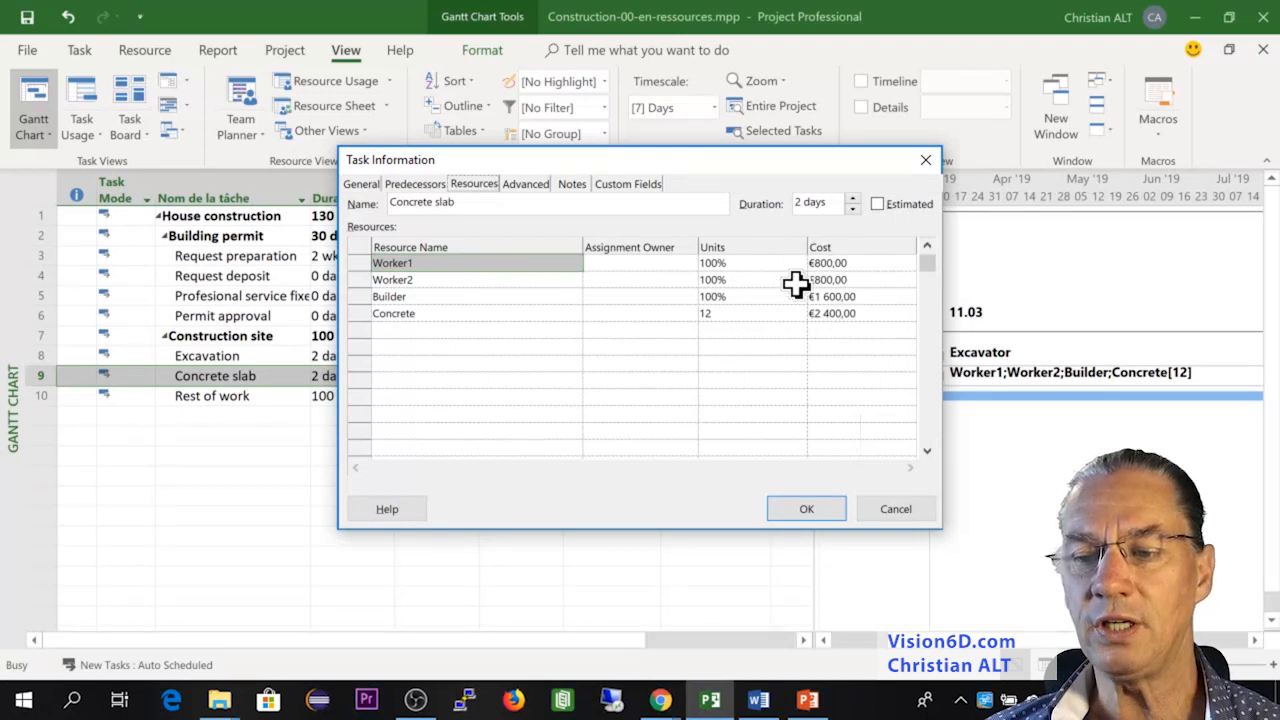
mouse_move(825, 267)
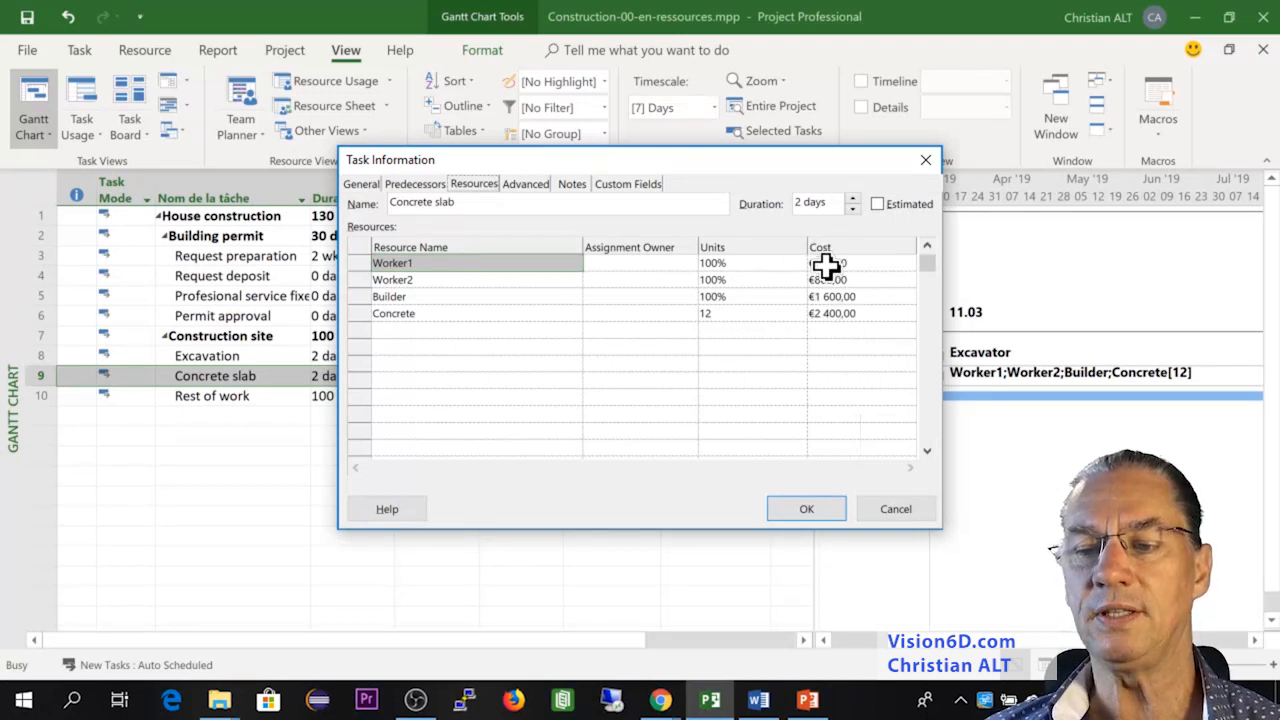
mouse_move(835, 320)
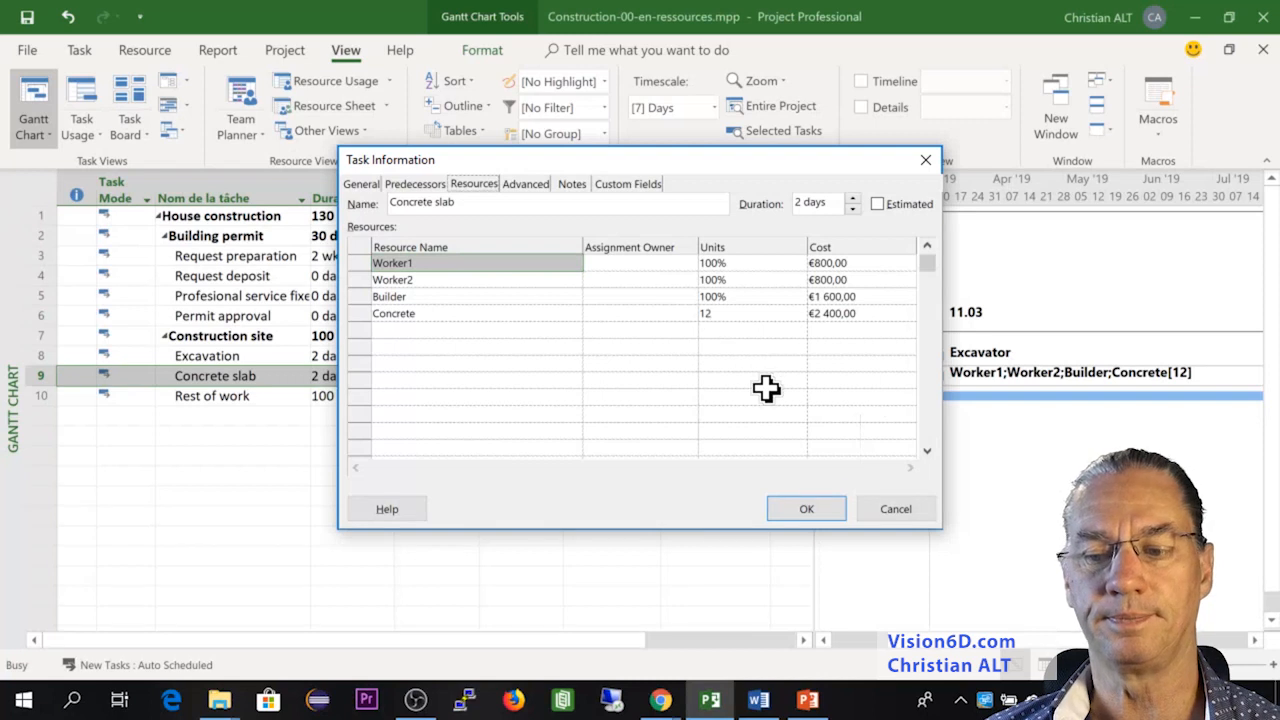
click(806, 508)
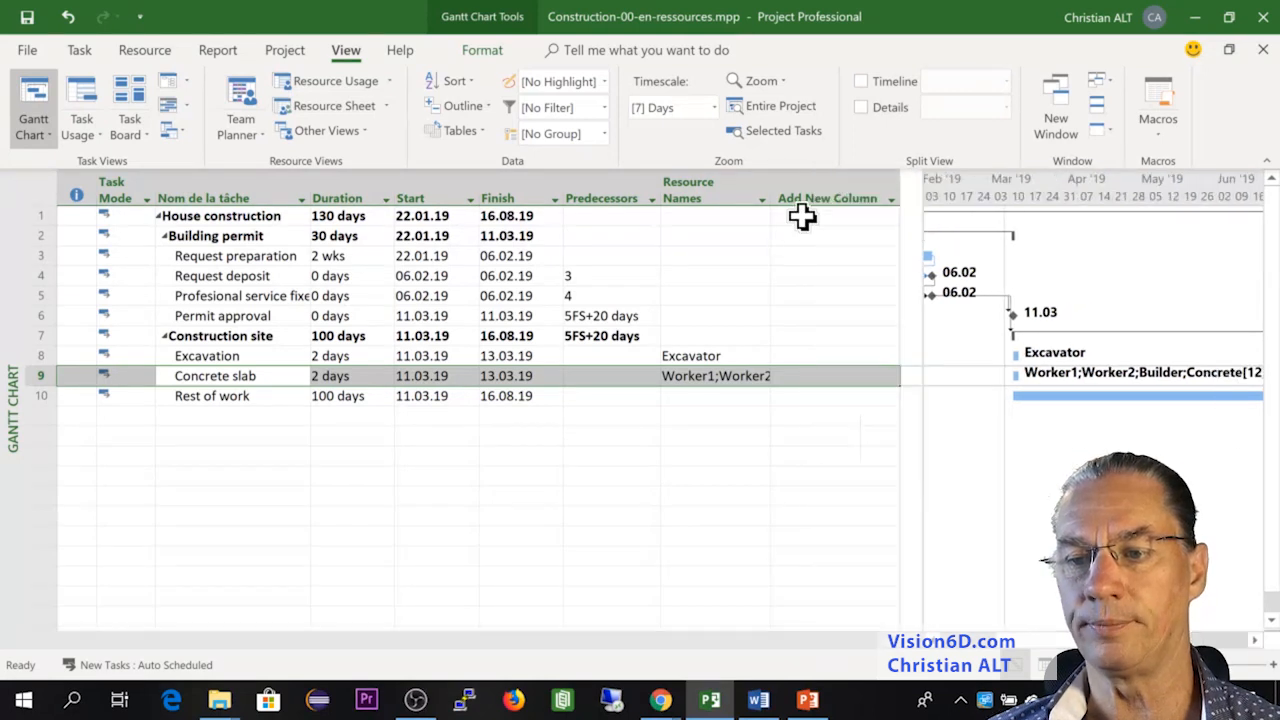
right_click(828, 198)
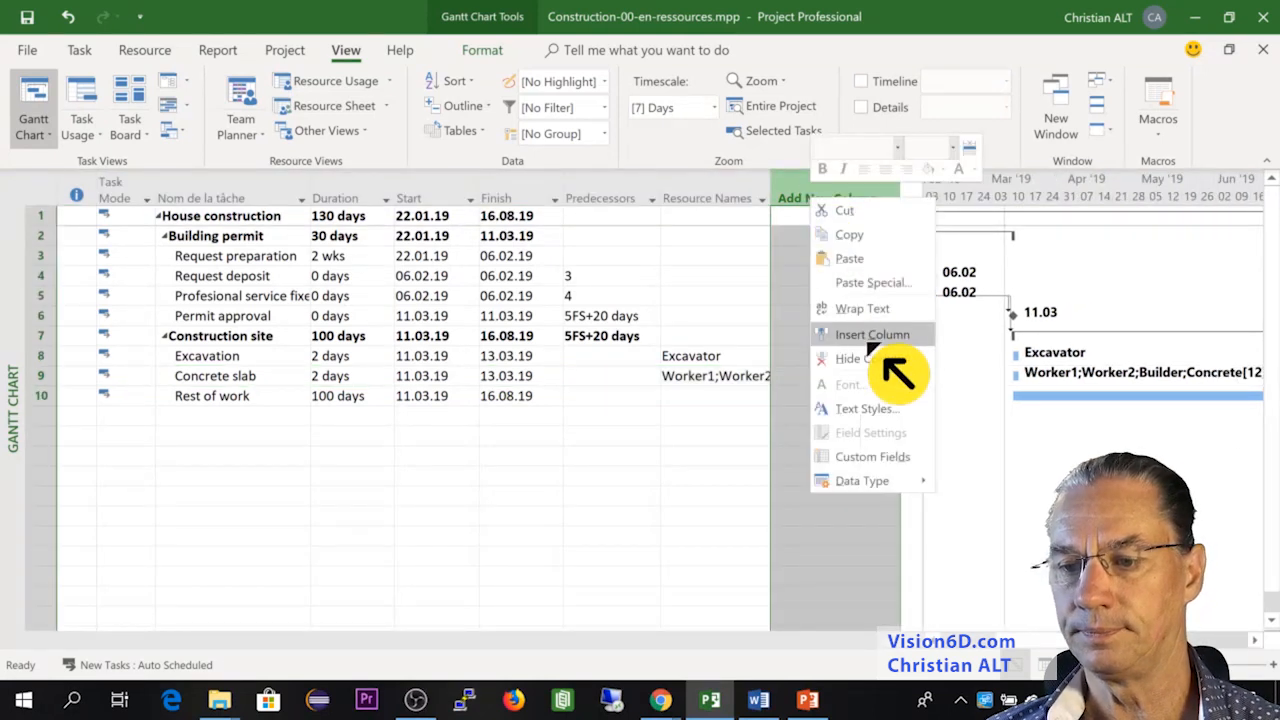
Insert the Cost field as a new Gantt table column, showing Concrete slab at €5,600.
click(871, 334)
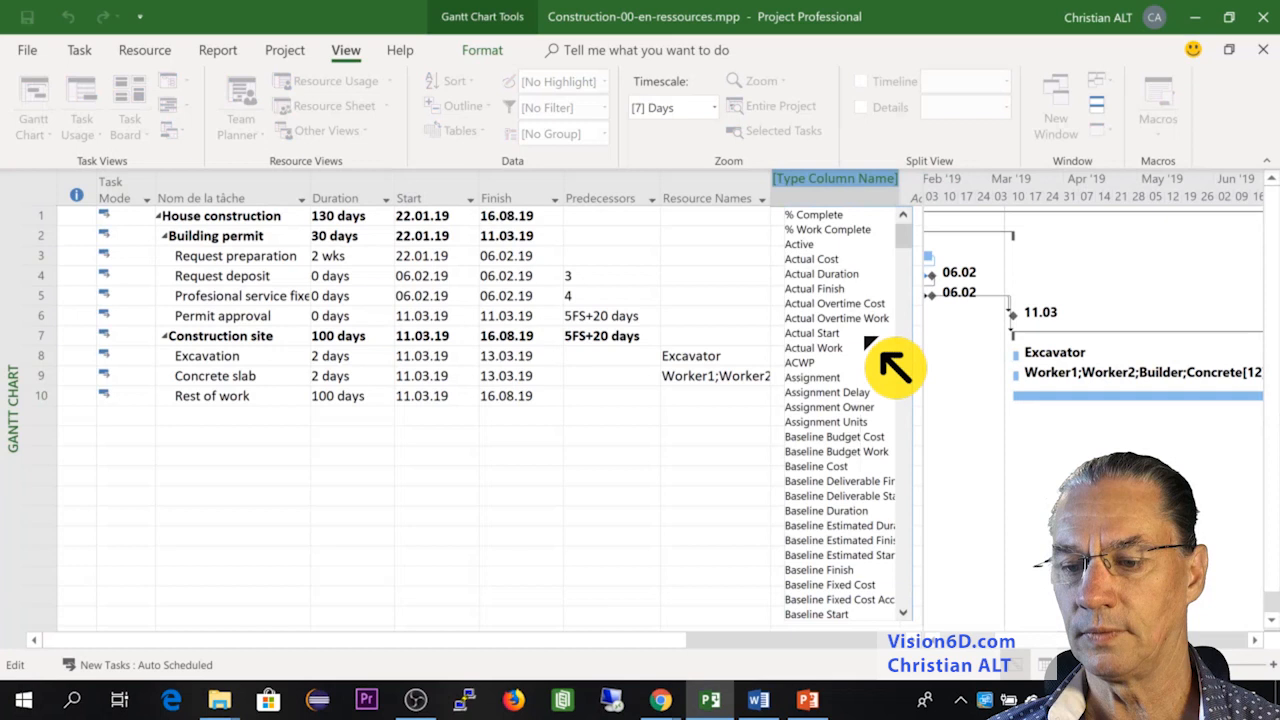
scroll(down, 3)
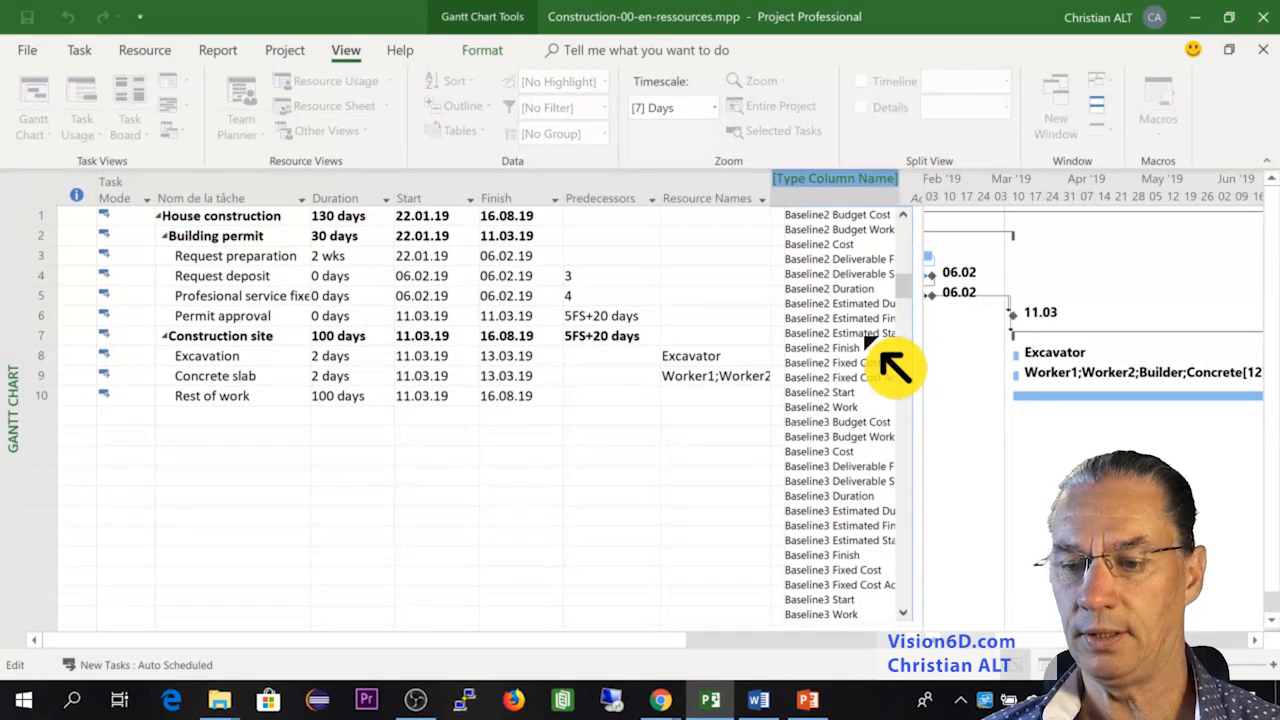
scroll(down, 3)
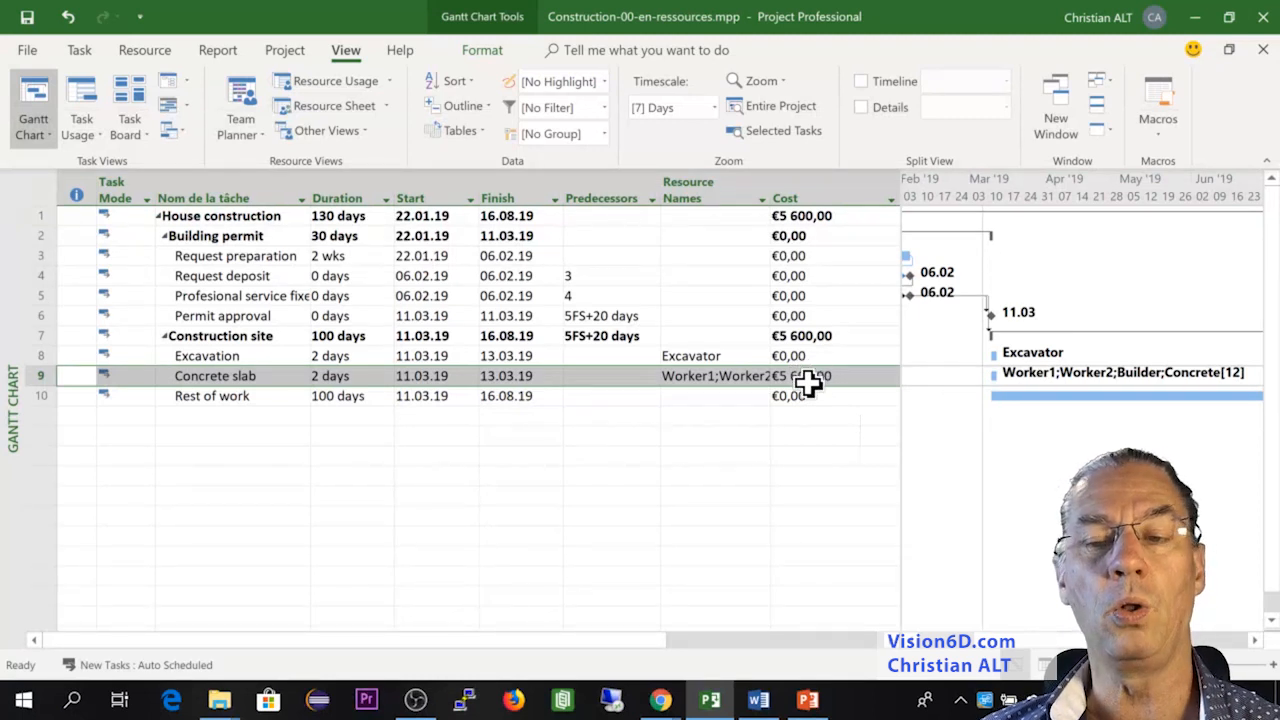
mouse_move(800, 382)
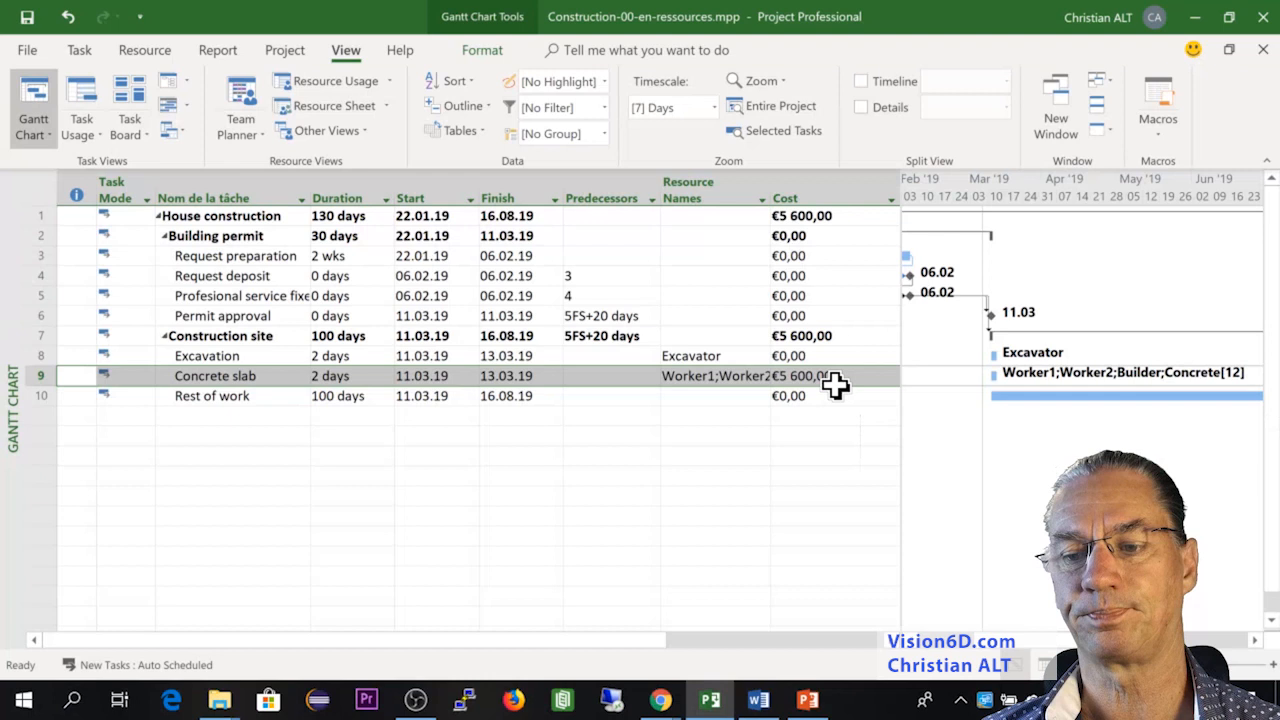
In Excavation's task details, set the Excavator assignment cost to €3,000.
click(207, 355)
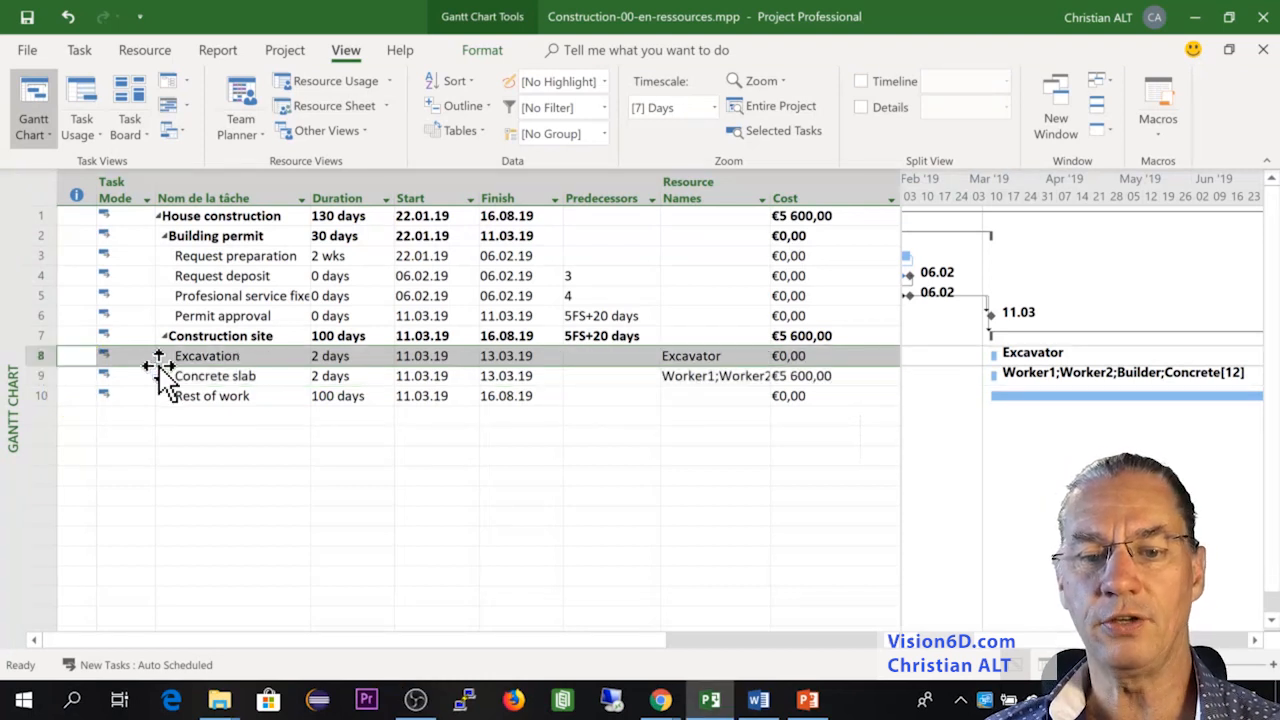
mouse_move(753, 356)
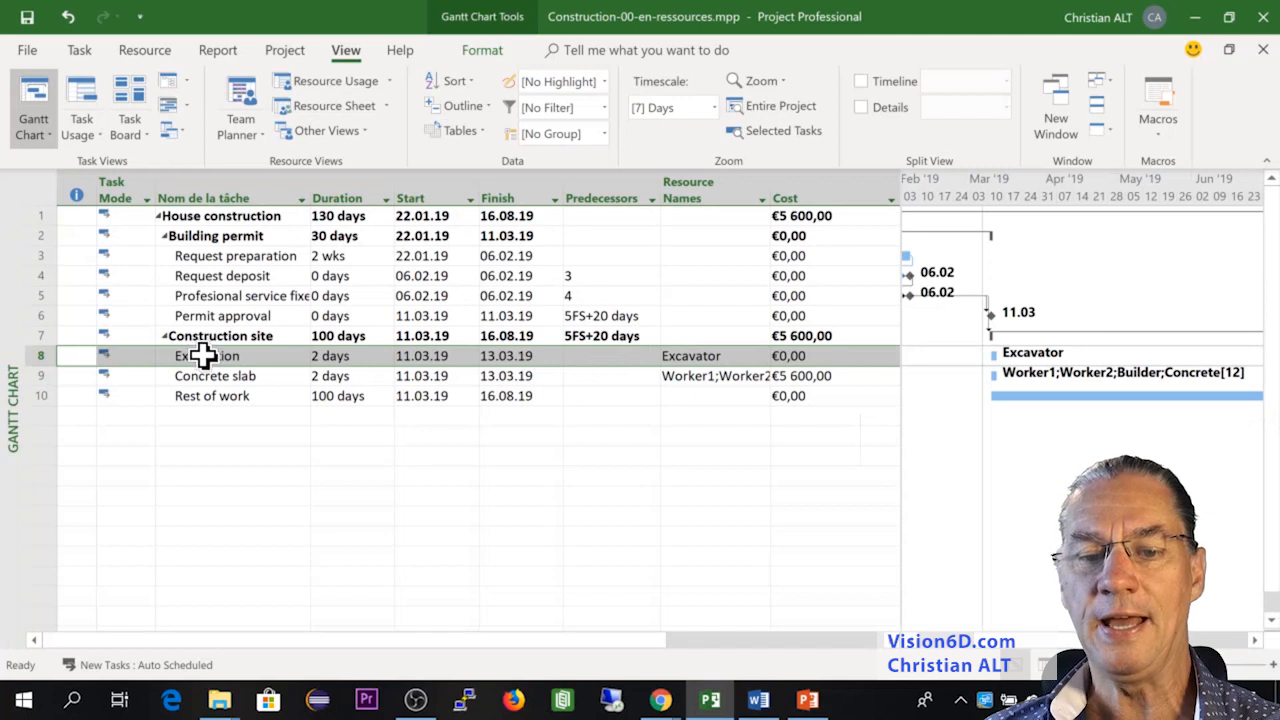
right_click(205, 355)
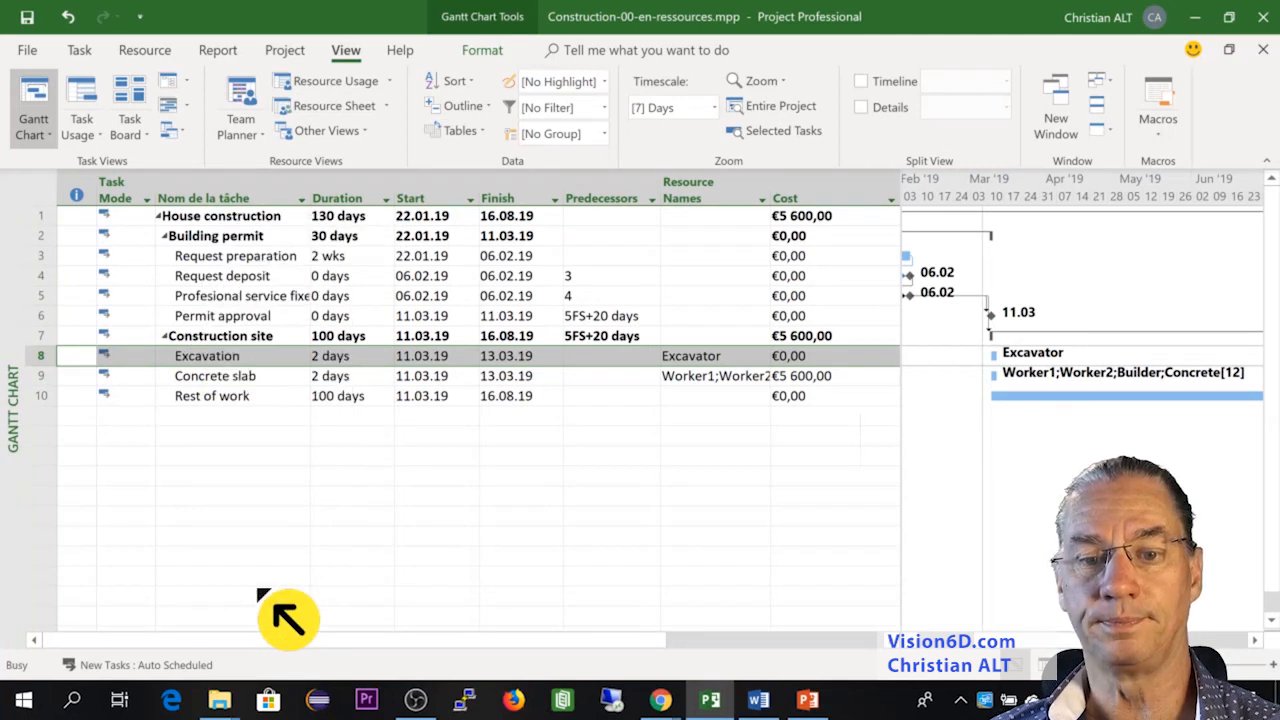
double_click(206, 355)
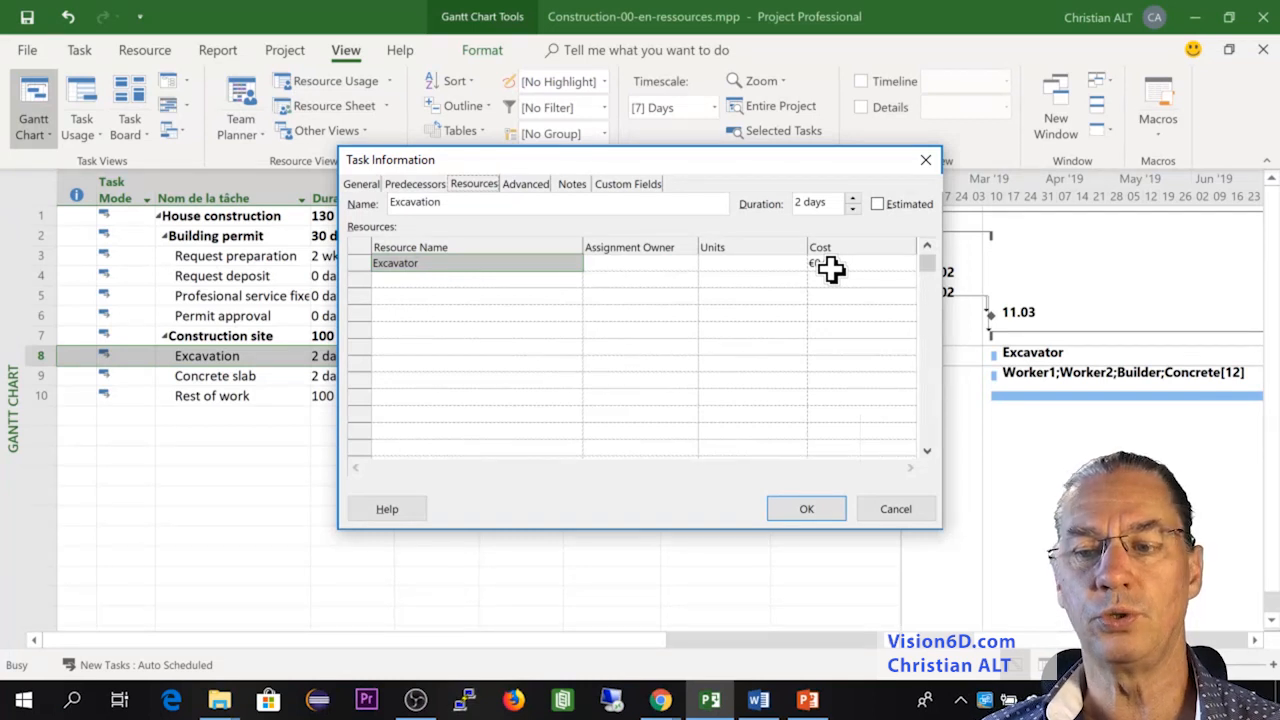
click(860, 262)
text(3)
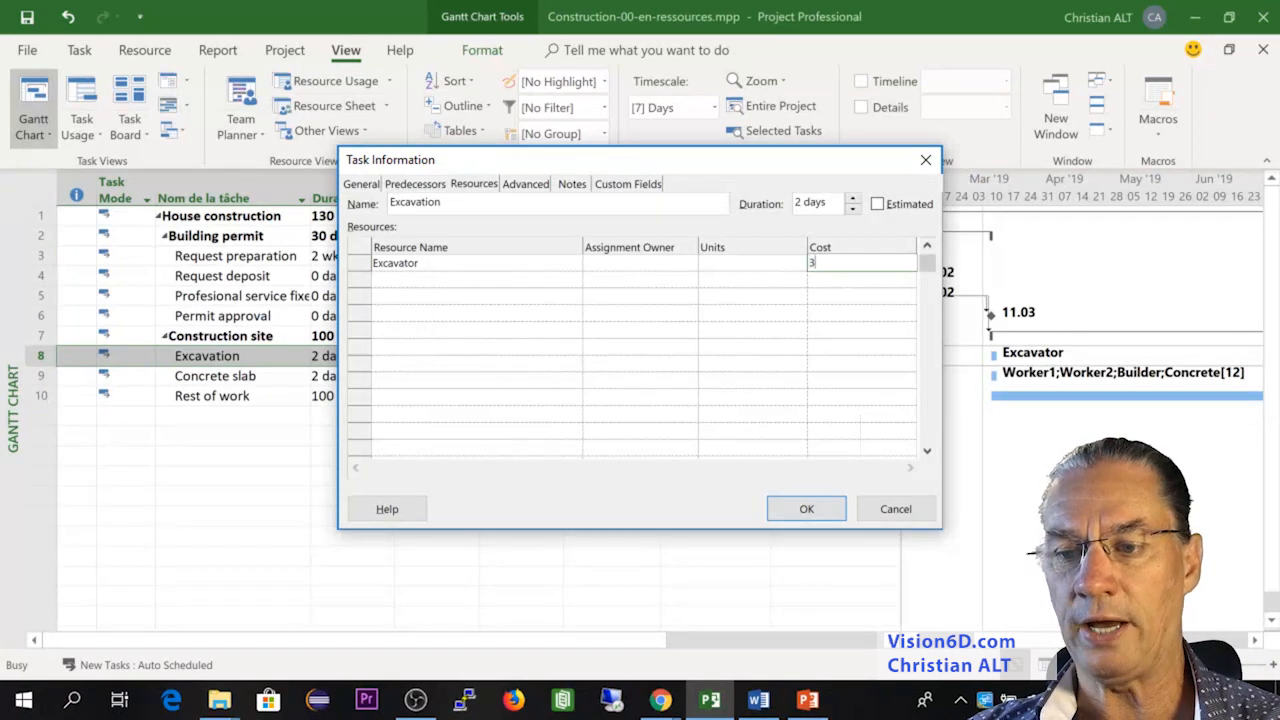
text(000)
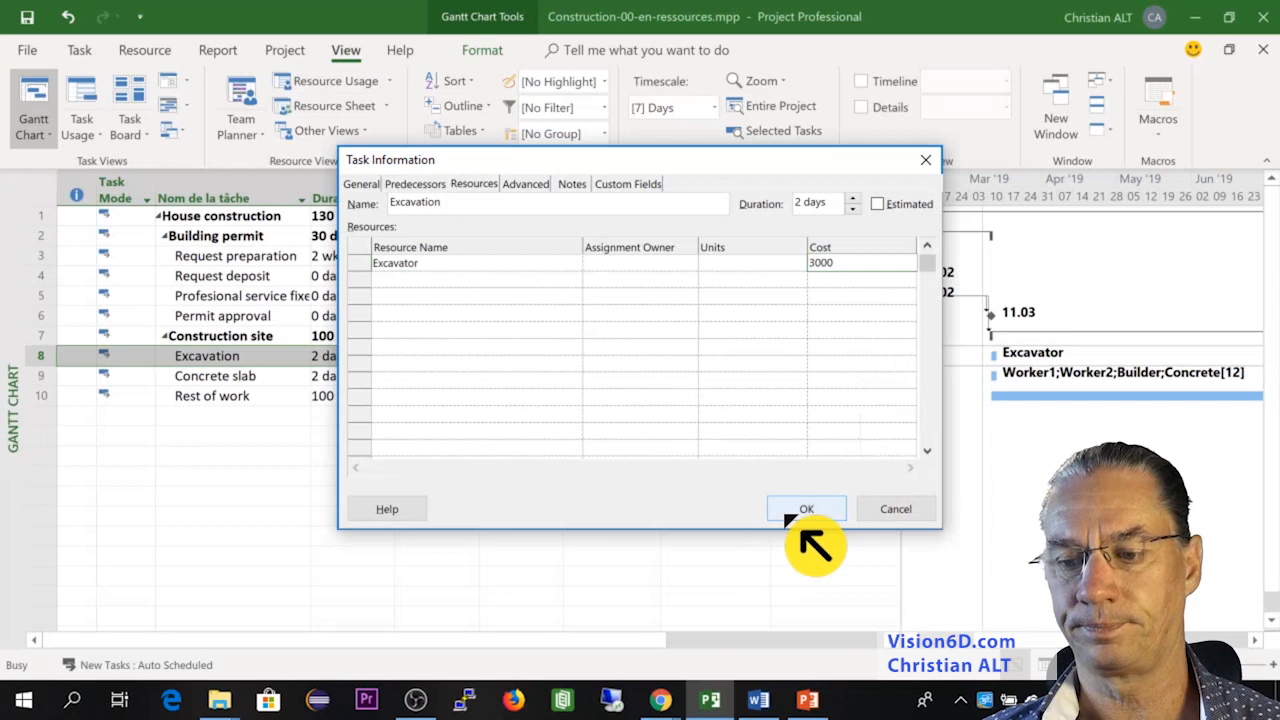
click(806, 509)
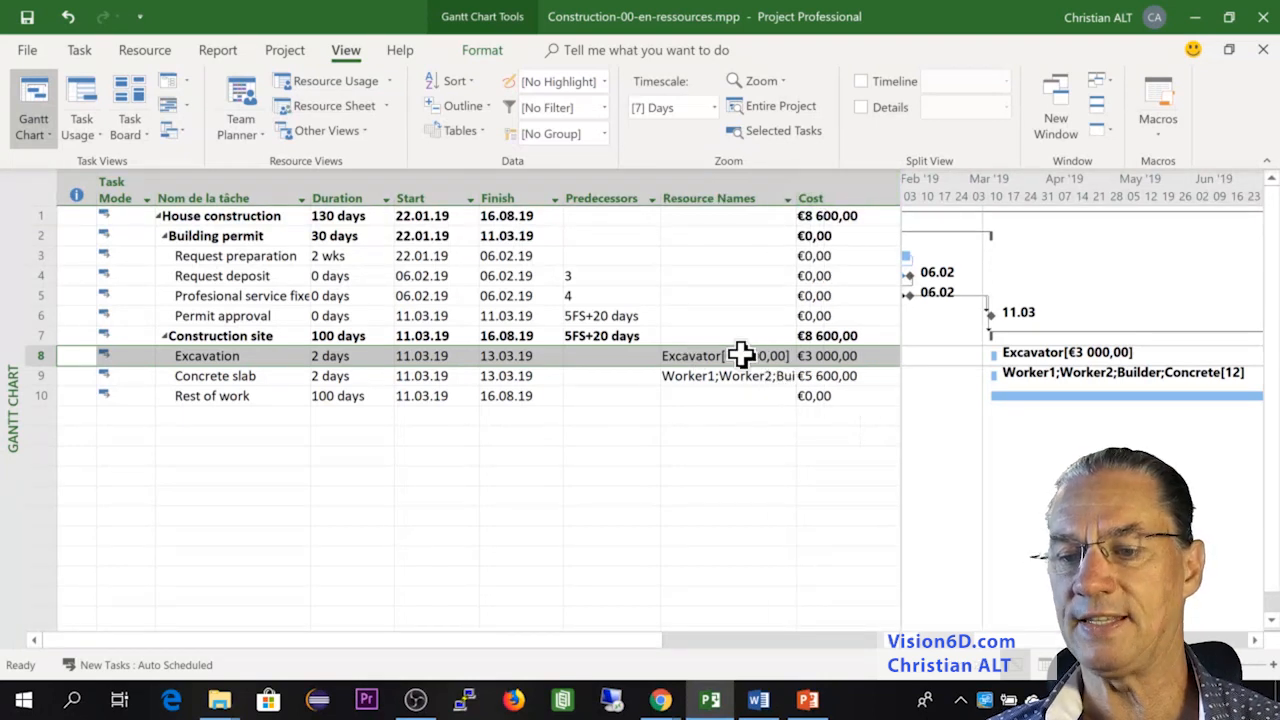
mouse_move(785, 360)
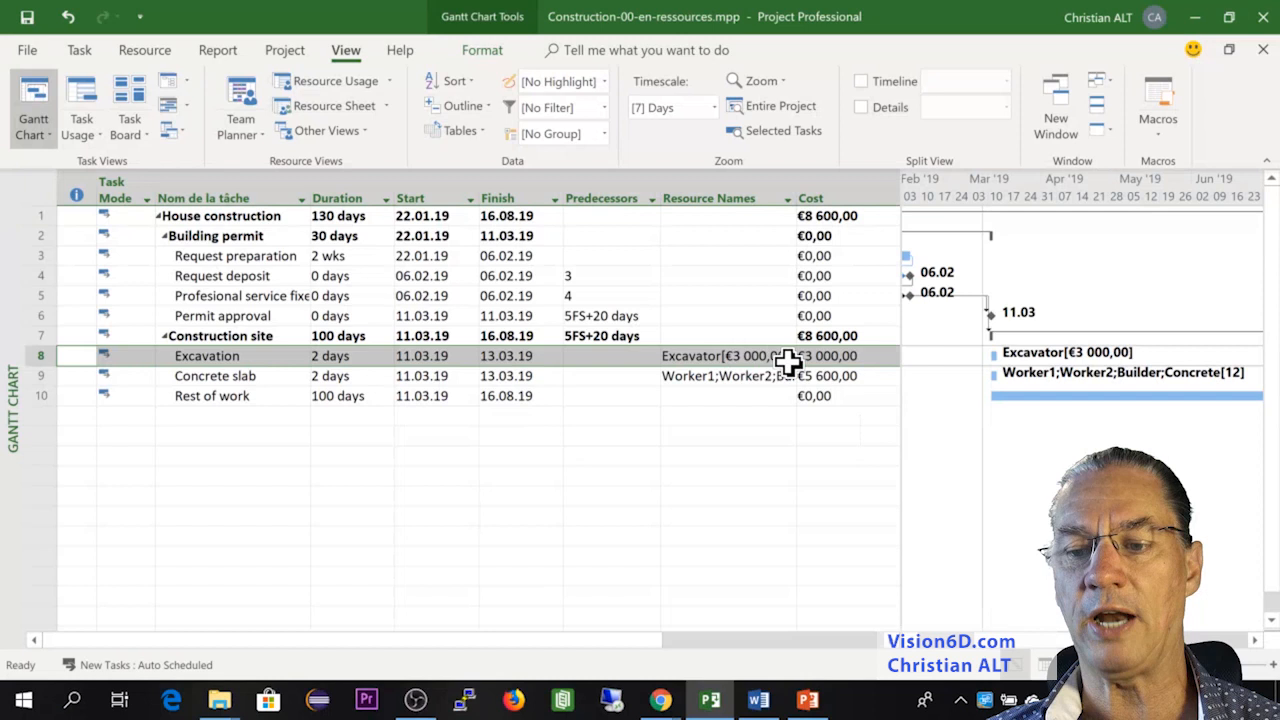
mouse_move(695, 378)
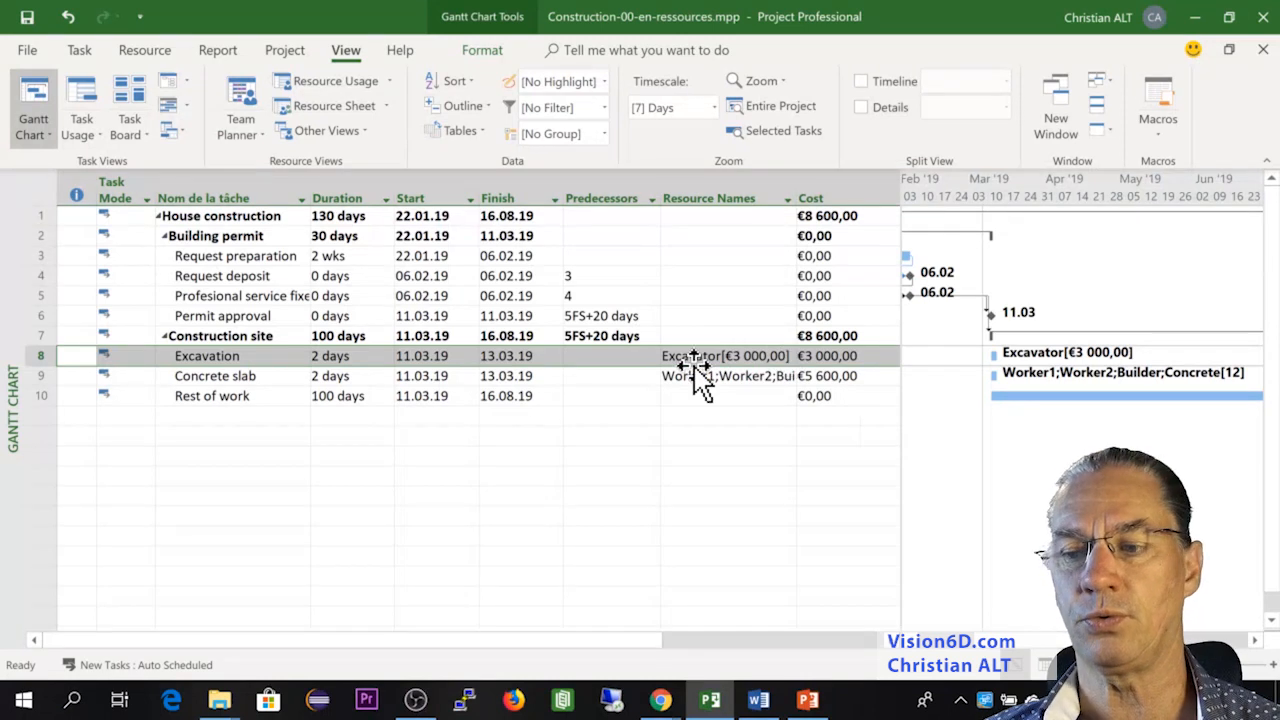
mouse_move(833, 207)
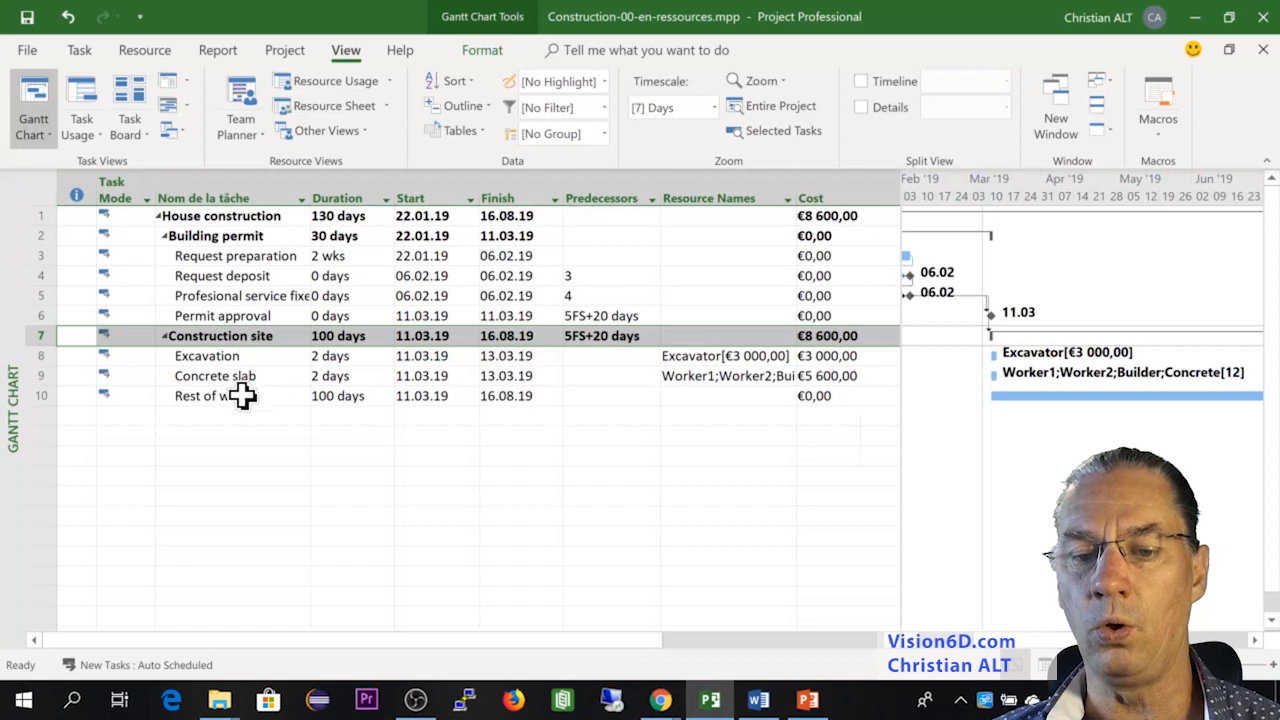
mouse_move(825, 340)
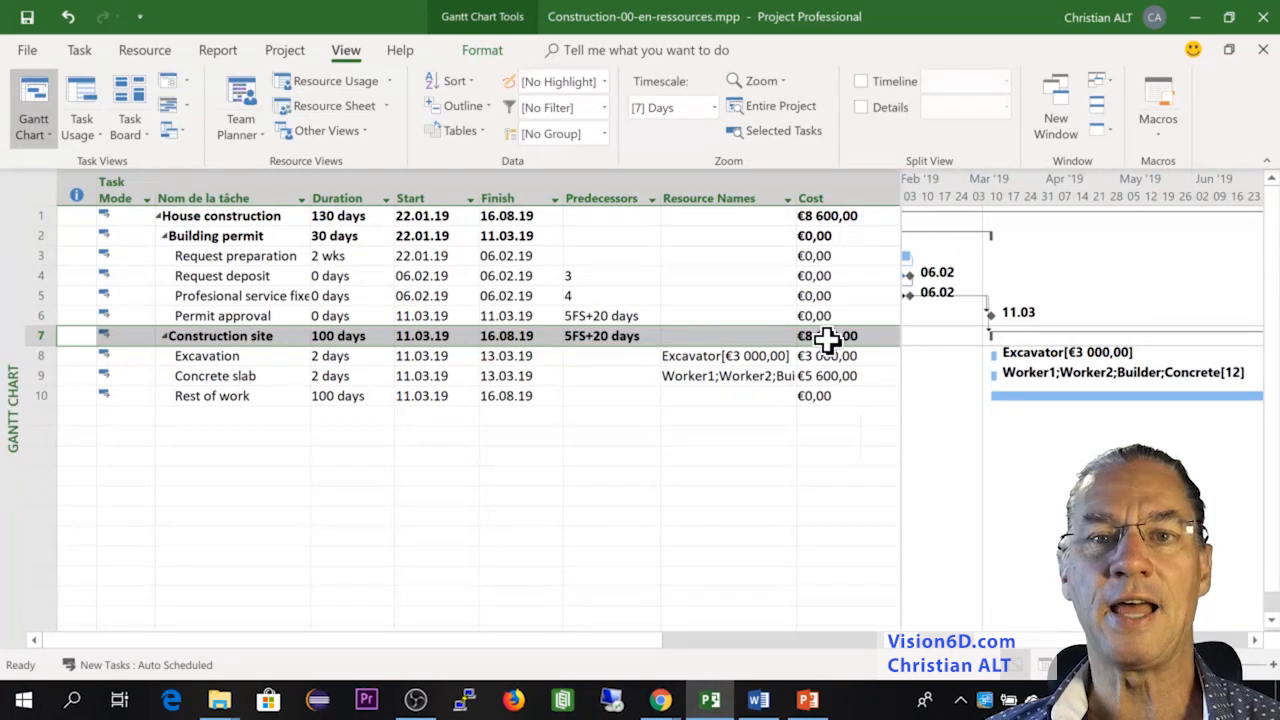
mouse_move(825, 380)
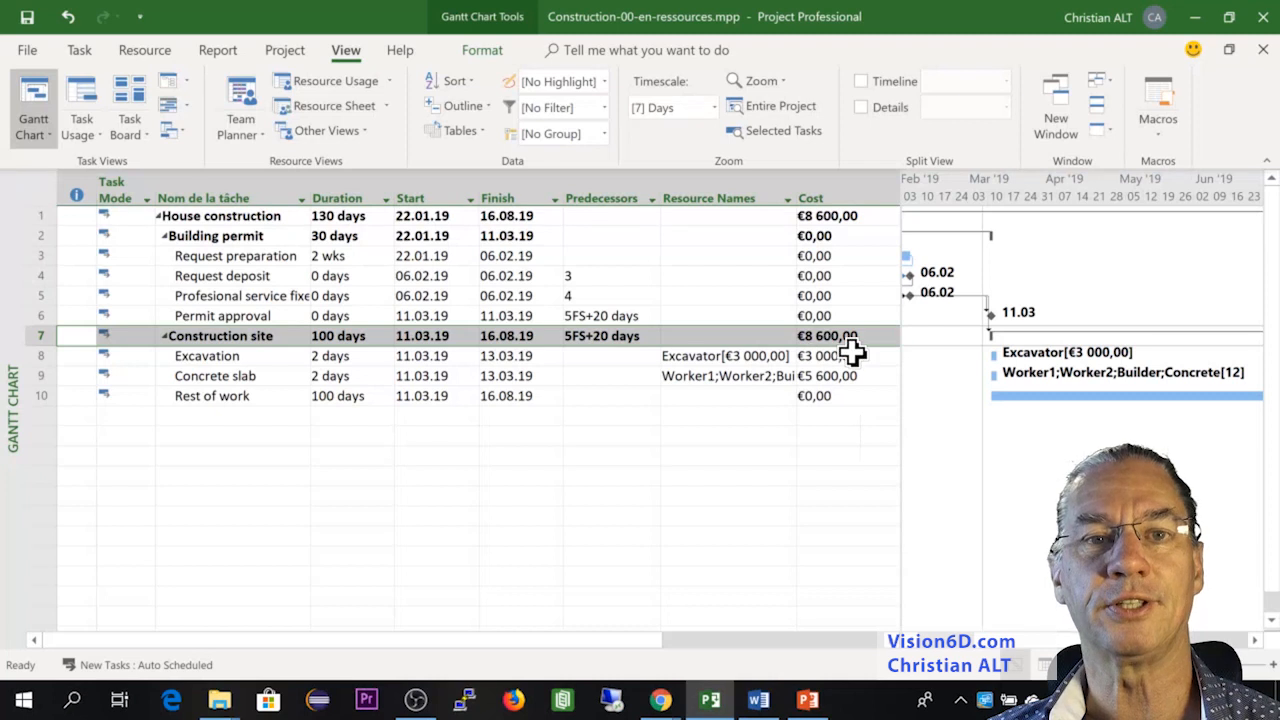
Select the Excavation task to review its €3,000 cost in the Cost column.
click(207, 355)
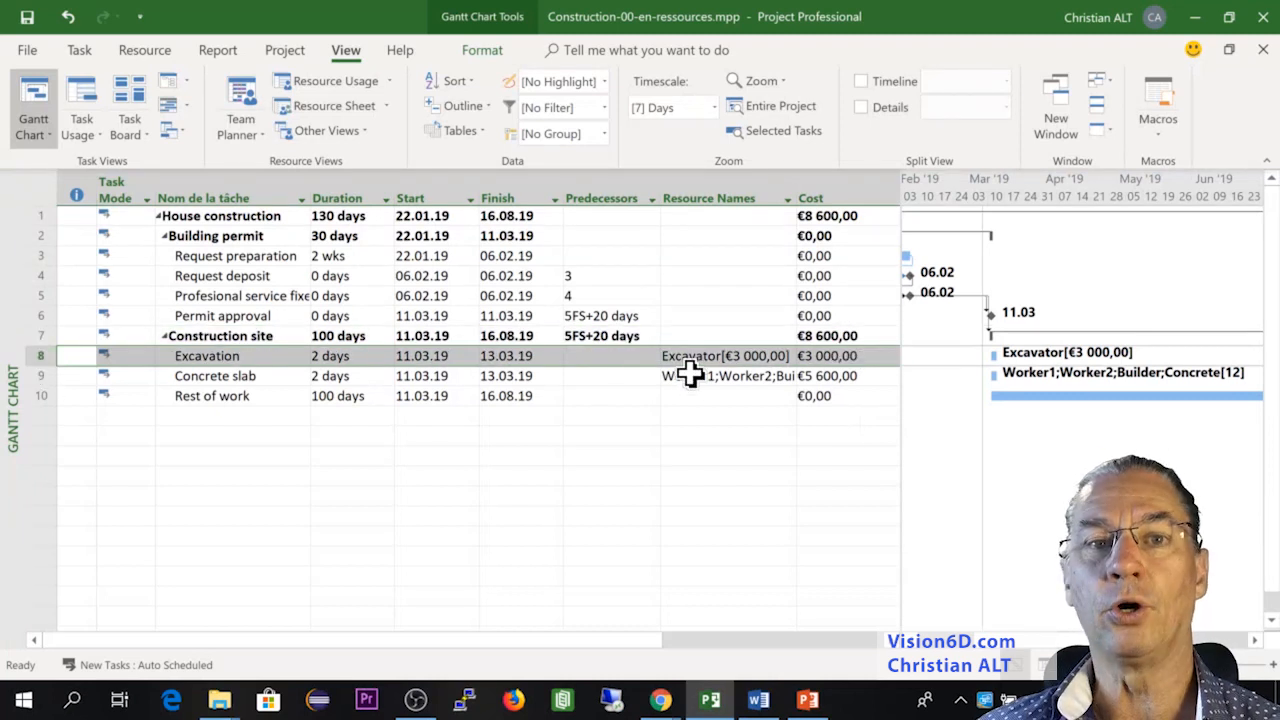
mouse_move(745, 358)
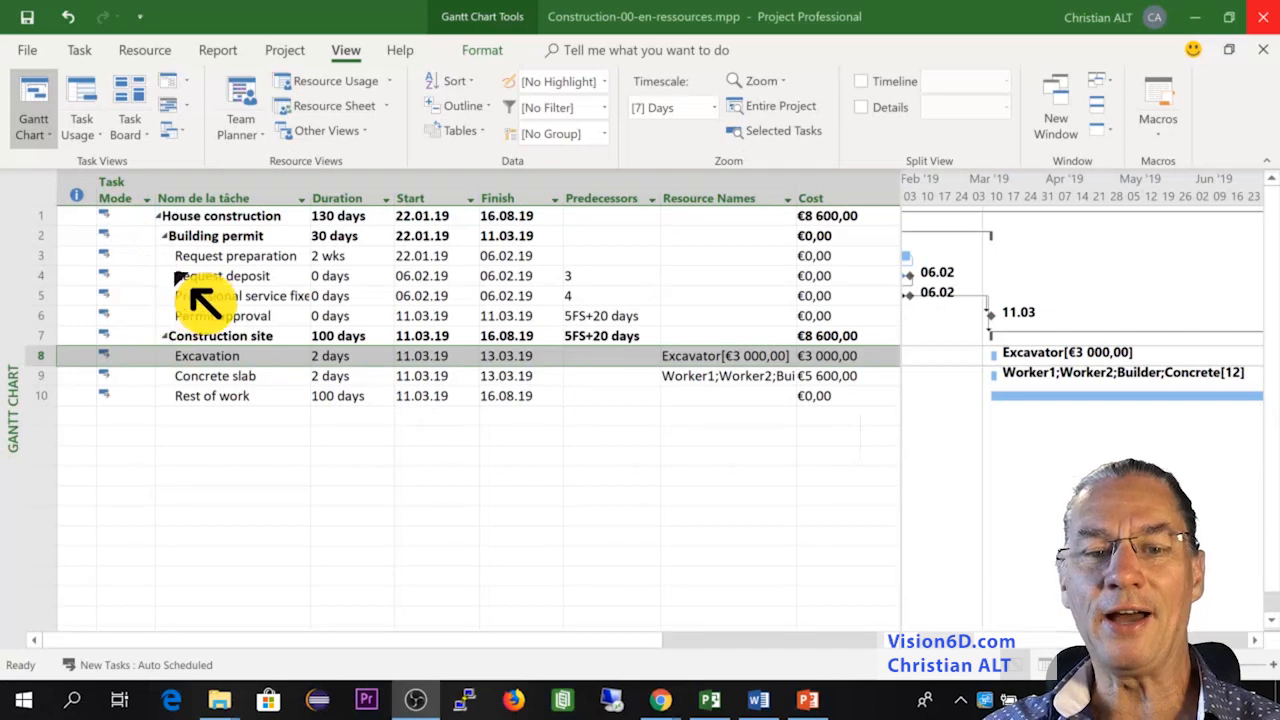
mouse_move(215, 265)
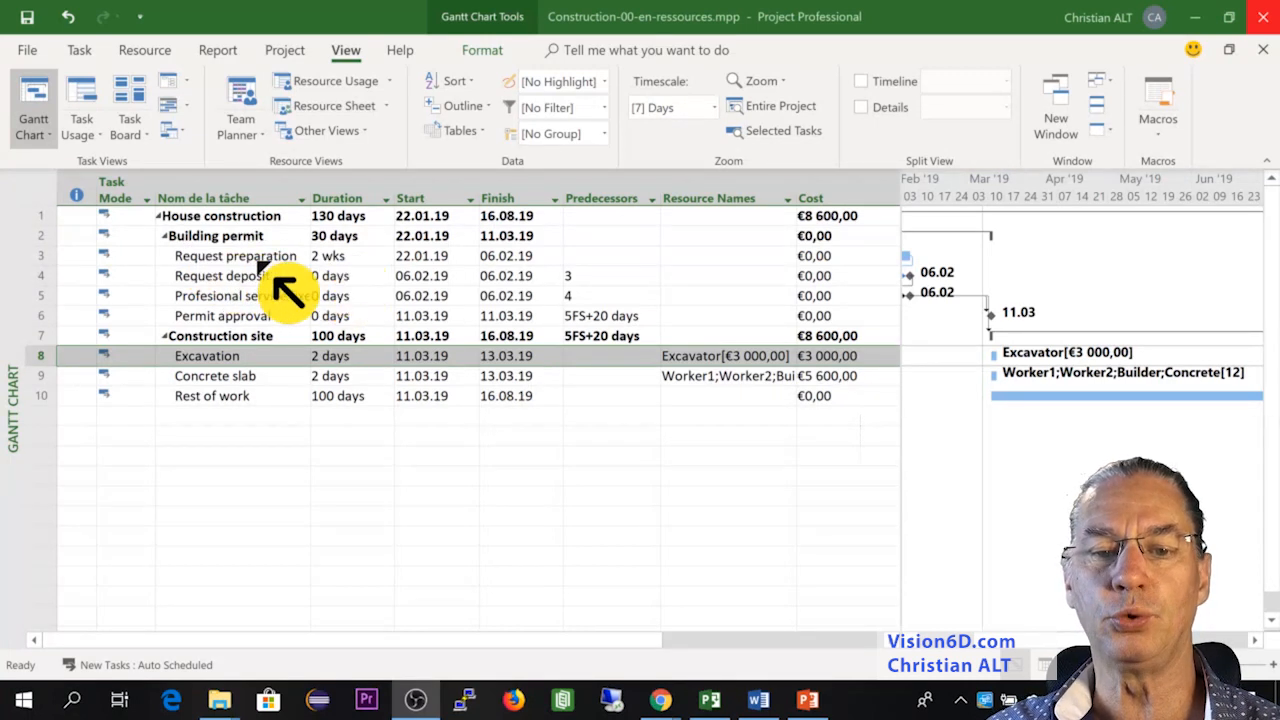
mouse_move(240, 290)
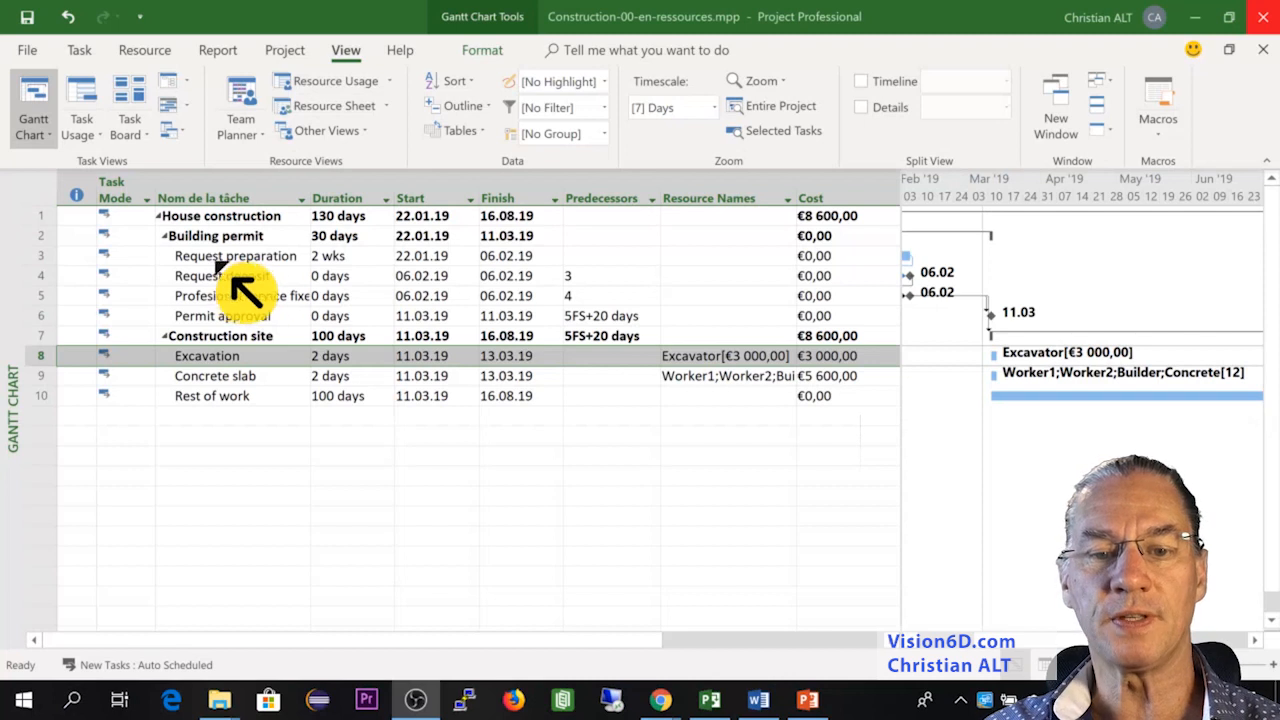
On the Resource Sheet, change the Architect's type to Cost, then return to the Gantt chart.
click(324, 130)
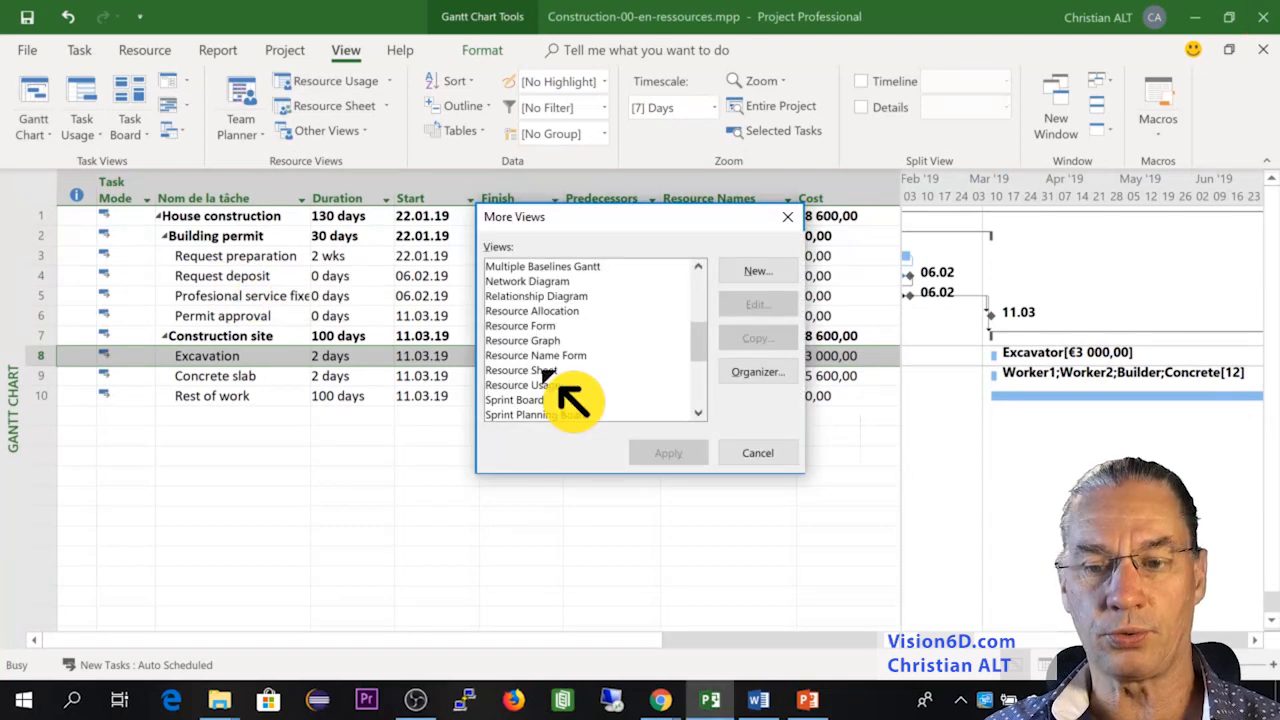
click(521, 370)
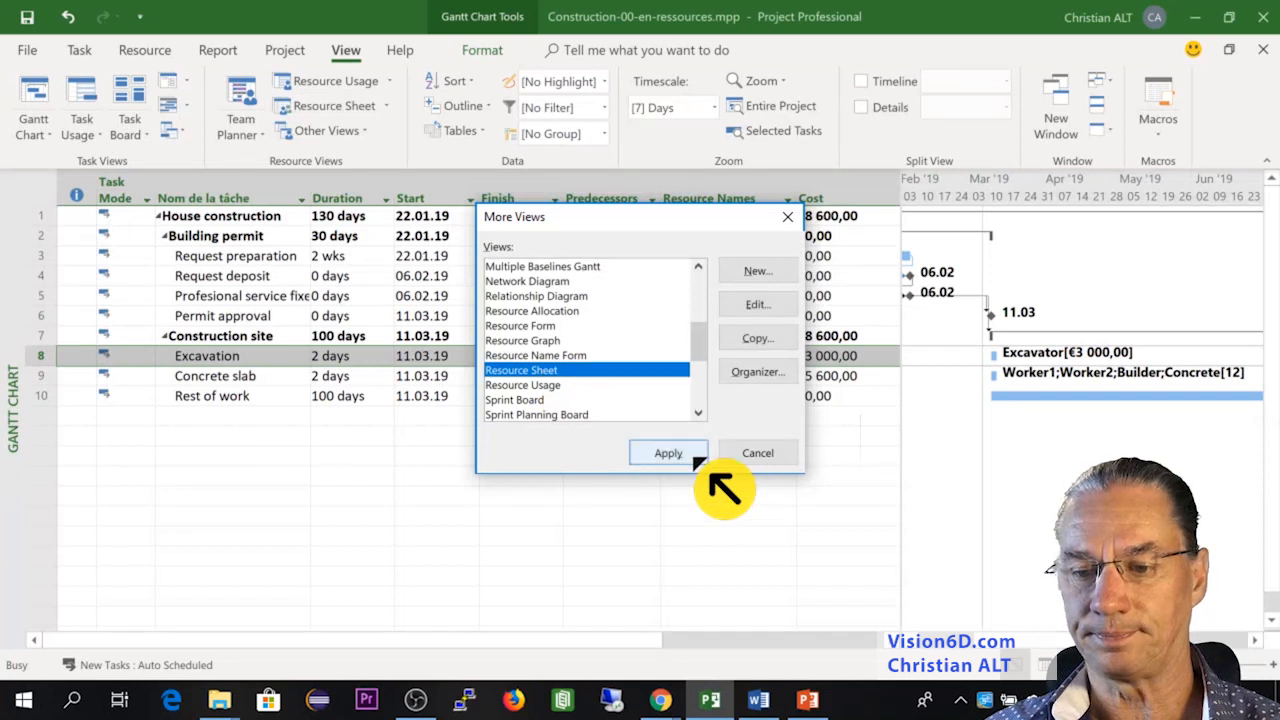
click(667, 452)
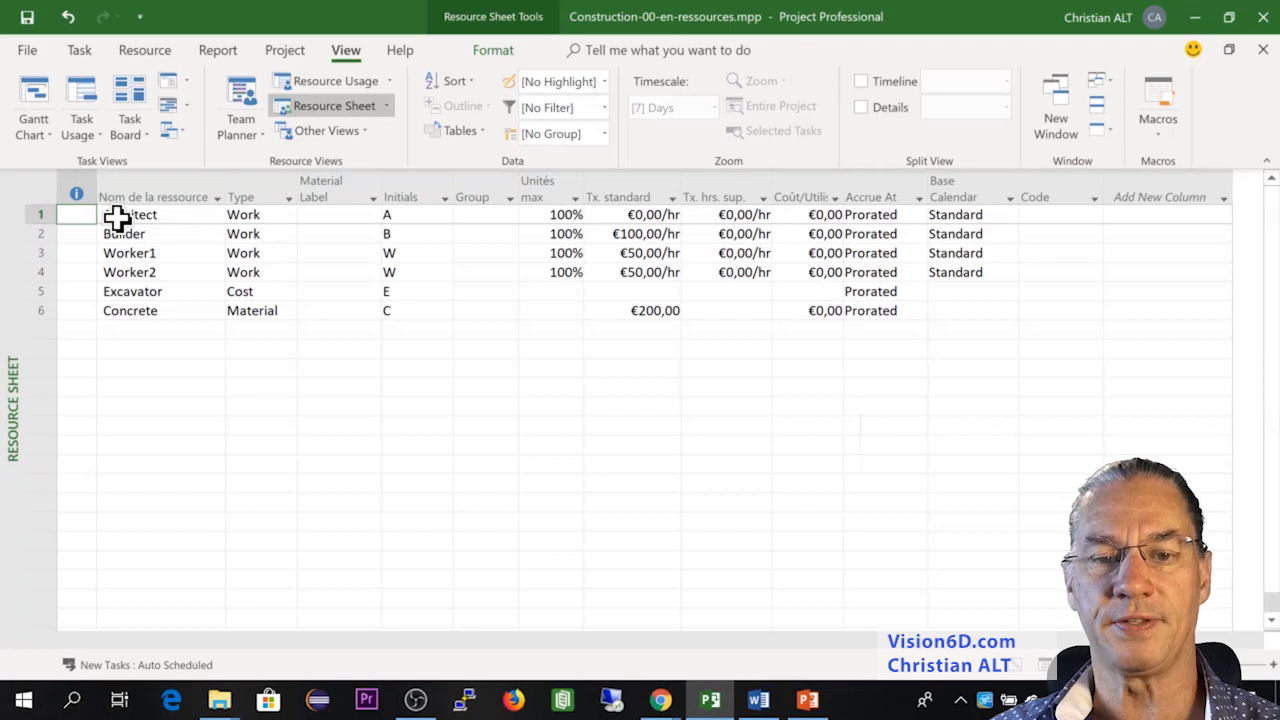
mouse_move(170, 214)
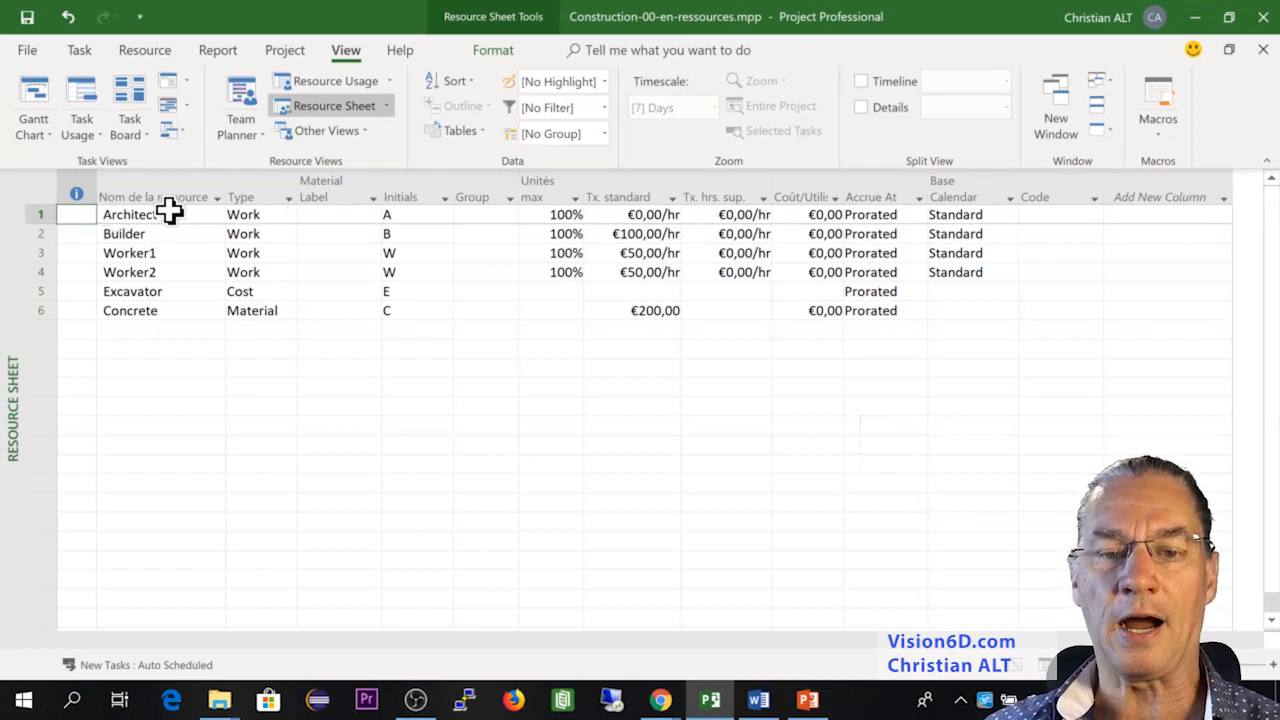
mouse_move(290, 217)
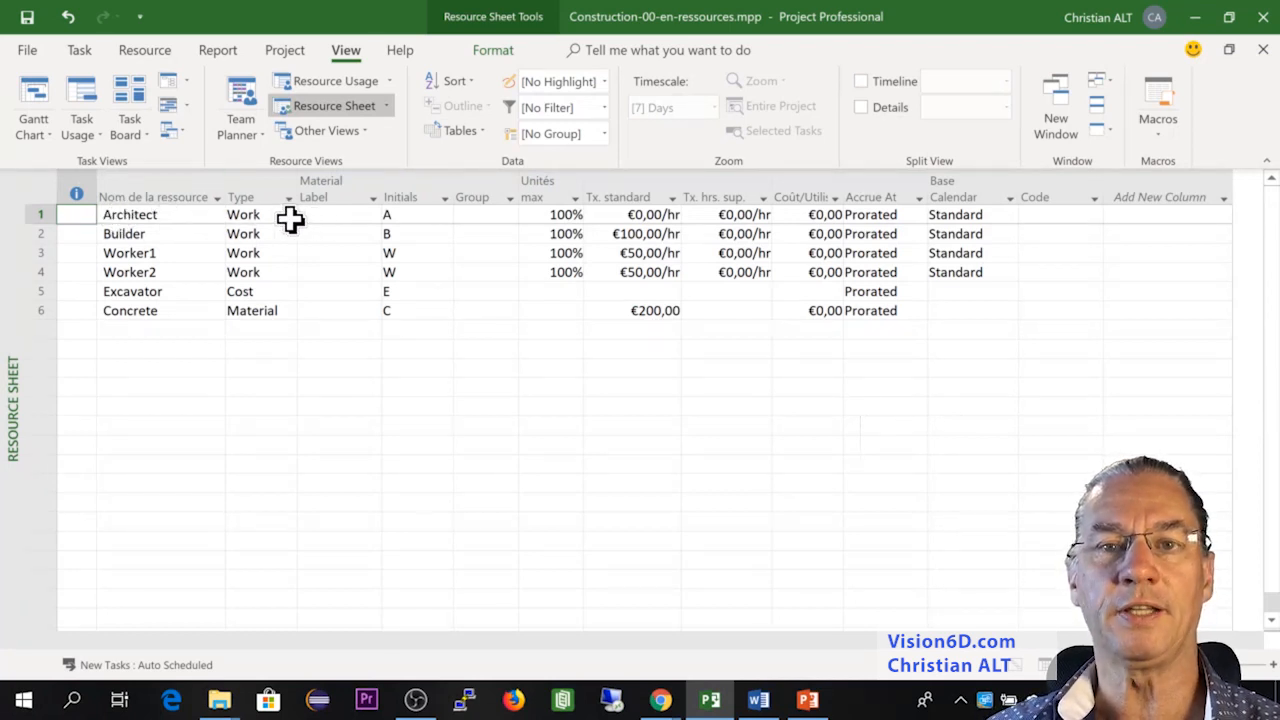
mouse_move(168, 218)
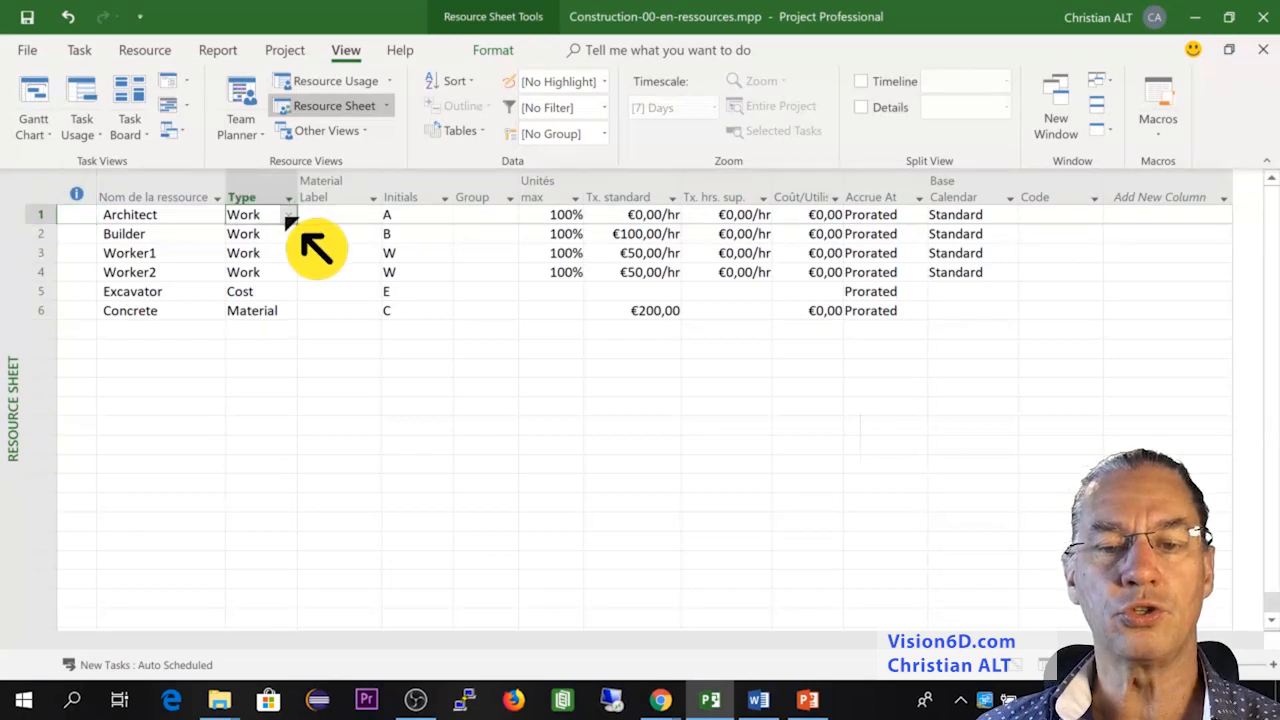
click(288, 214)
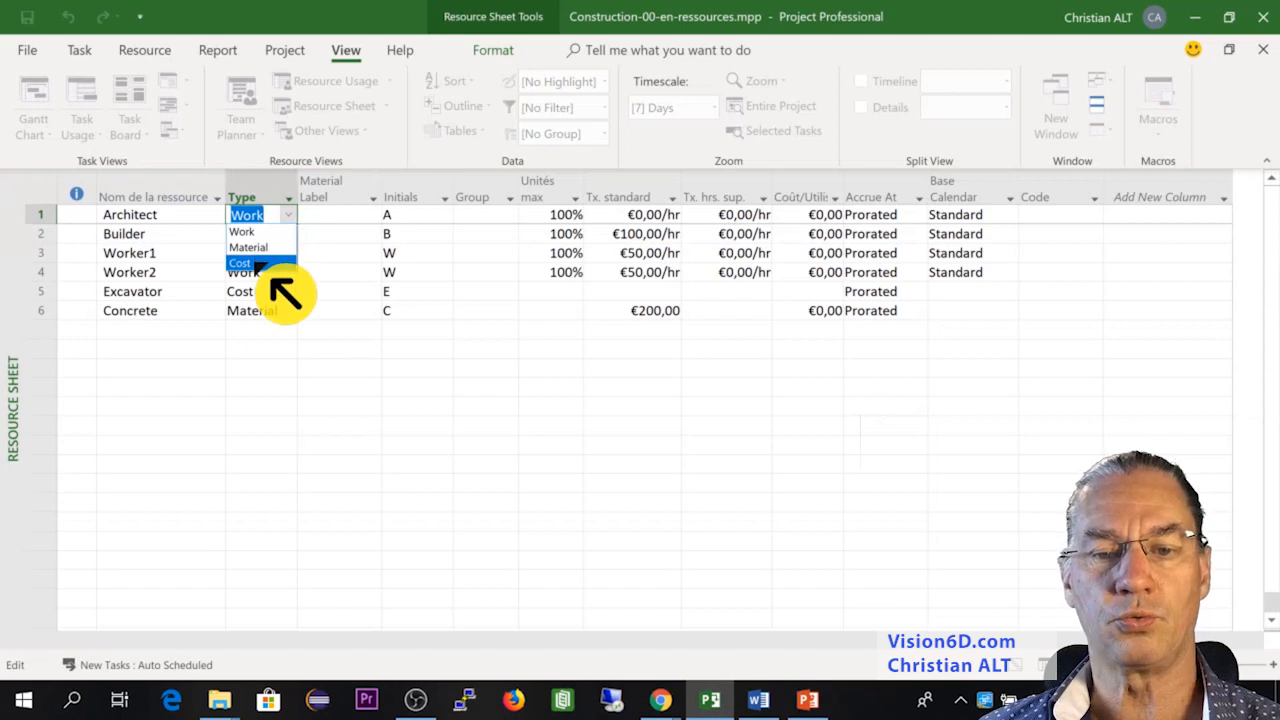
click(239, 262)
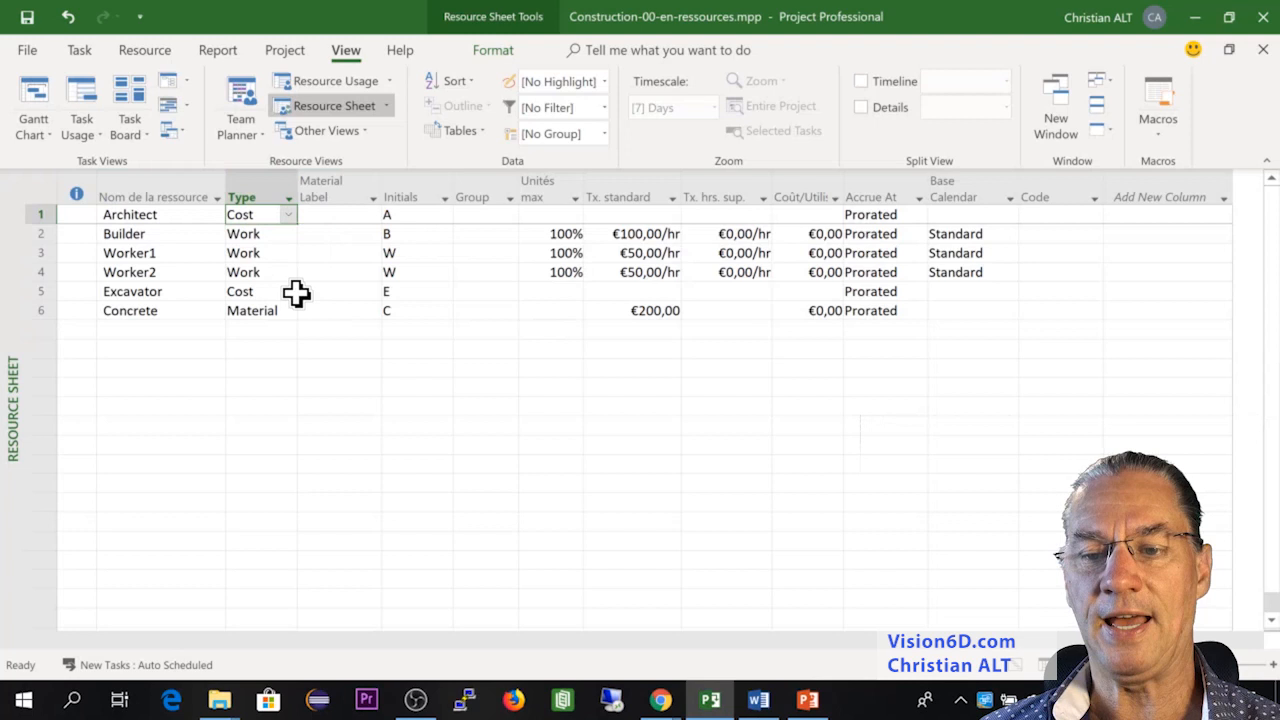
mouse_move(508, 214)
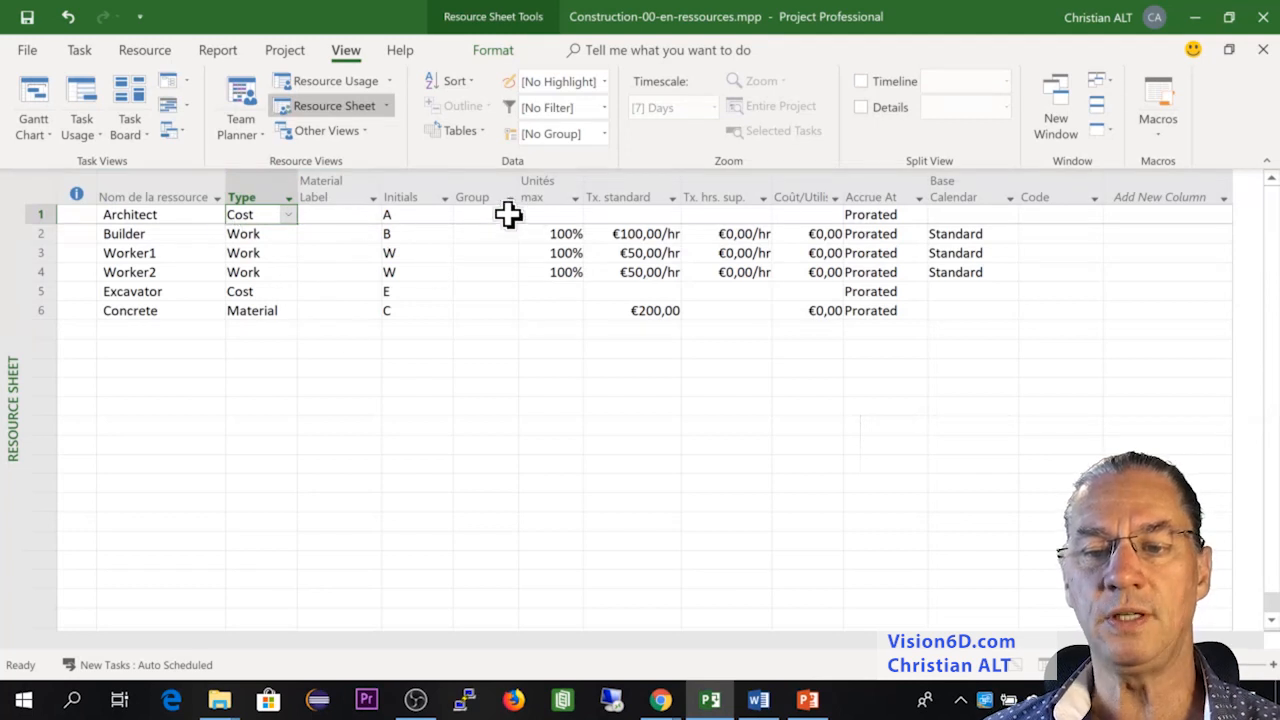
mouse_move(812, 228)
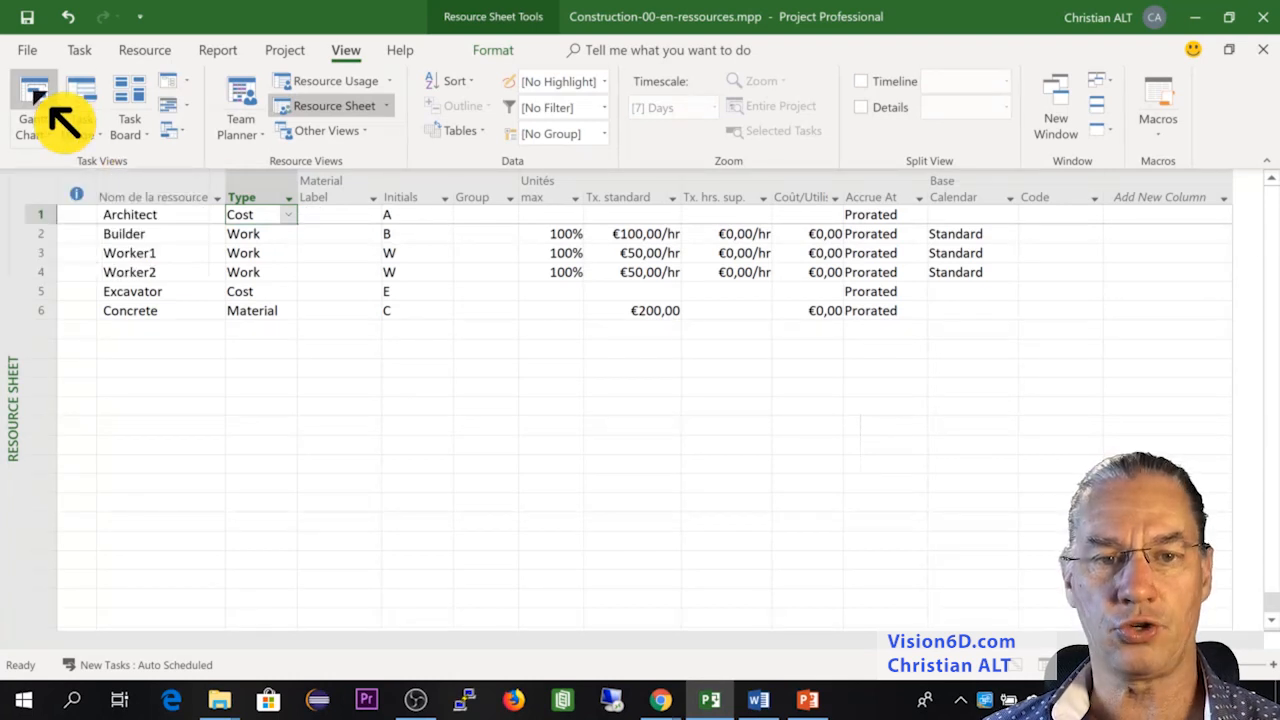
click(33, 105)
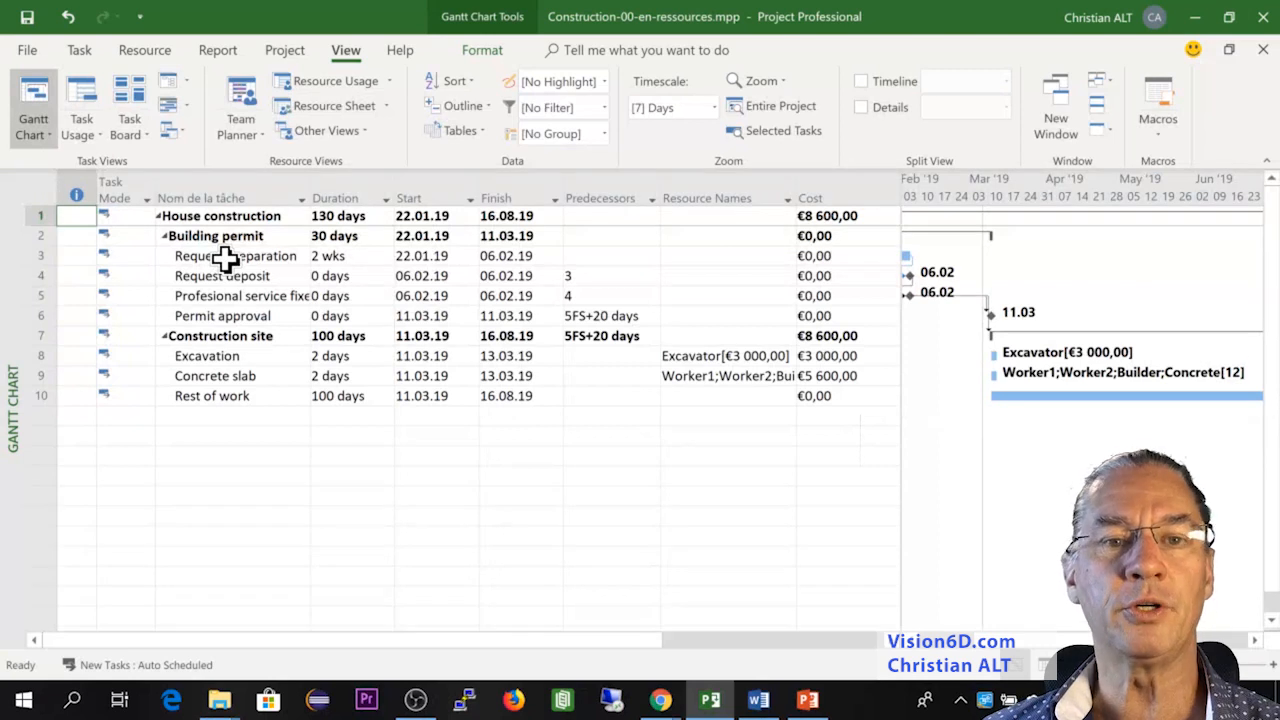
Assign the Architect to Request preparation with a cost of €1,500.
right_click(235, 255)
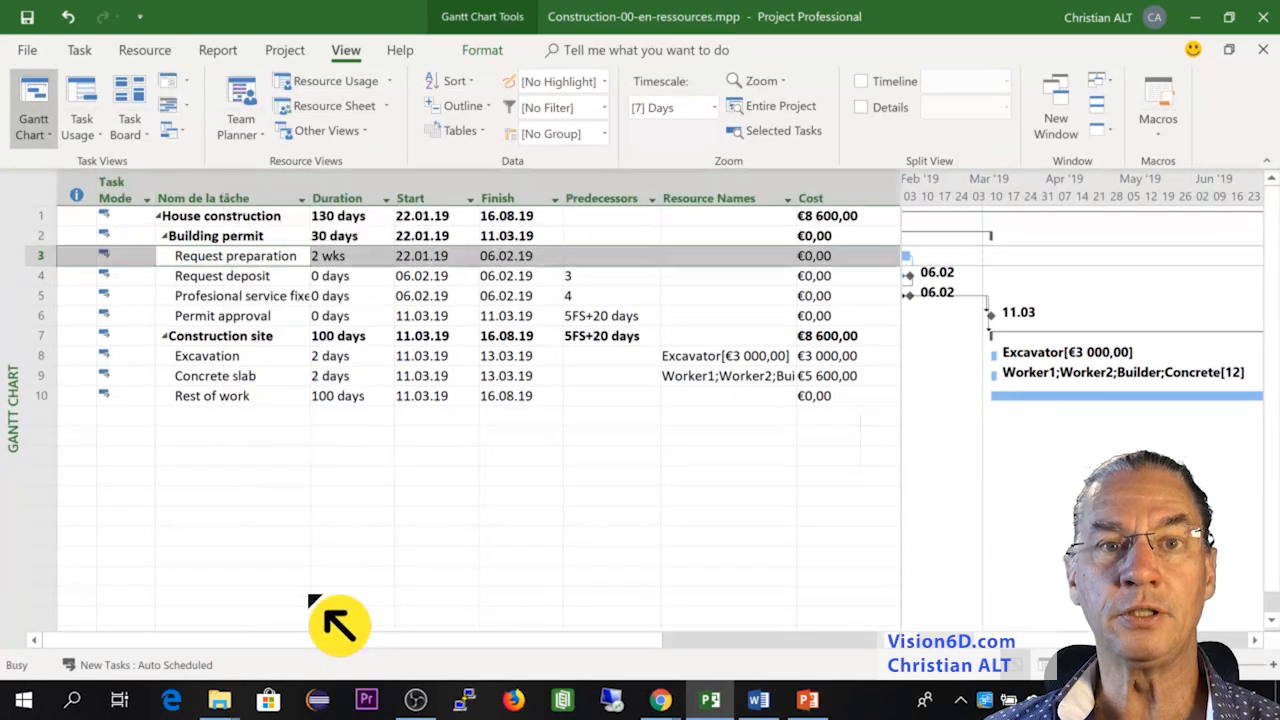
double_click(235, 256)
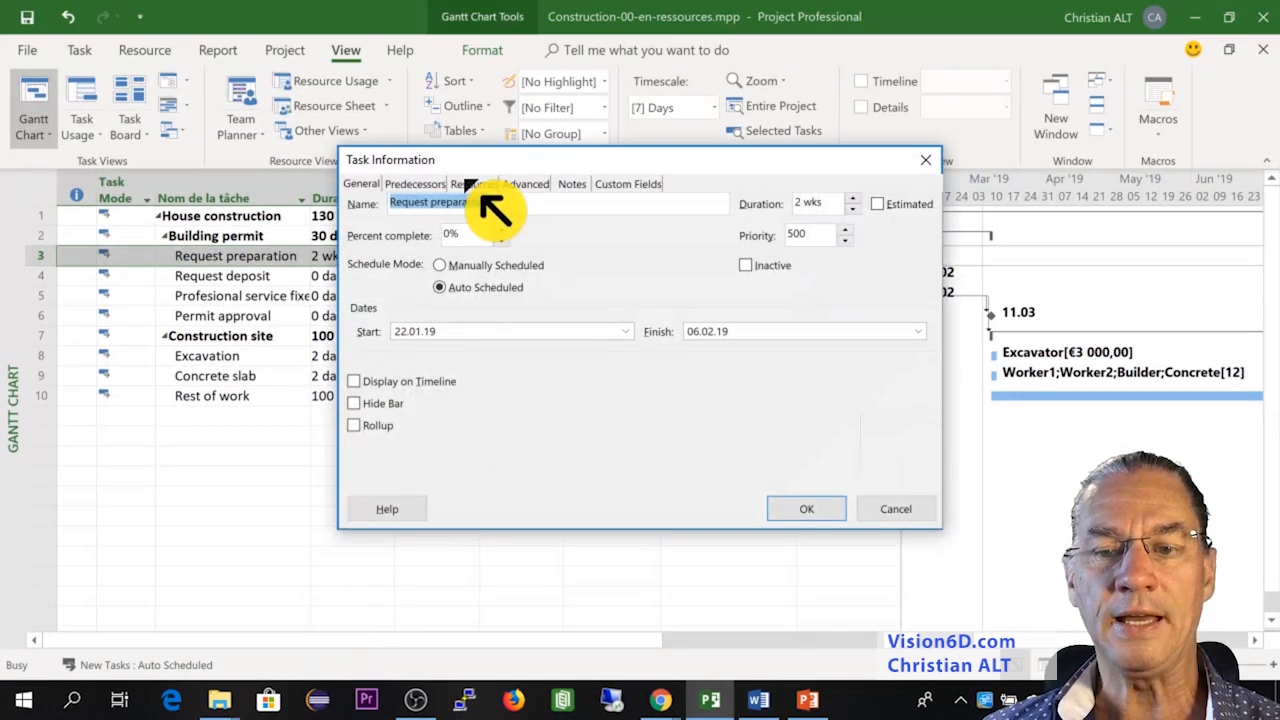
click(474, 183)
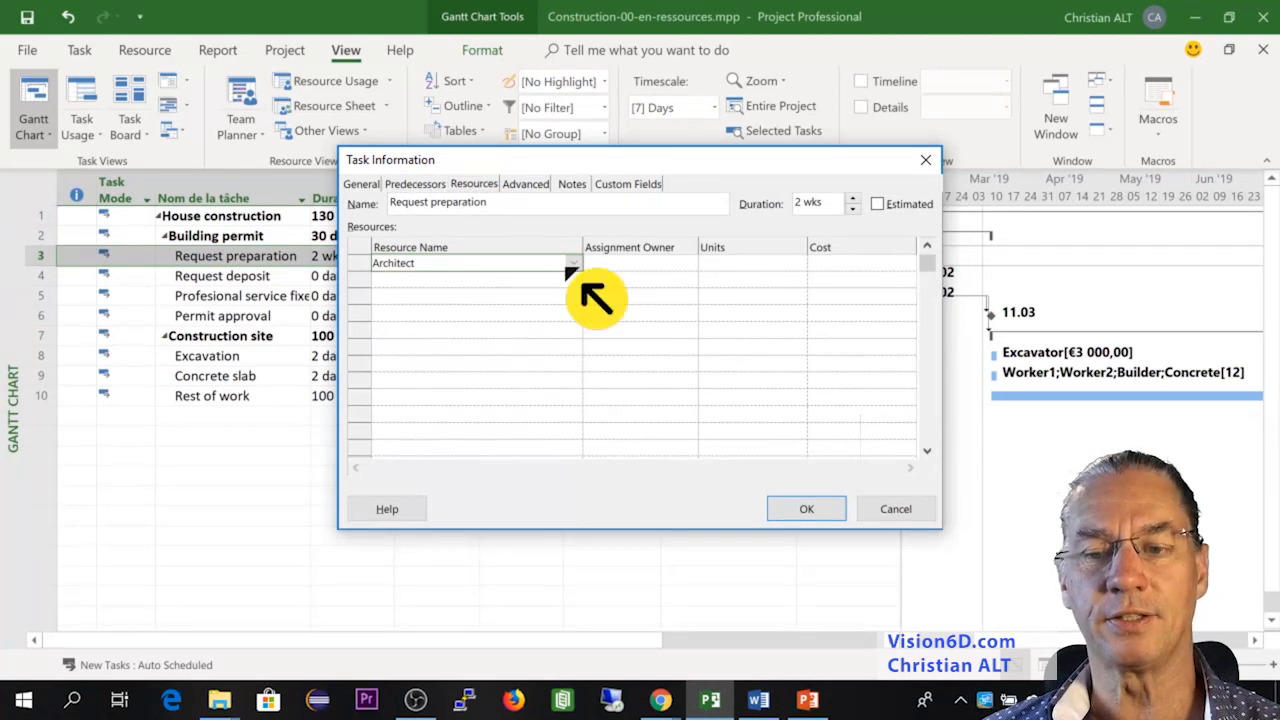
click(470, 312)
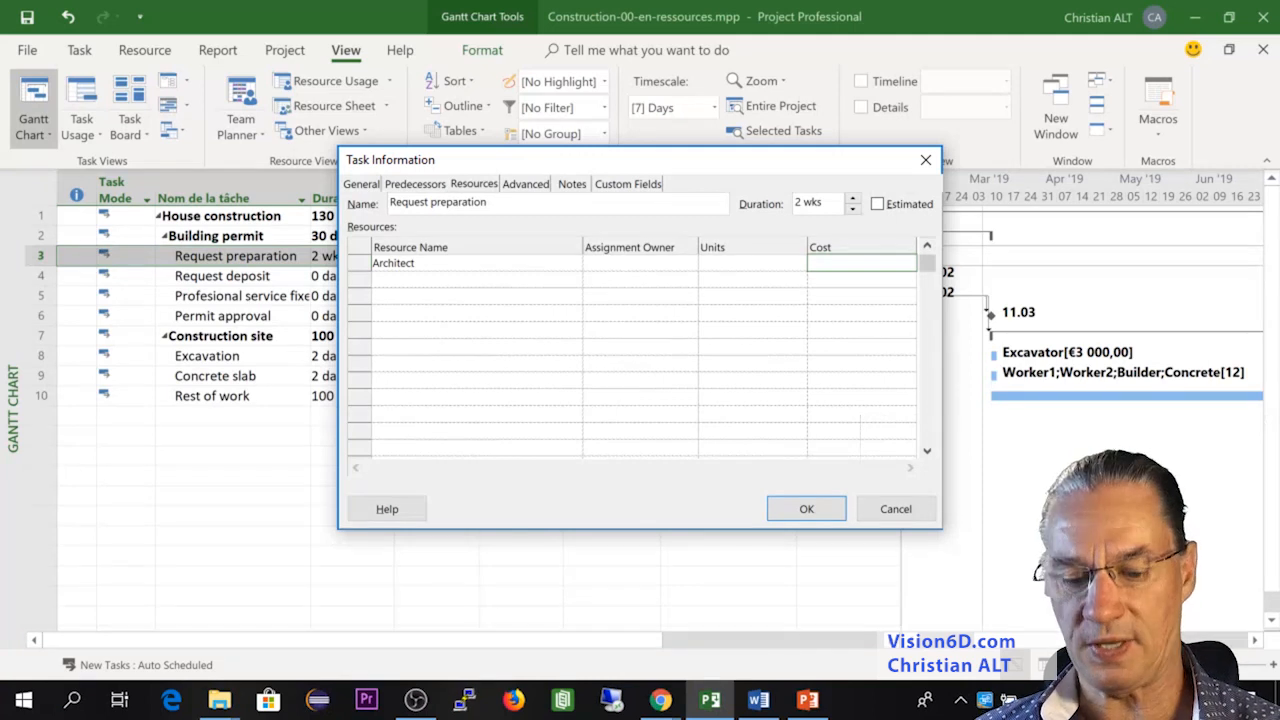
text(1)
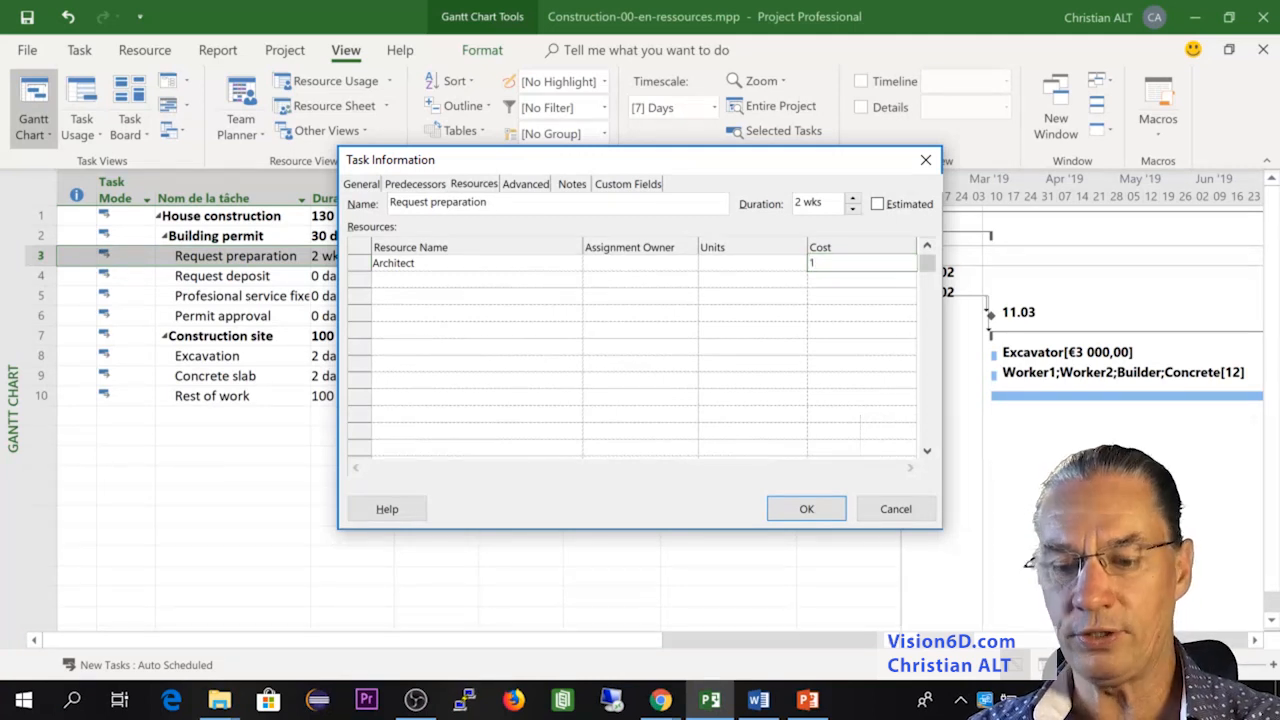
text(500,00)
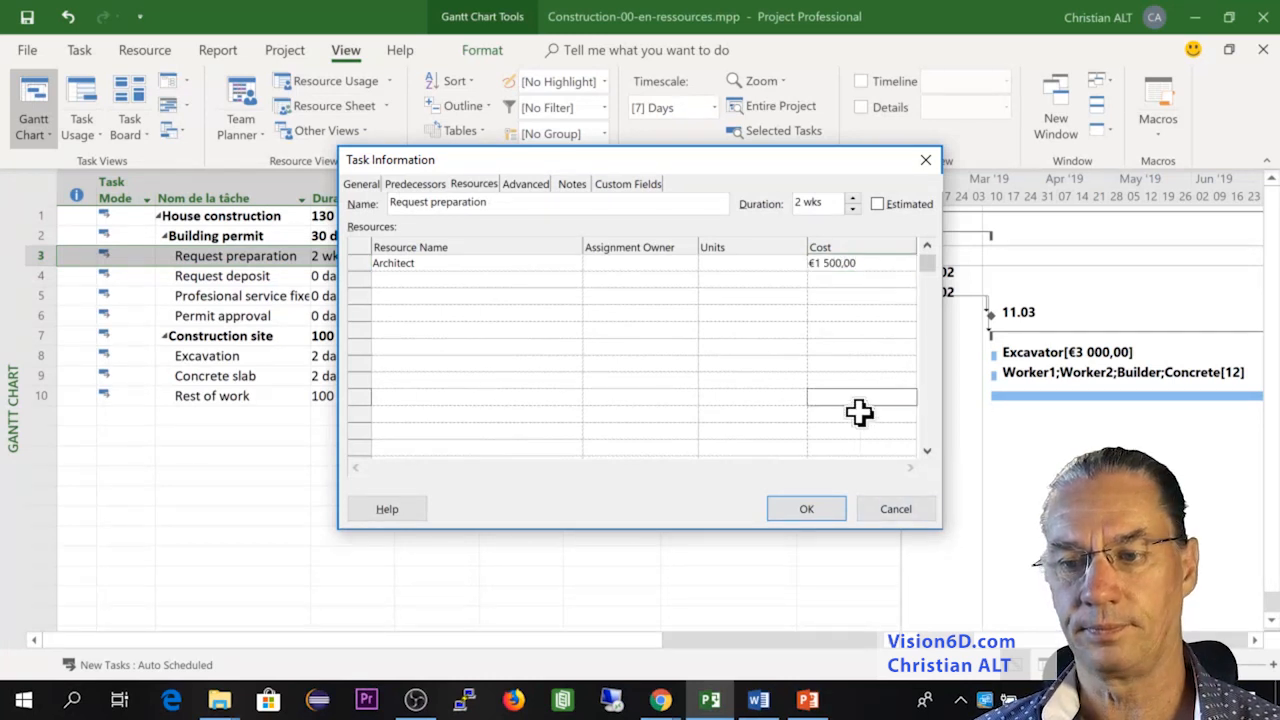
click(806, 509)
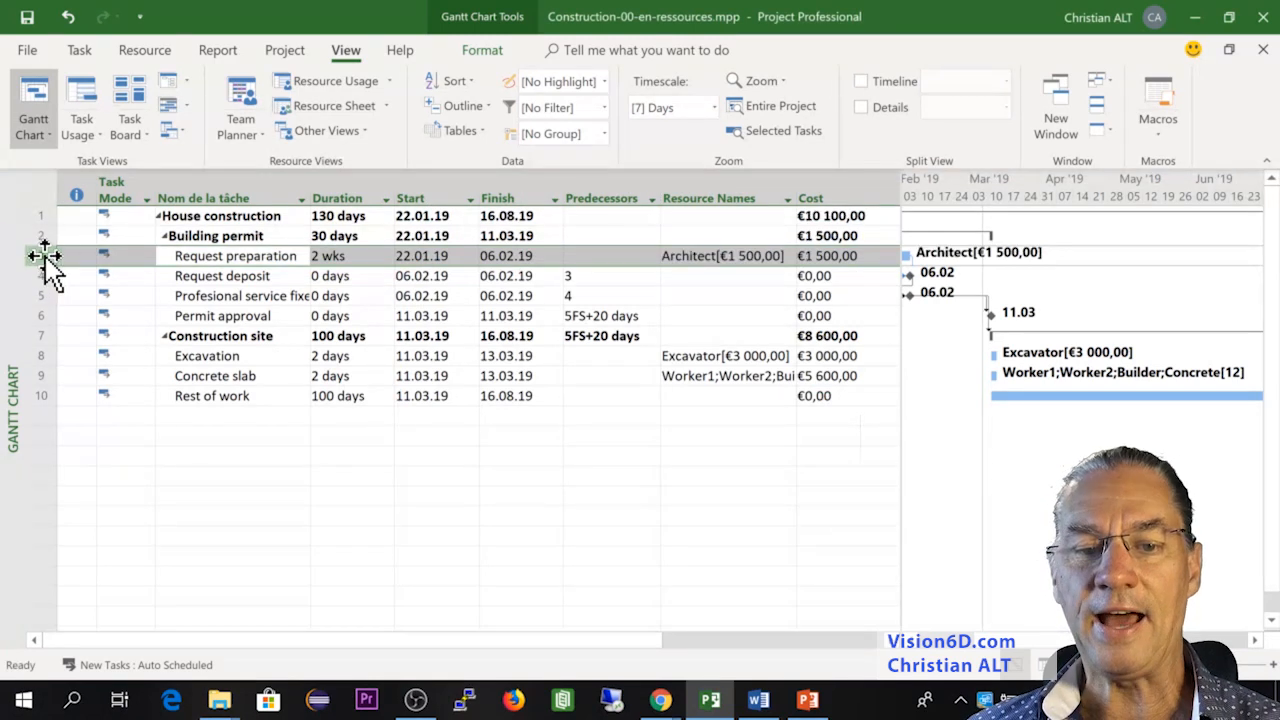
mouse_move(714, 245)
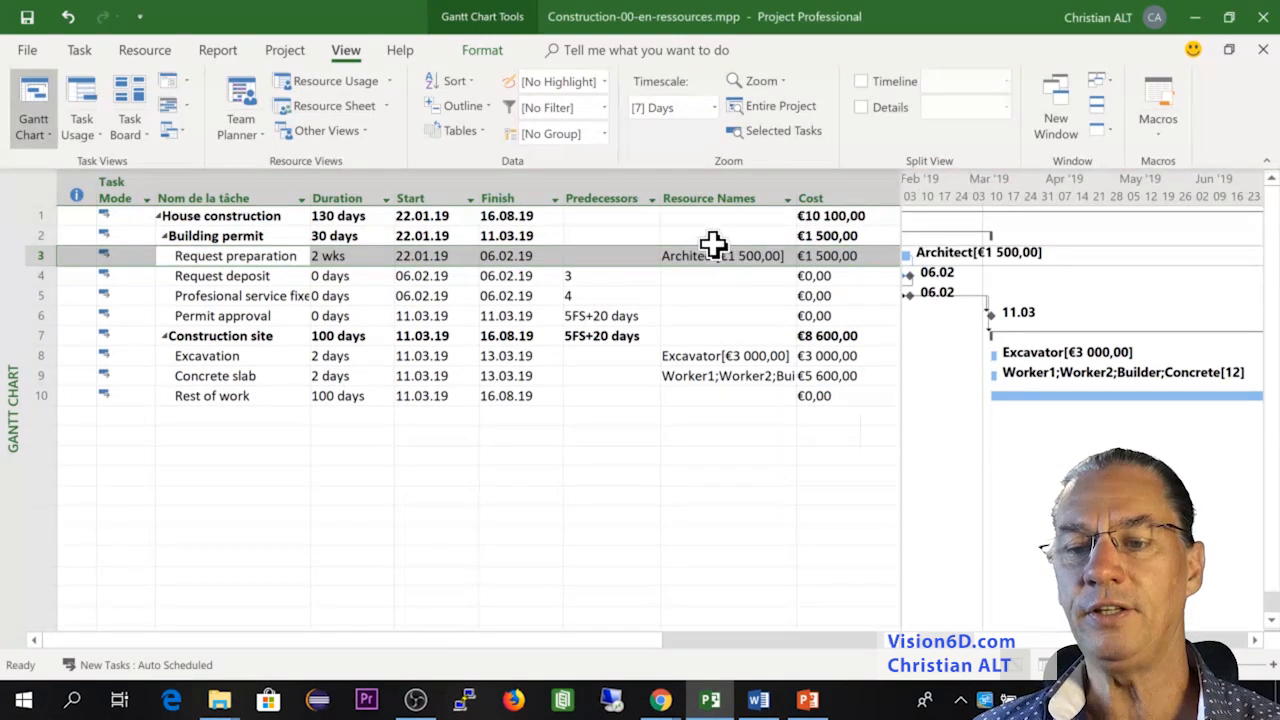
mouse_move(710, 268)
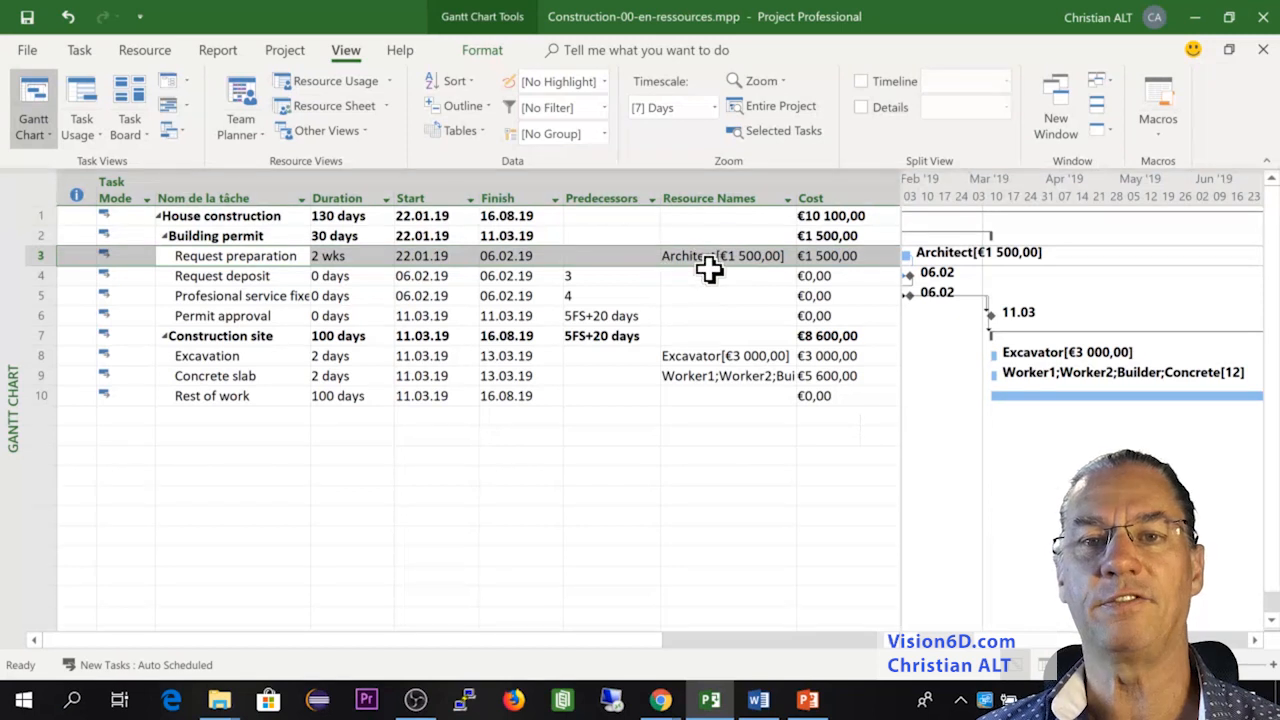
mouse_move(687, 261)
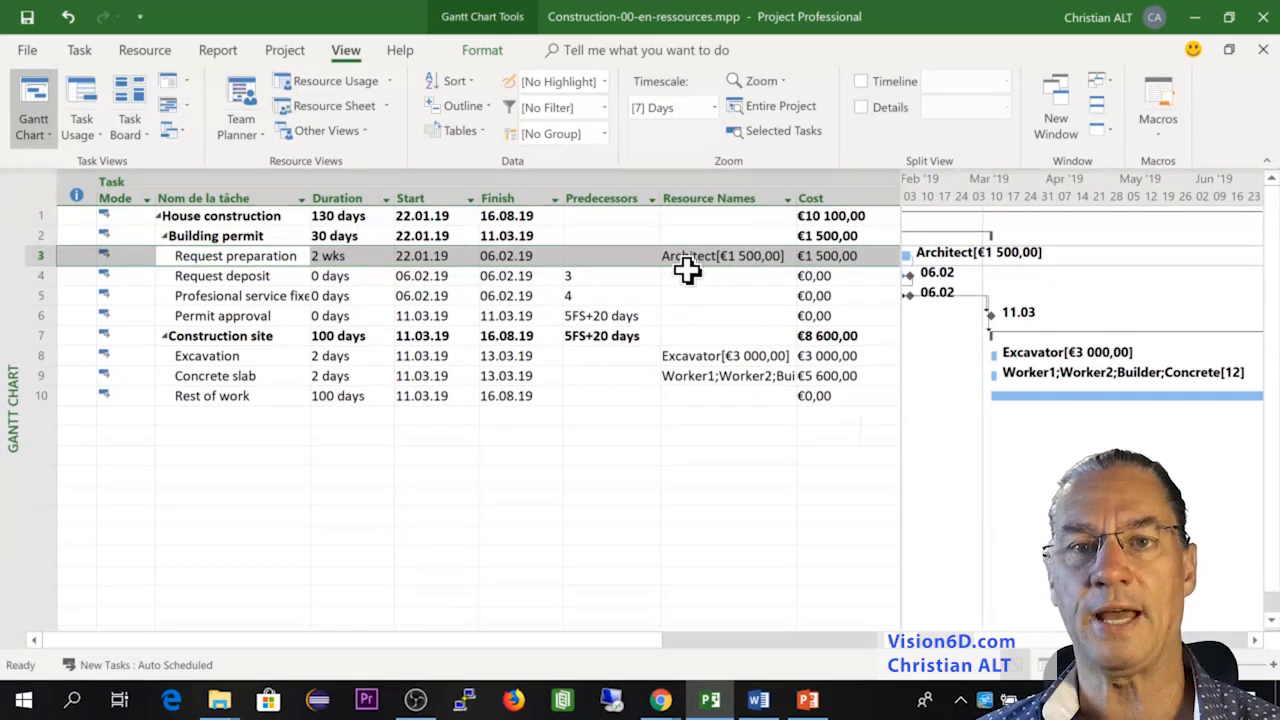
mouse_move(955, 290)
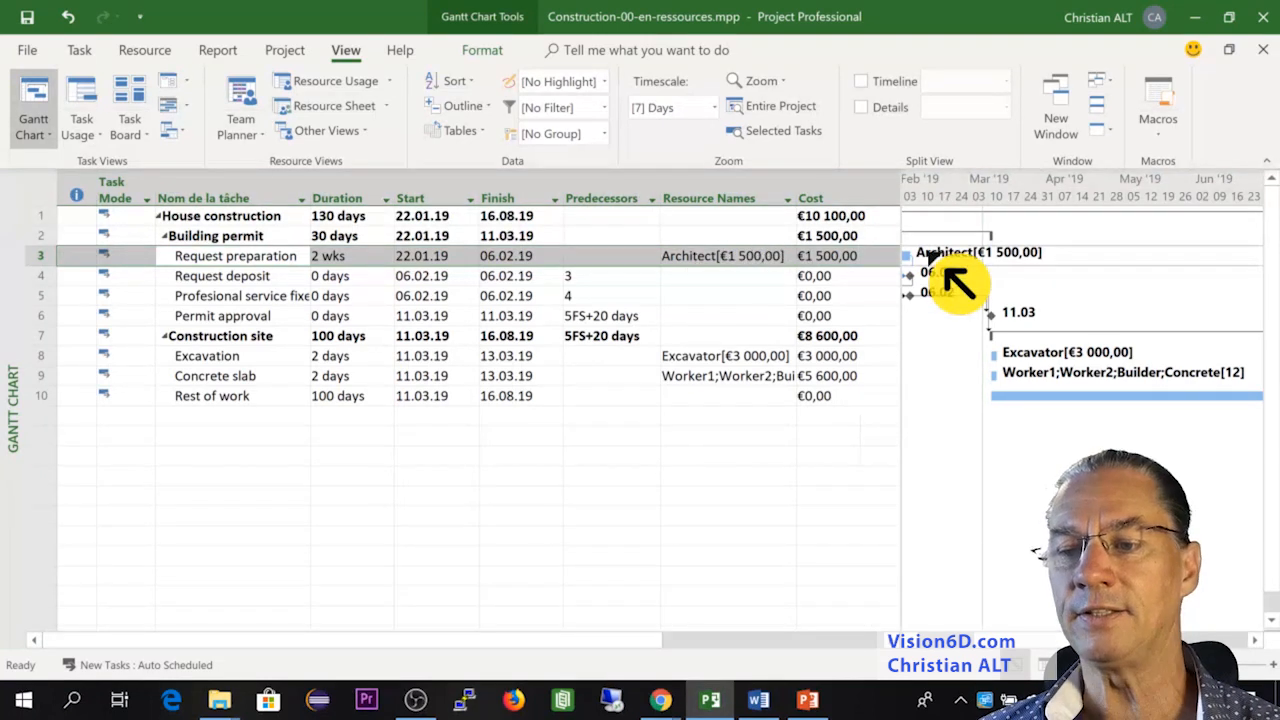
mouse_move(900, 257)
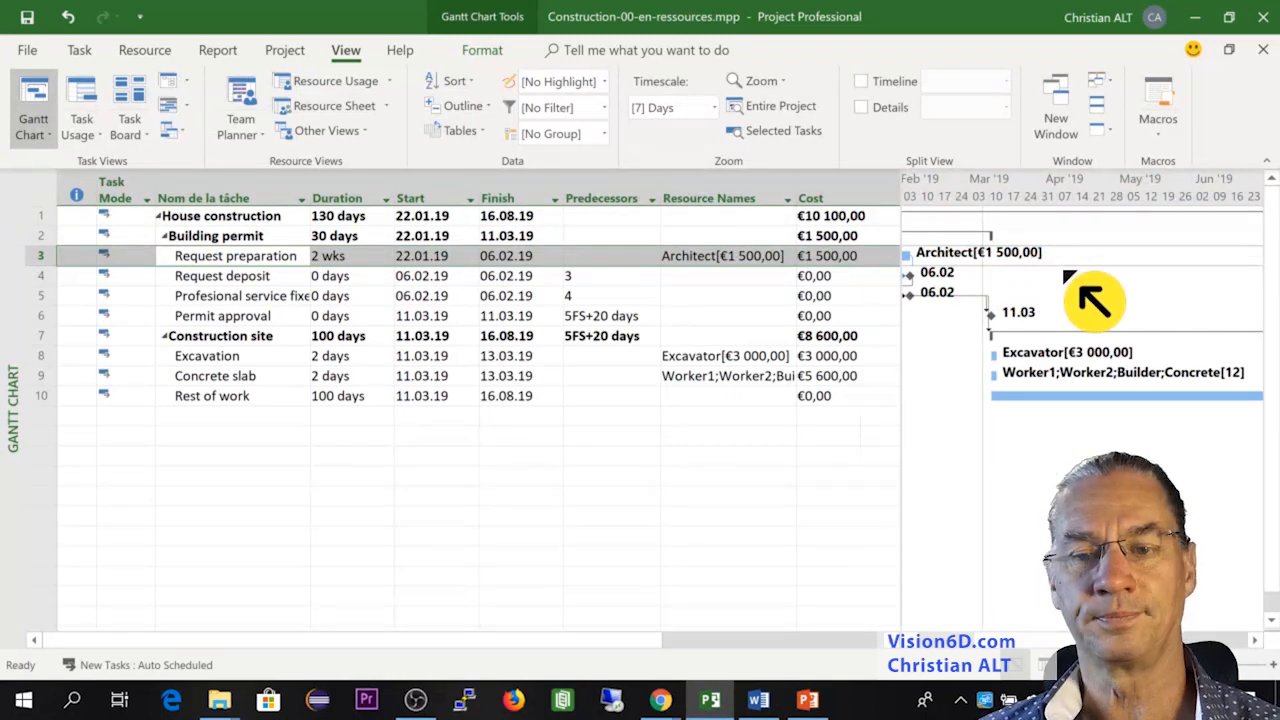
mouse_move(583, 513)
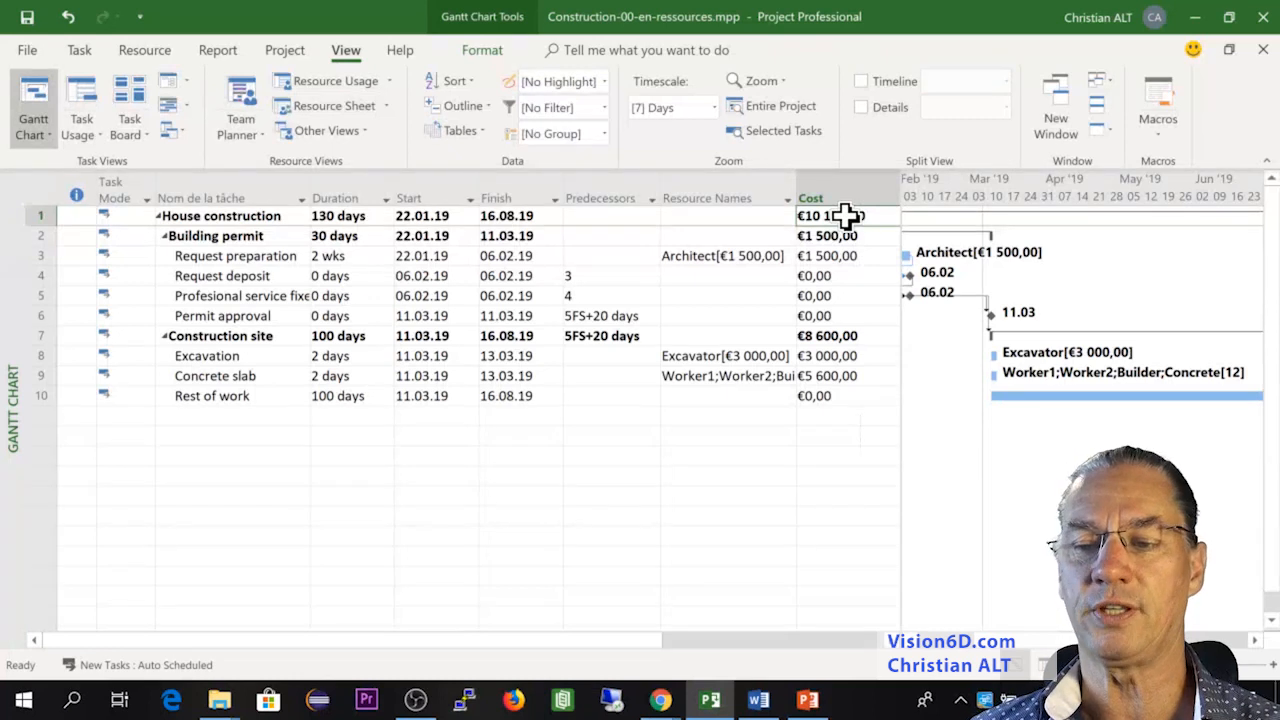
mouse_move(840, 240)
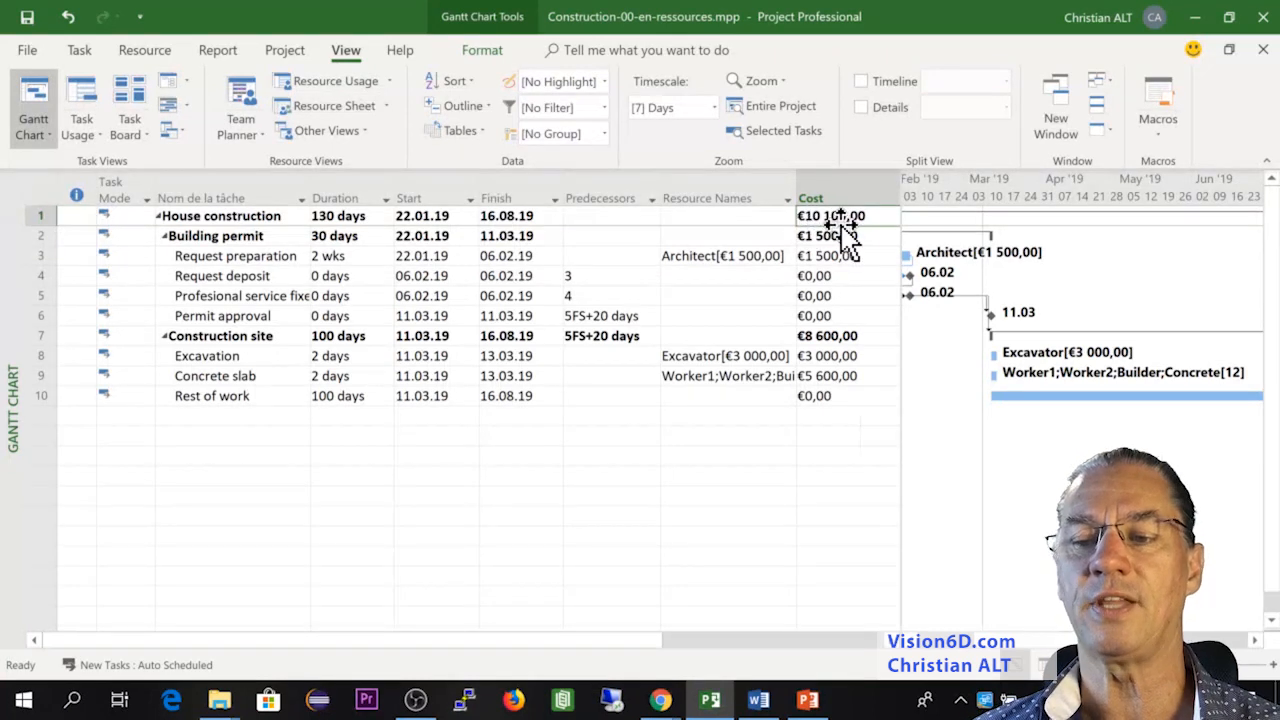